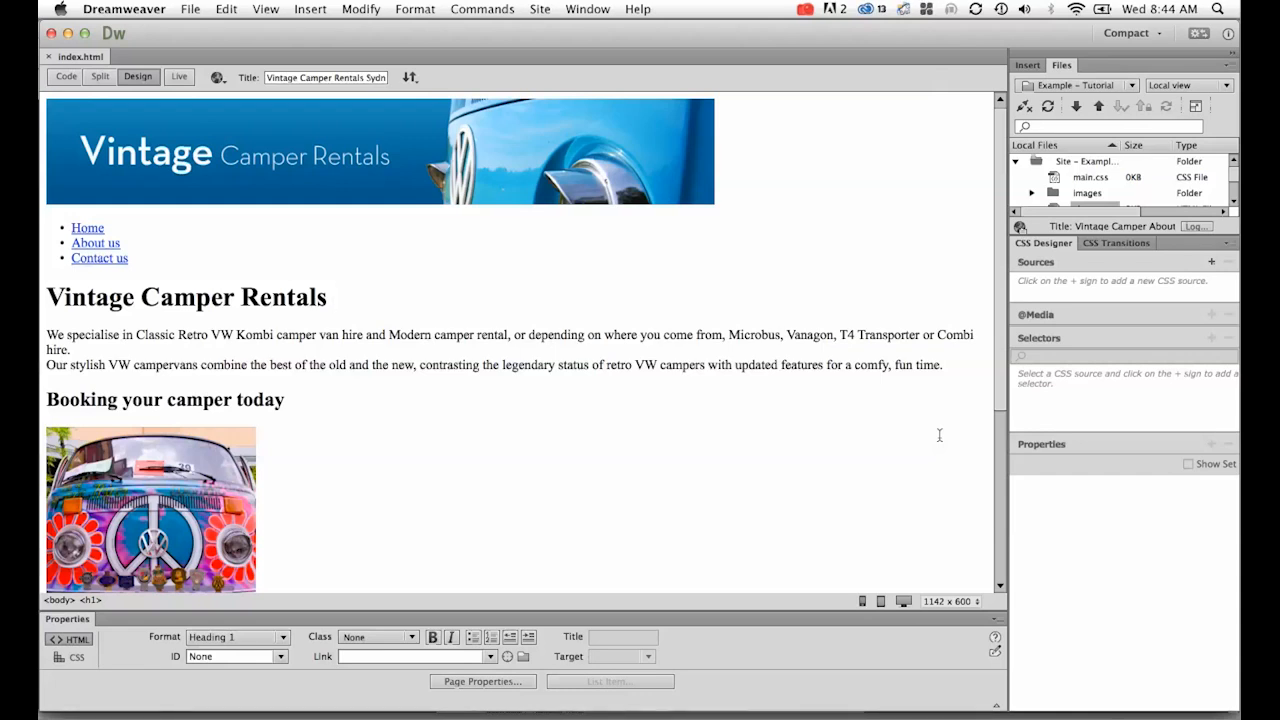
pyautogui.moveTo(294, 292)
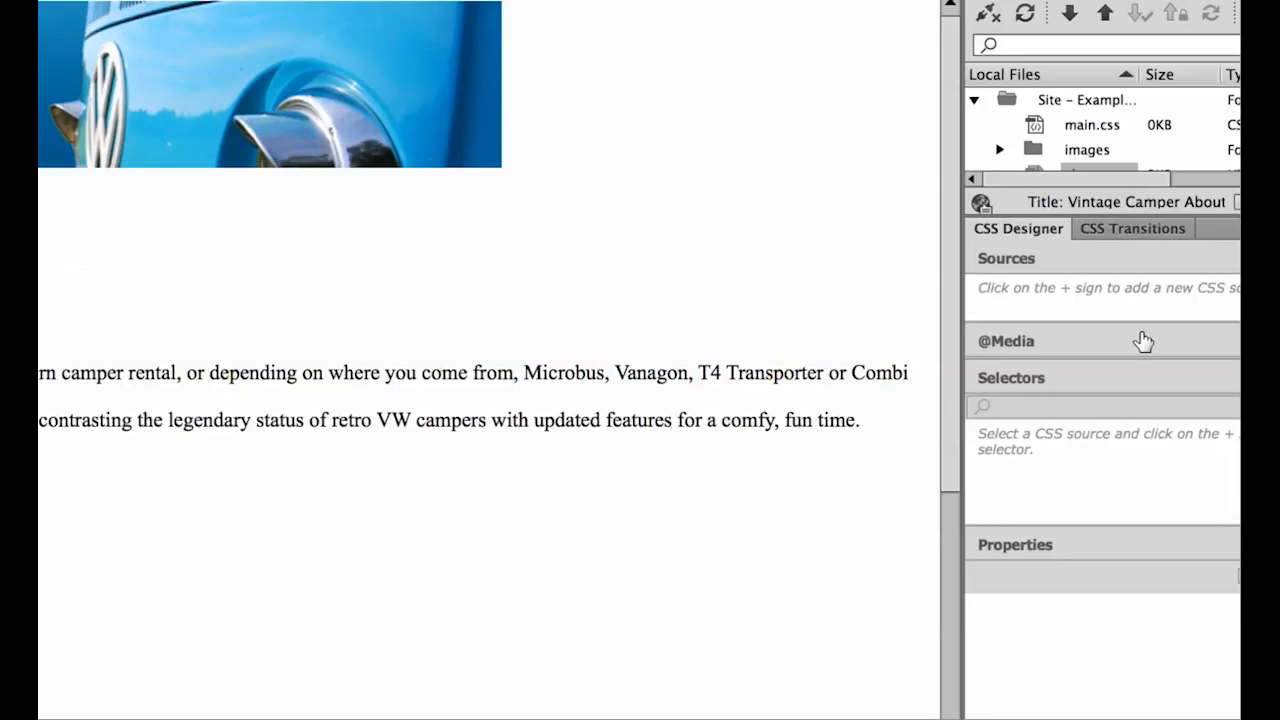
# In CSS Designer, start a new stylesheet source using Create A New CSS File.
pyautogui.click(588, 8)
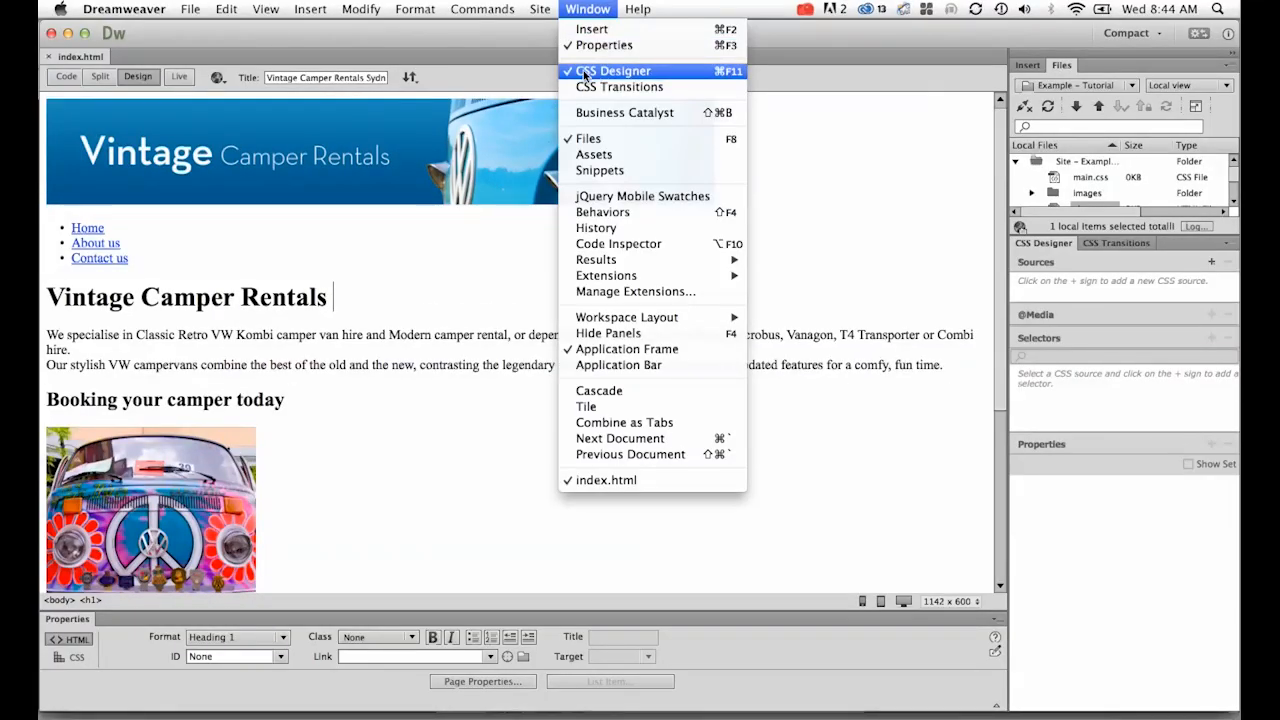
pyautogui.click(614, 70)
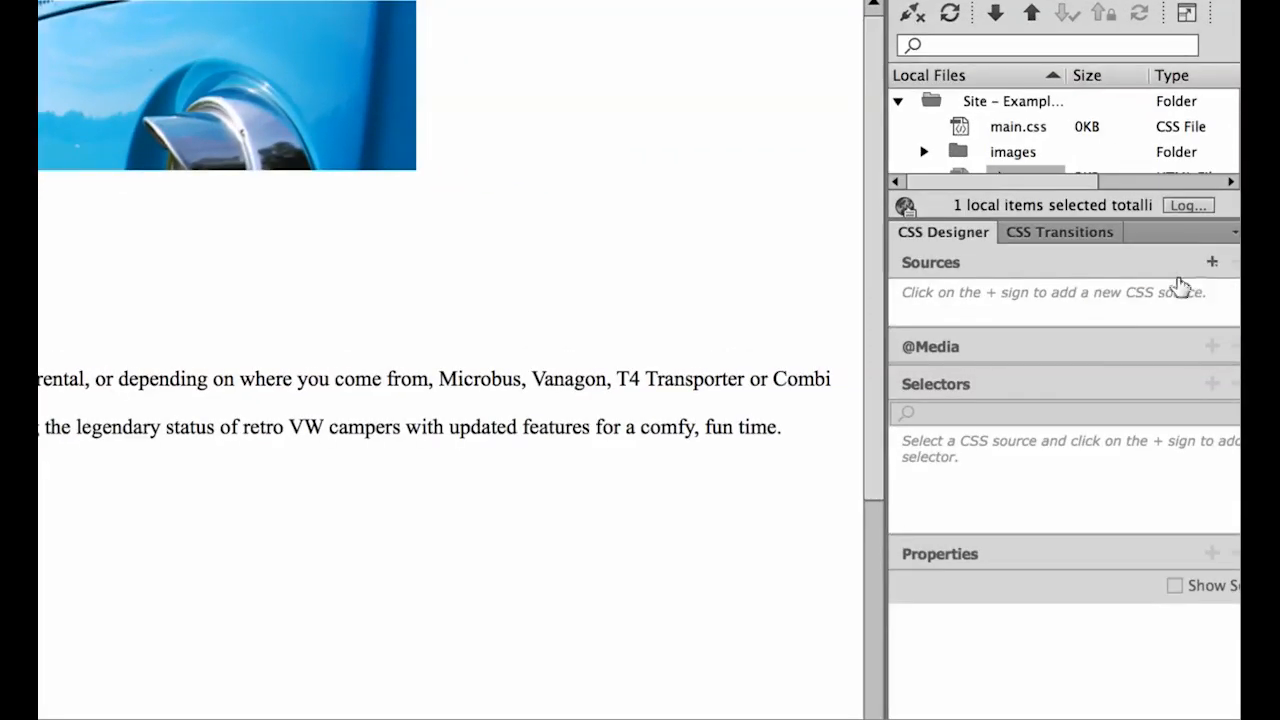
pyautogui.click(1212, 262)
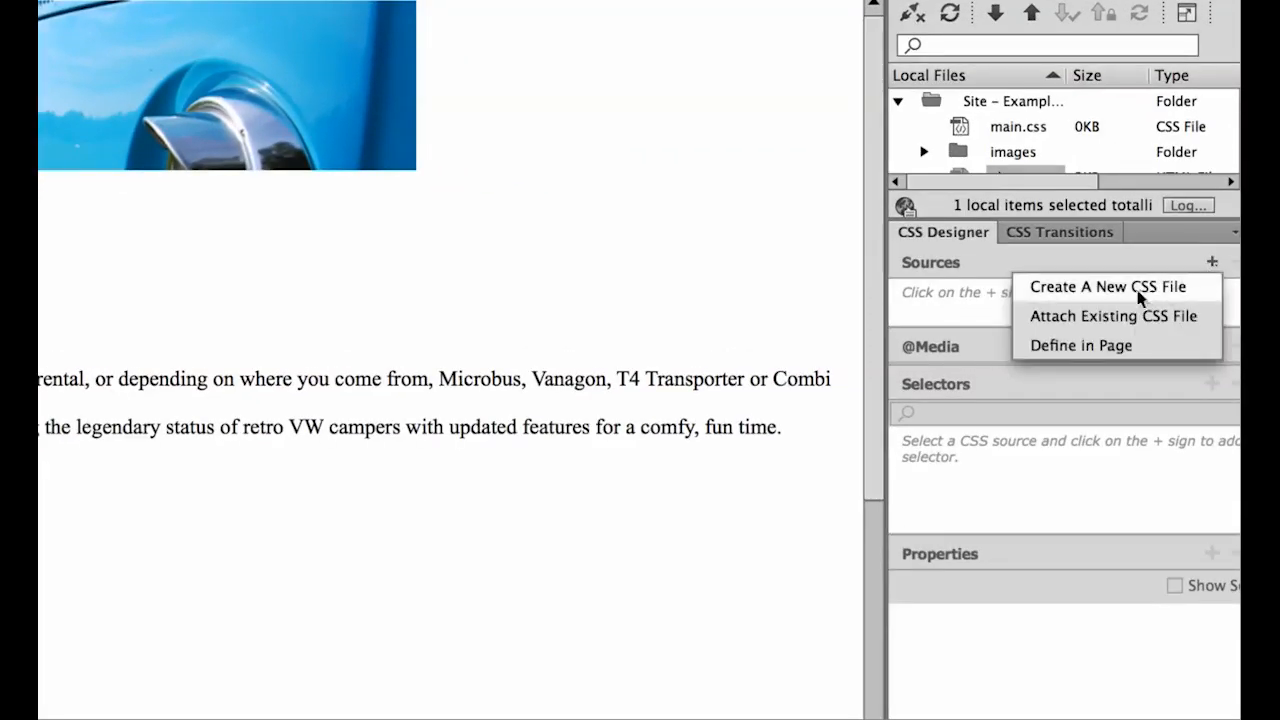
pyautogui.moveTo(1060, 304)
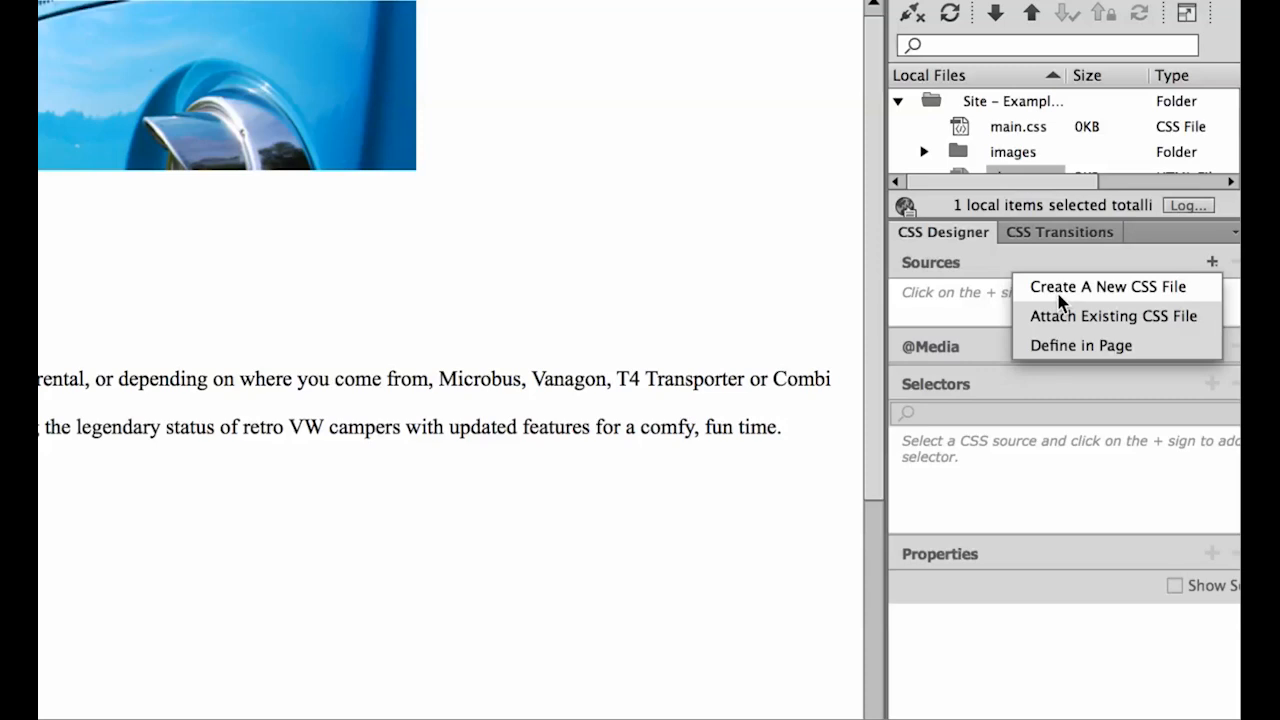
pyautogui.click(1106, 286)
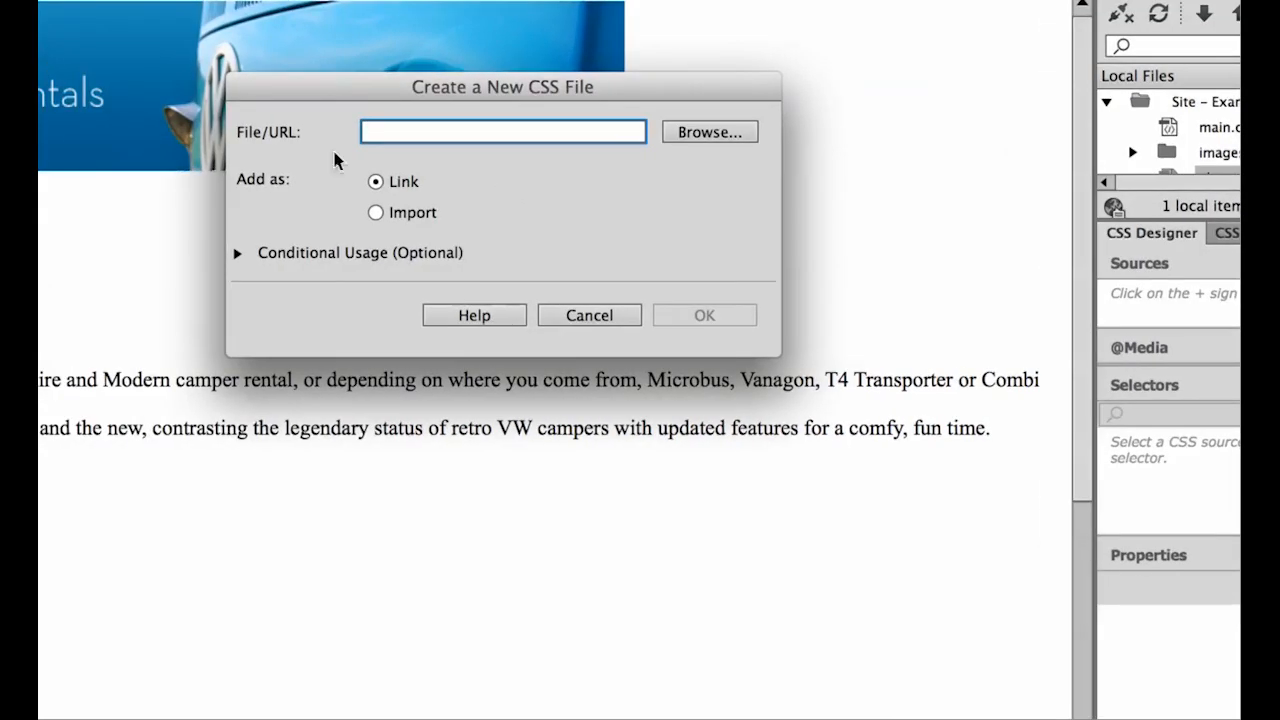
# Name the new stylesheet main and keep it added as a Link.
pyautogui.click(504, 132)
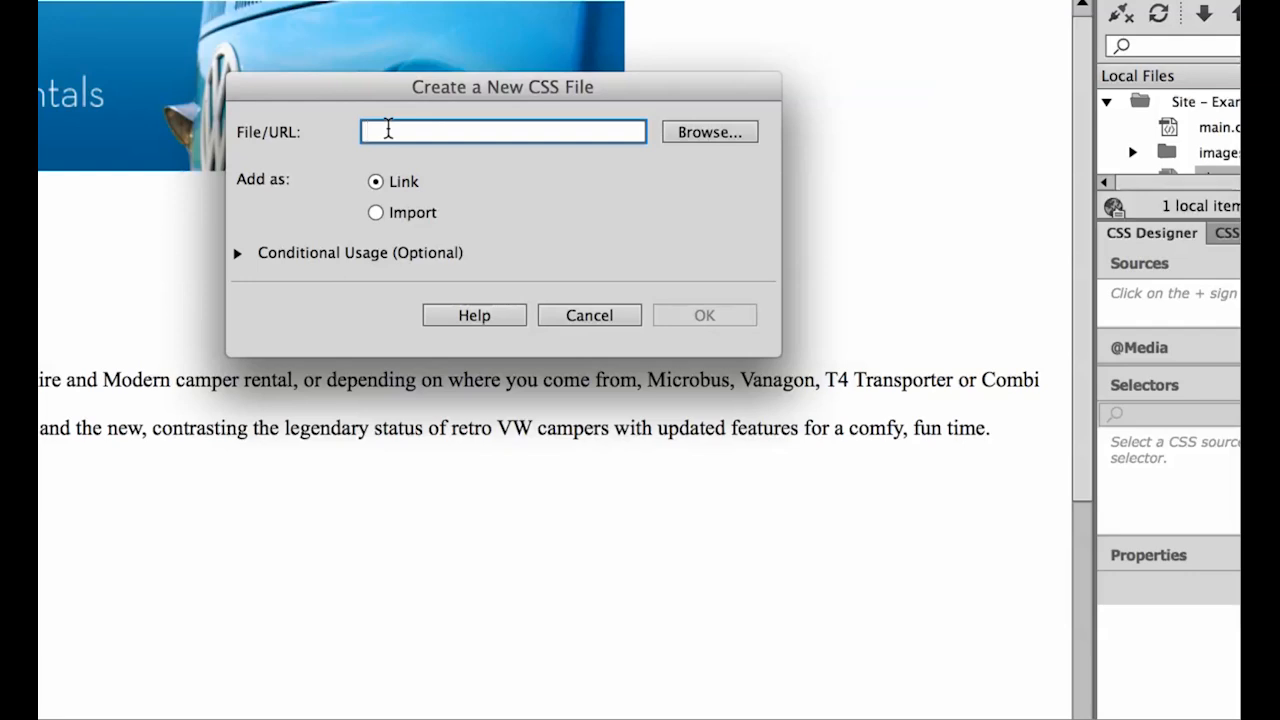
pyautogui.write('main')
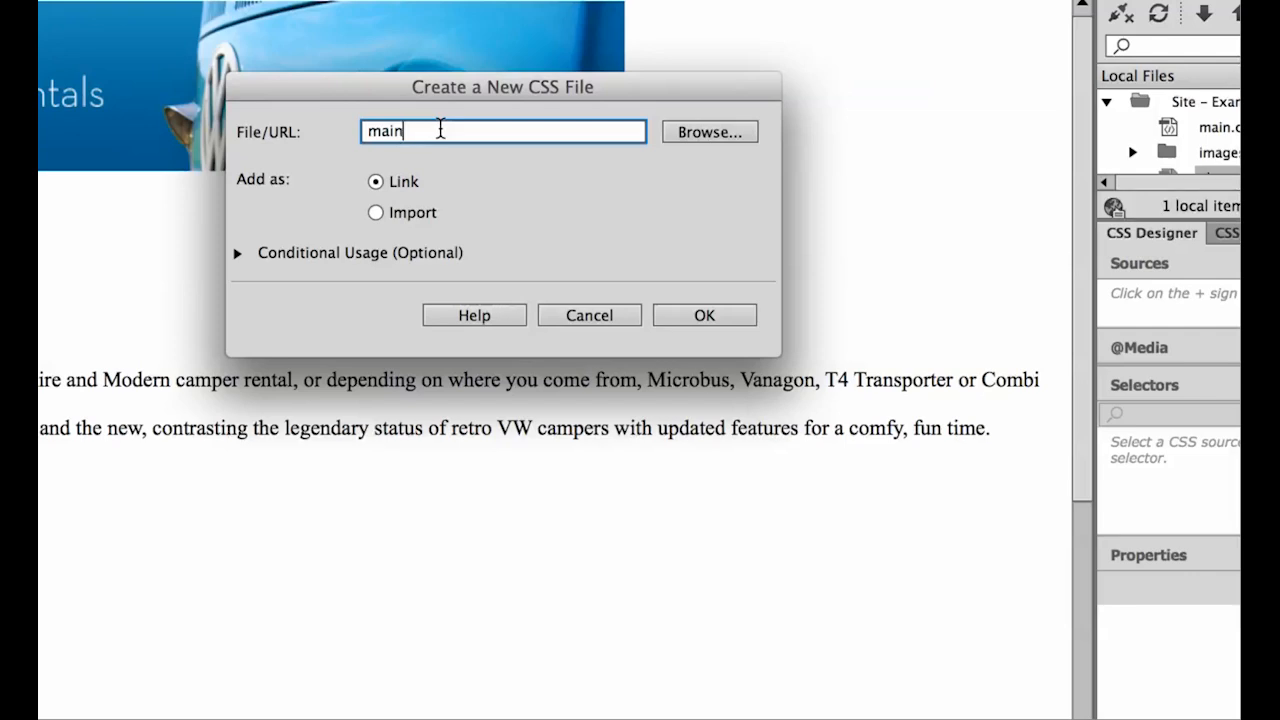
pyautogui.moveTo(420, 196)
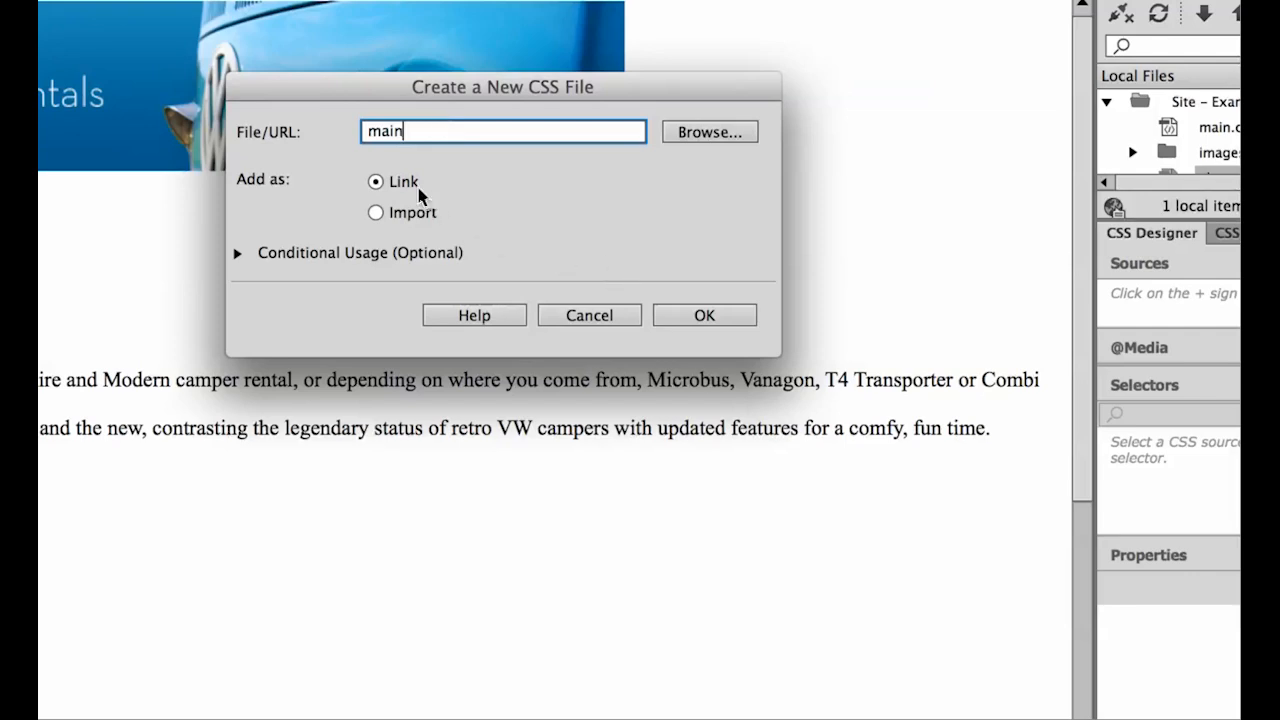
pyautogui.click(704, 316)
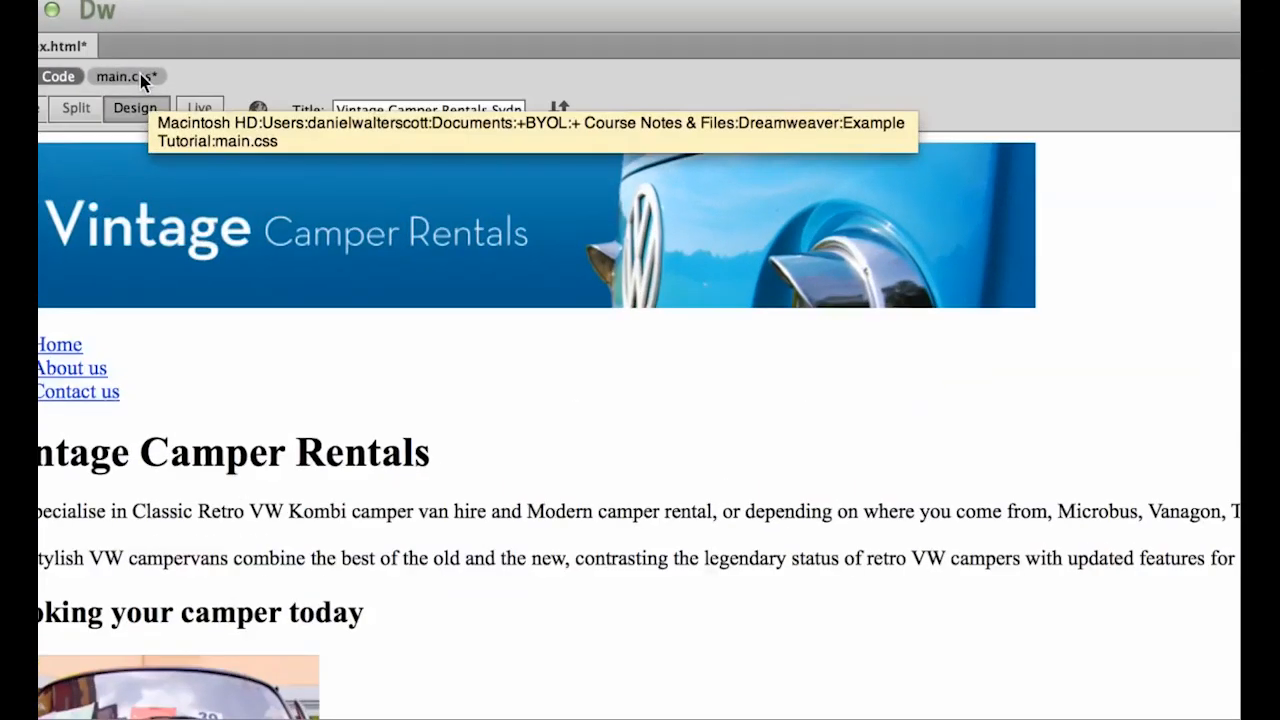
# Return to the page's own source document with main.css attached as a related file.
pyautogui.click(92, 76)
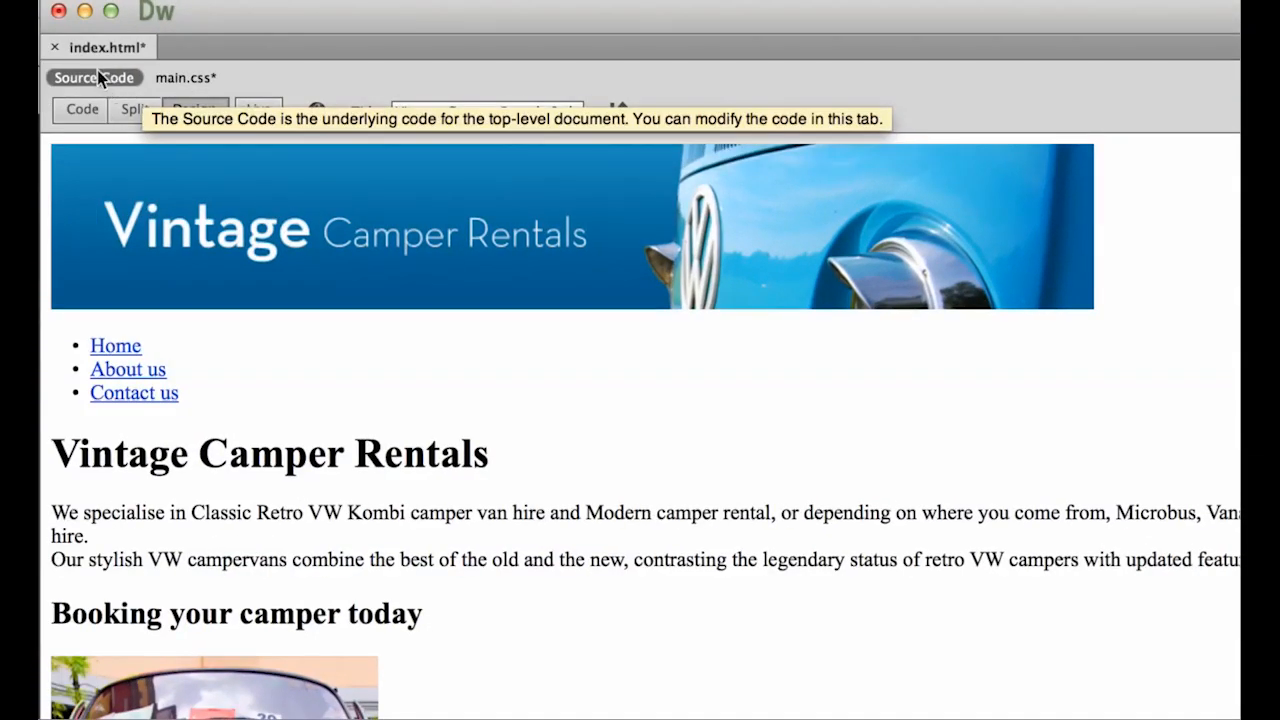
pyautogui.moveTo(210, 72)
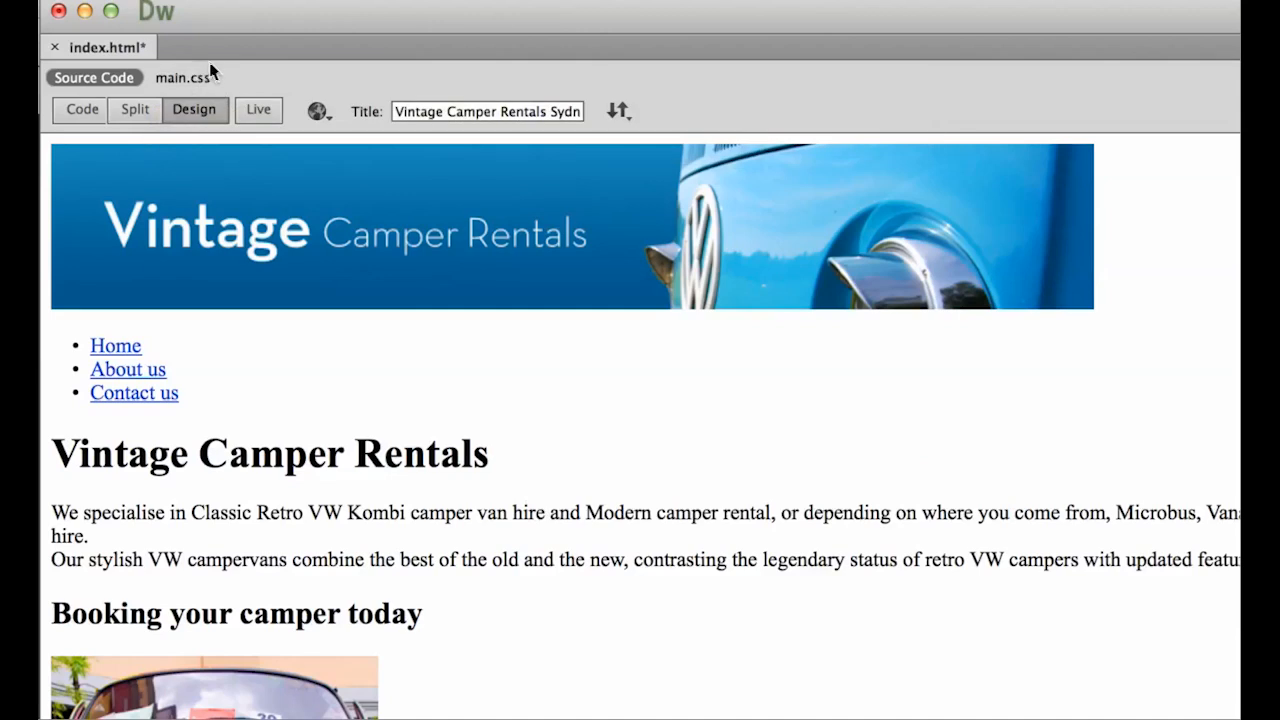
pyautogui.moveTo(184, 76)
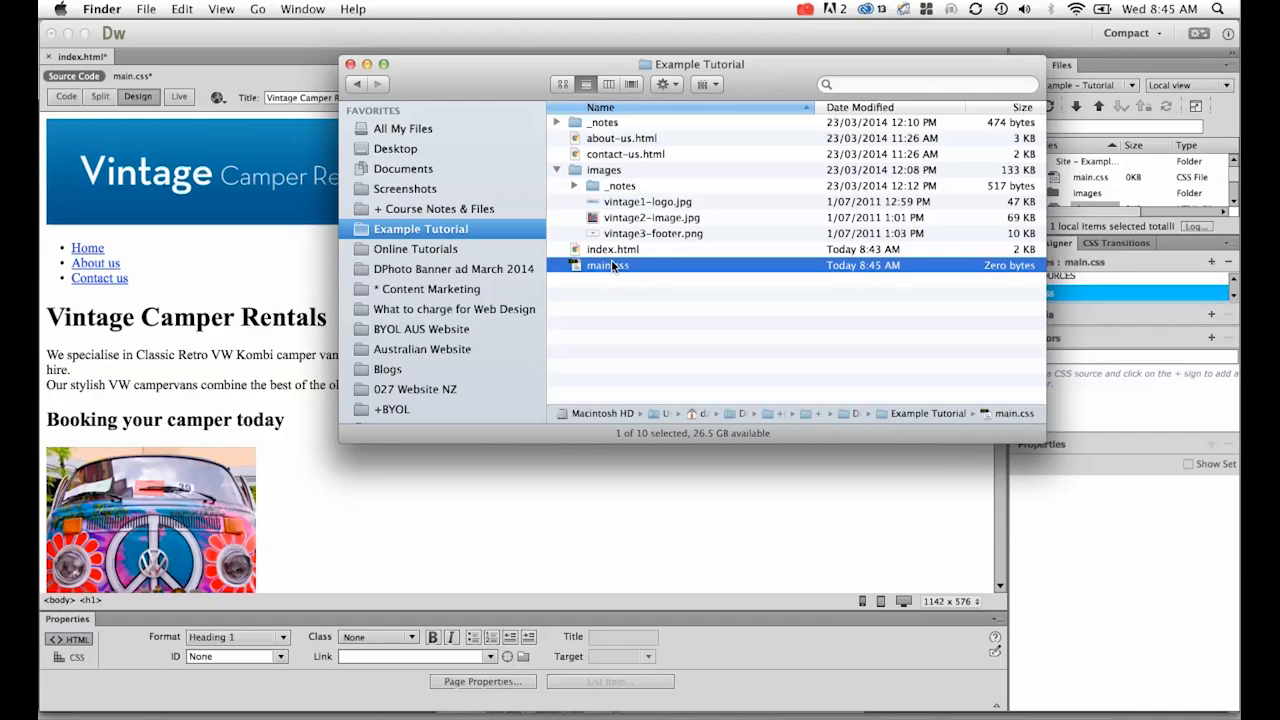
pyautogui.moveTo(616, 296)
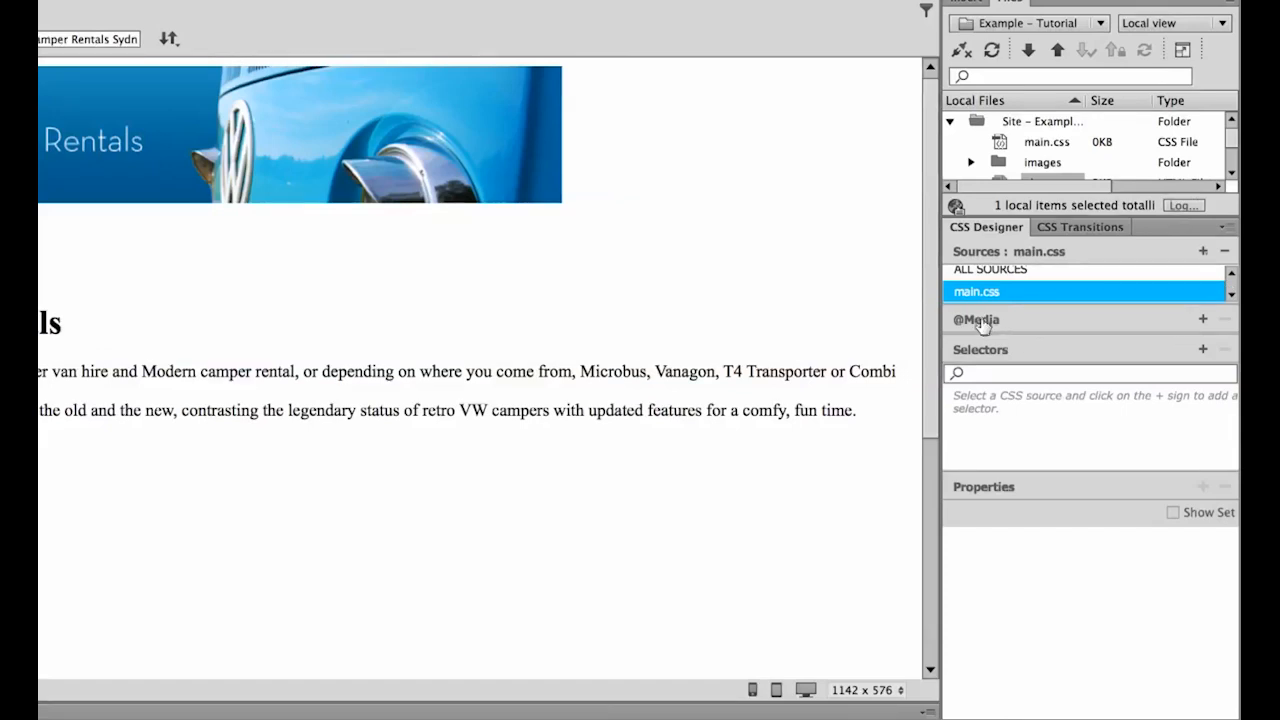
pyautogui.moveTo(1024, 332)
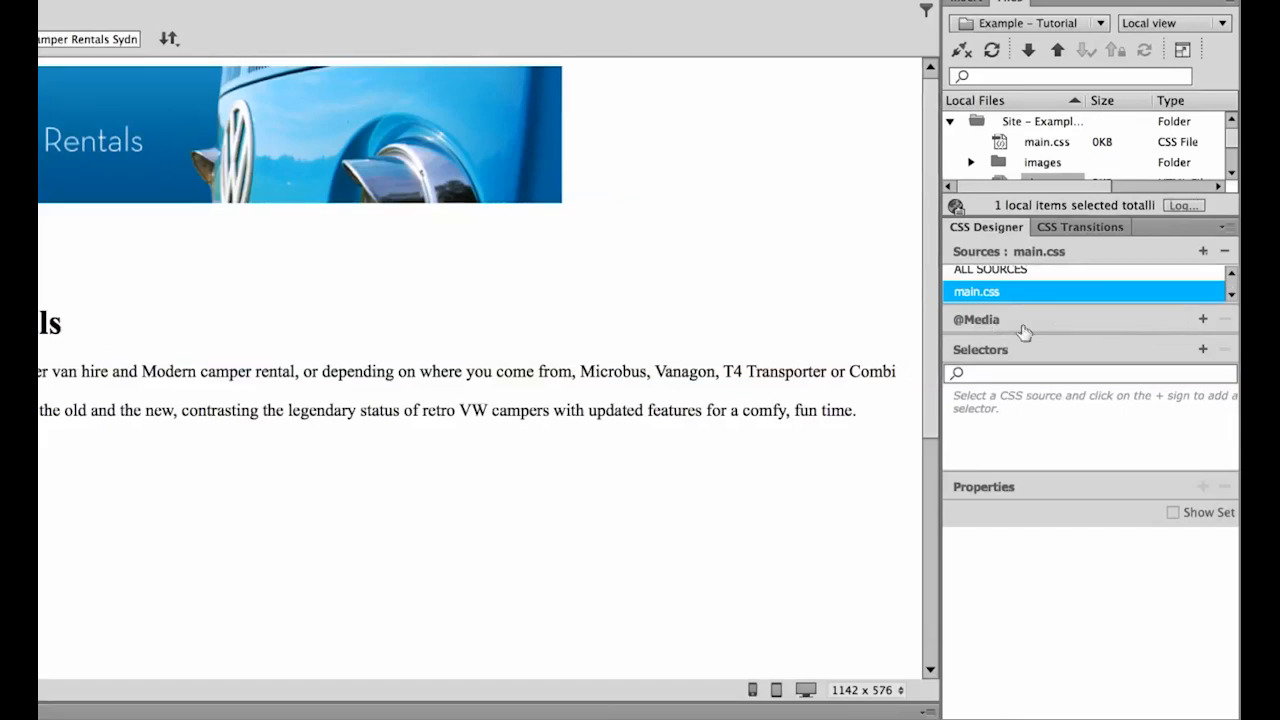
pyautogui.moveTo(988, 328)
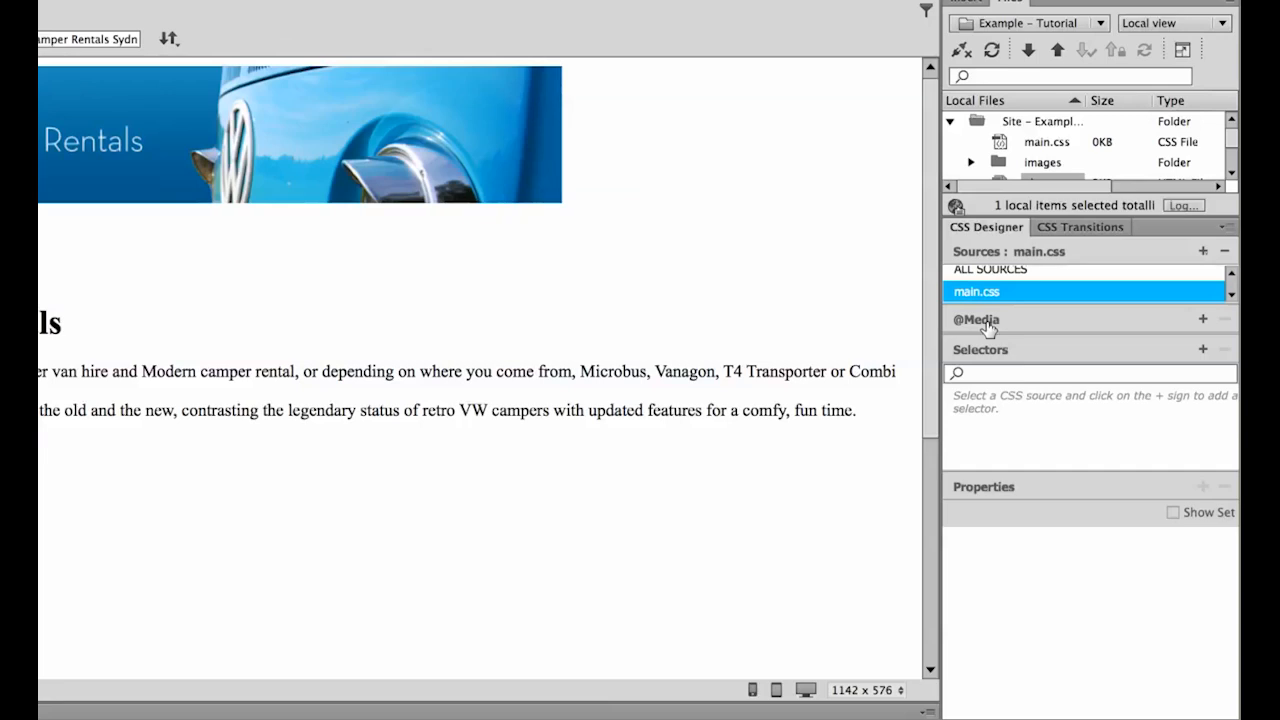
pyautogui.moveTo(958, 324)
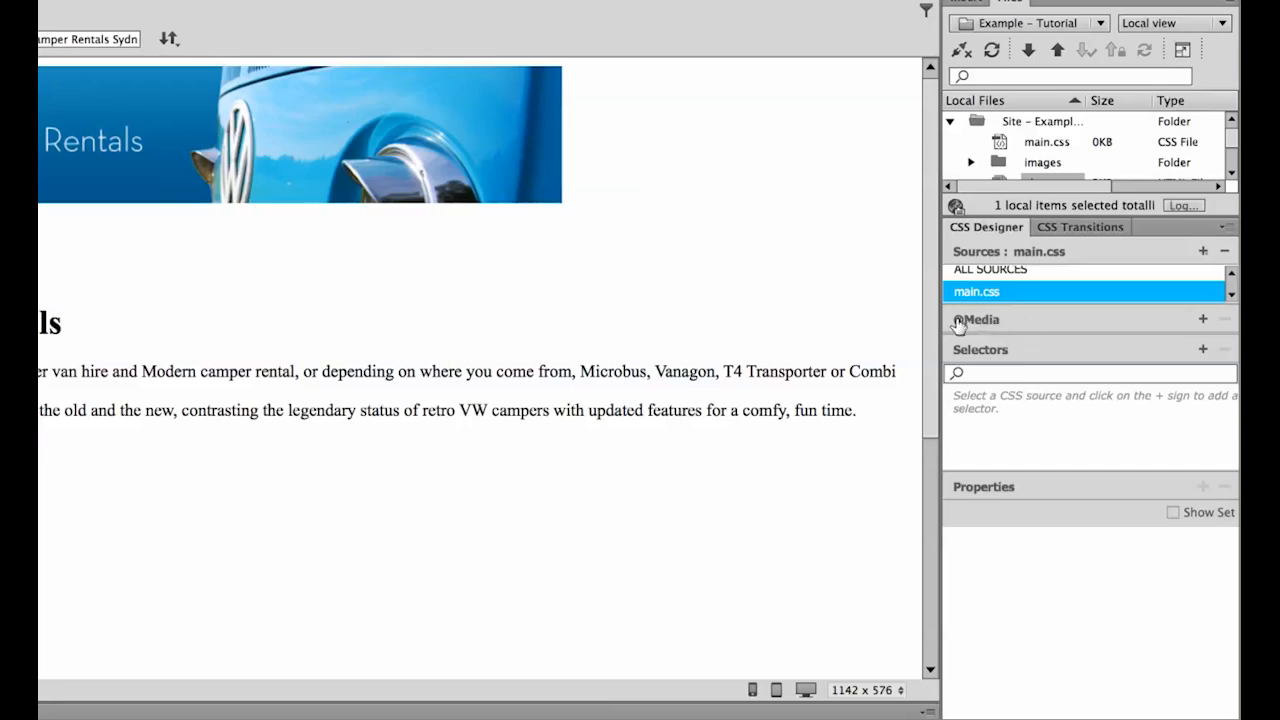
pyautogui.moveTo(996, 348)
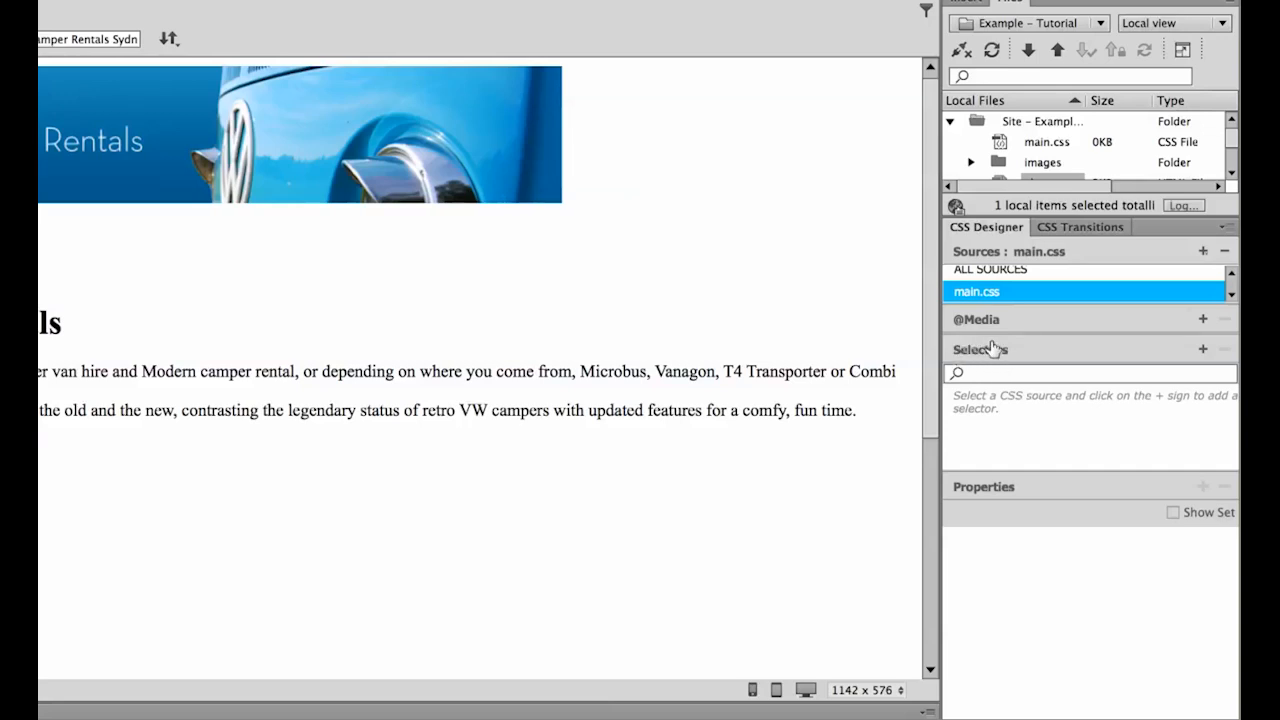
pyautogui.moveTo(1204, 348)
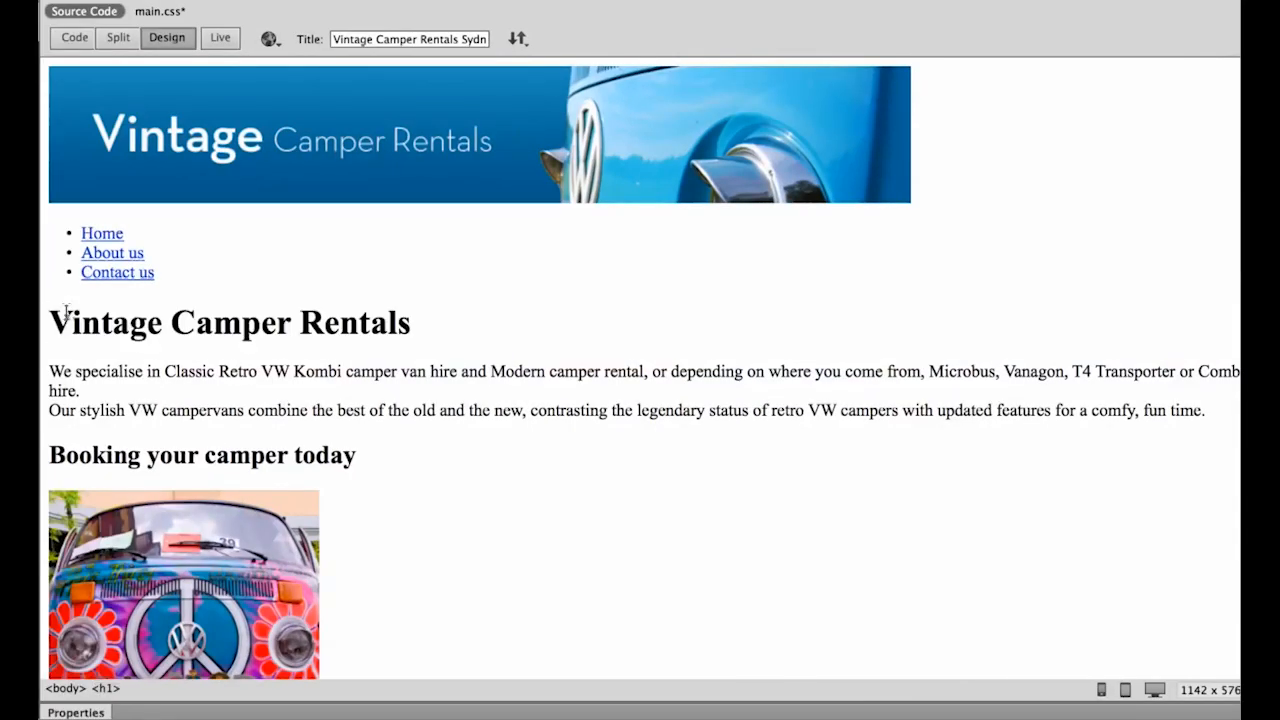
# Select the Vintage Camper Rentals heading in Design view as the h1 to style.
pyautogui.tripleClick(228, 322)
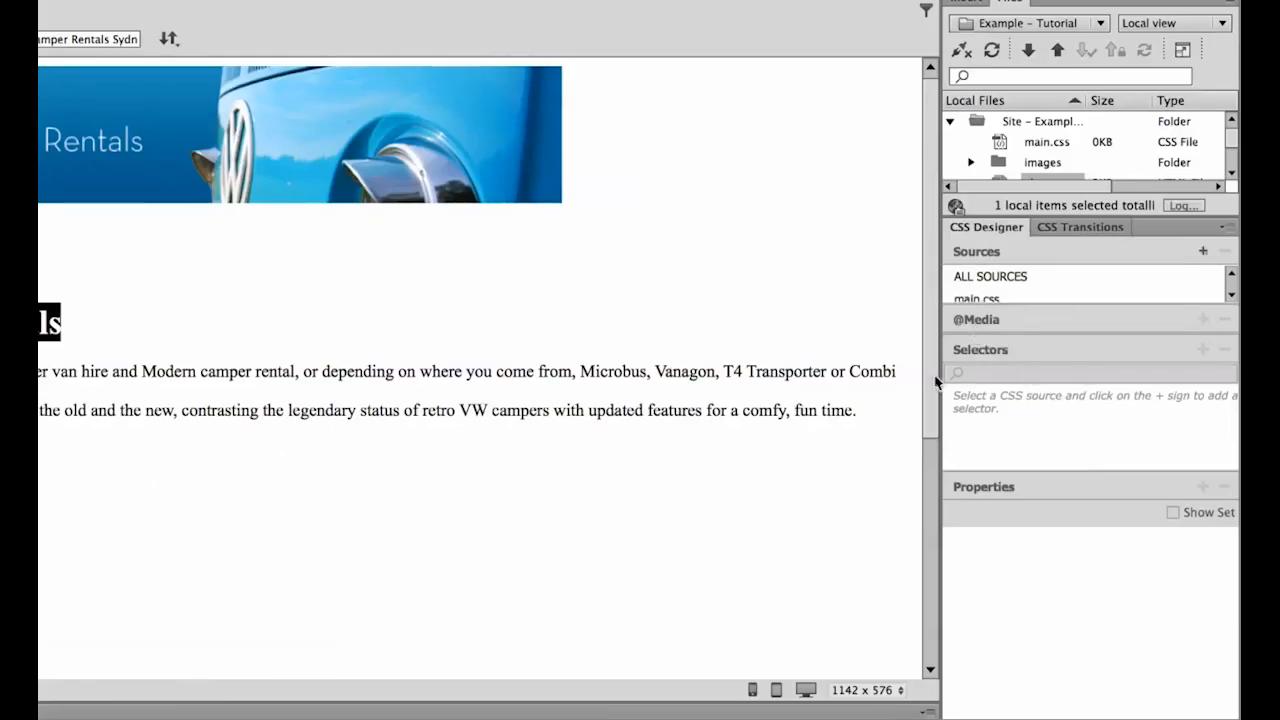
pyautogui.moveTo(1050, 352)
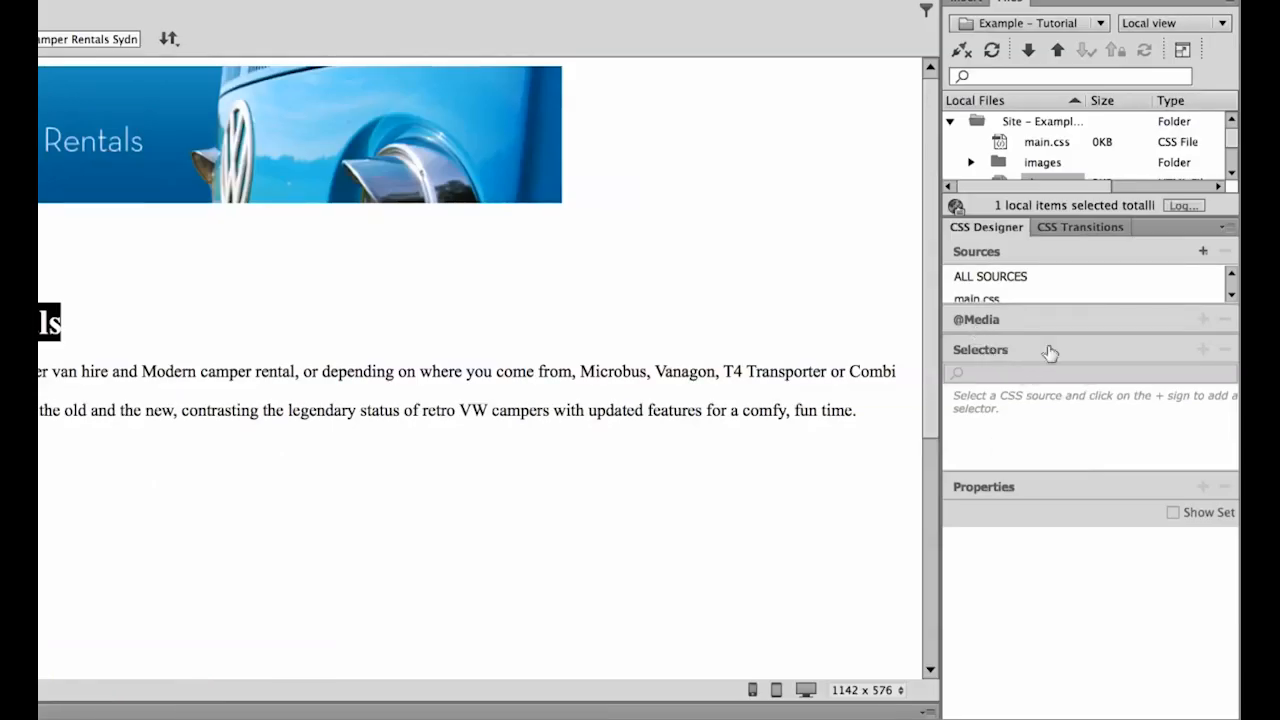
pyautogui.moveTo(1024, 308)
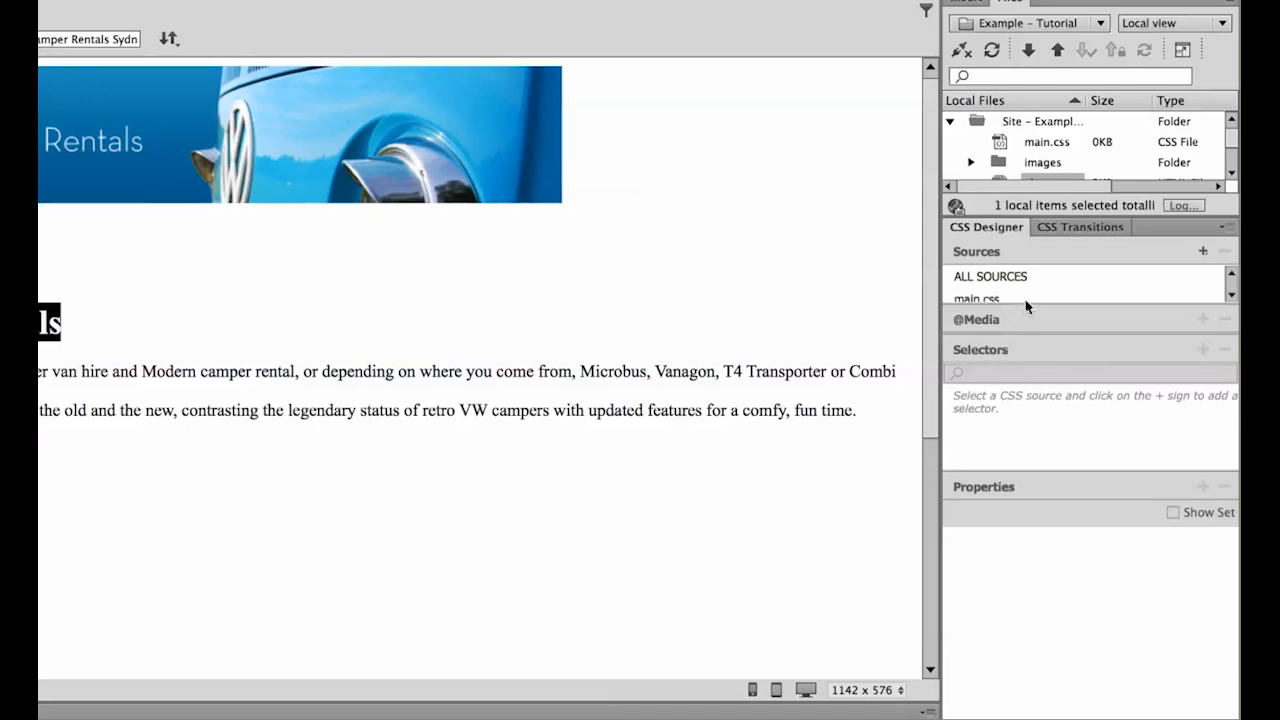
# Add an h1 selector to main.css in CSS Designer.
pyautogui.click(976, 300)
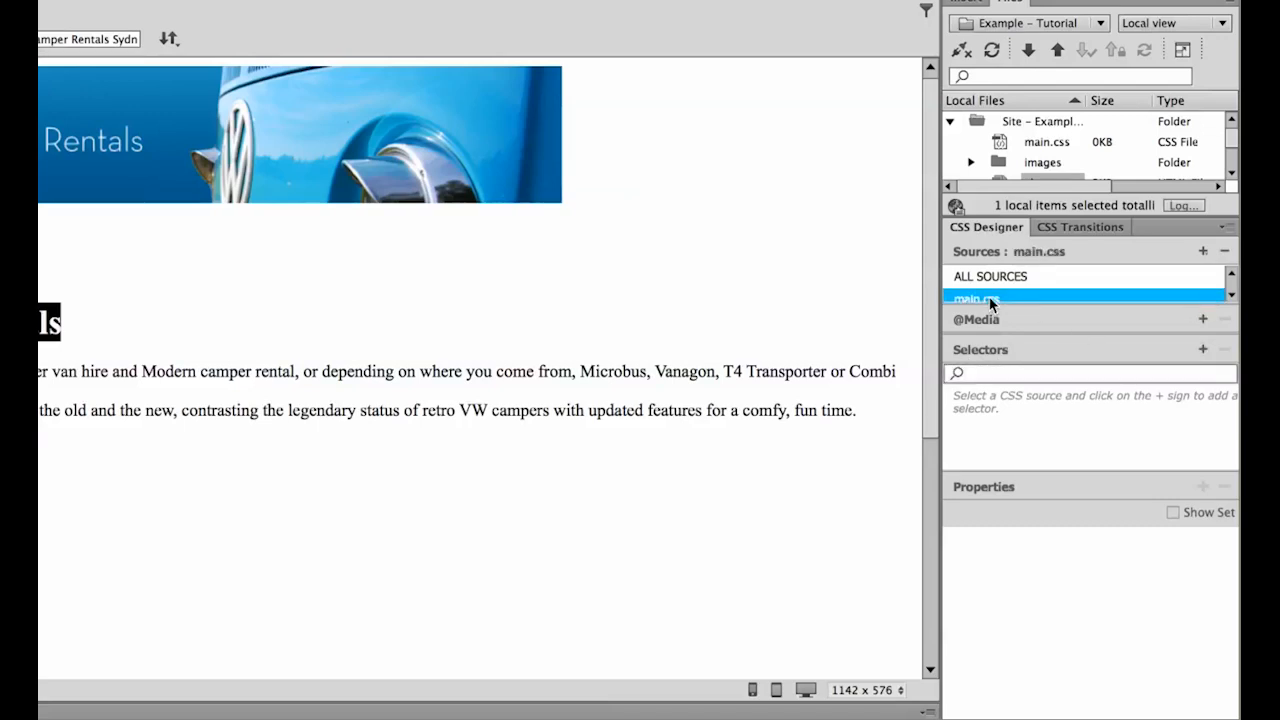
pyautogui.click(1204, 348)
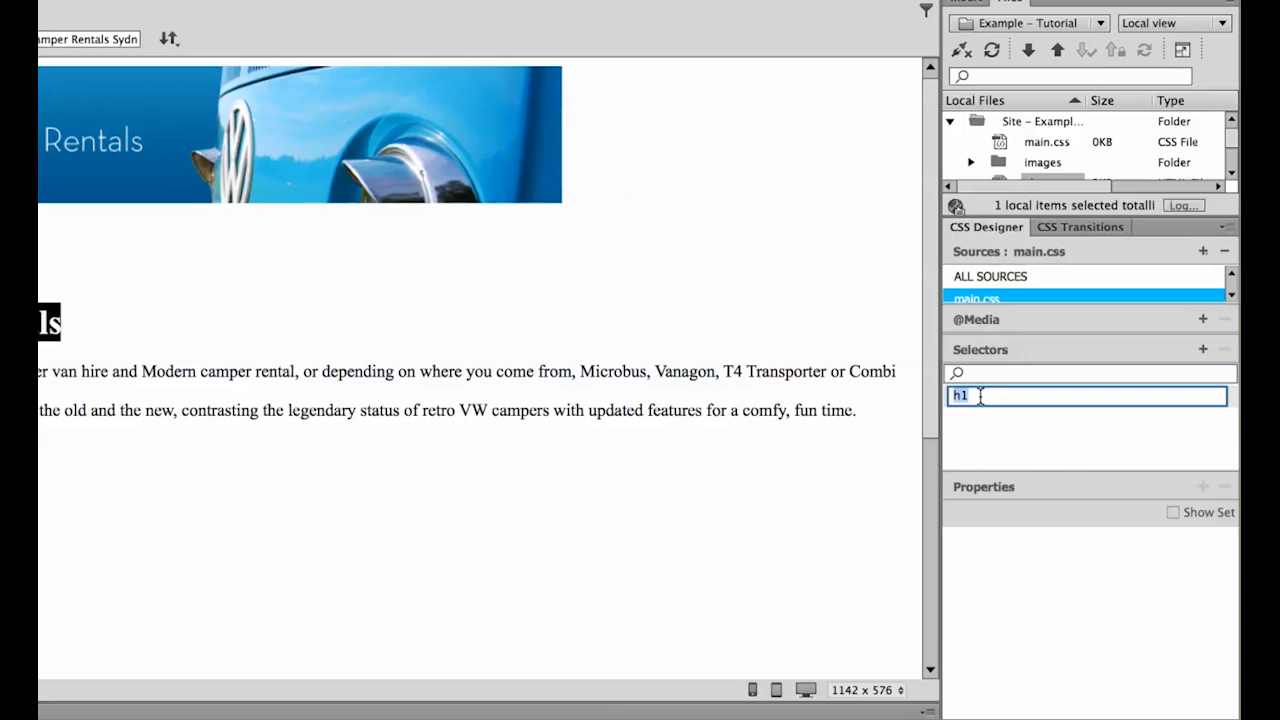
pyautogui.press('Return')
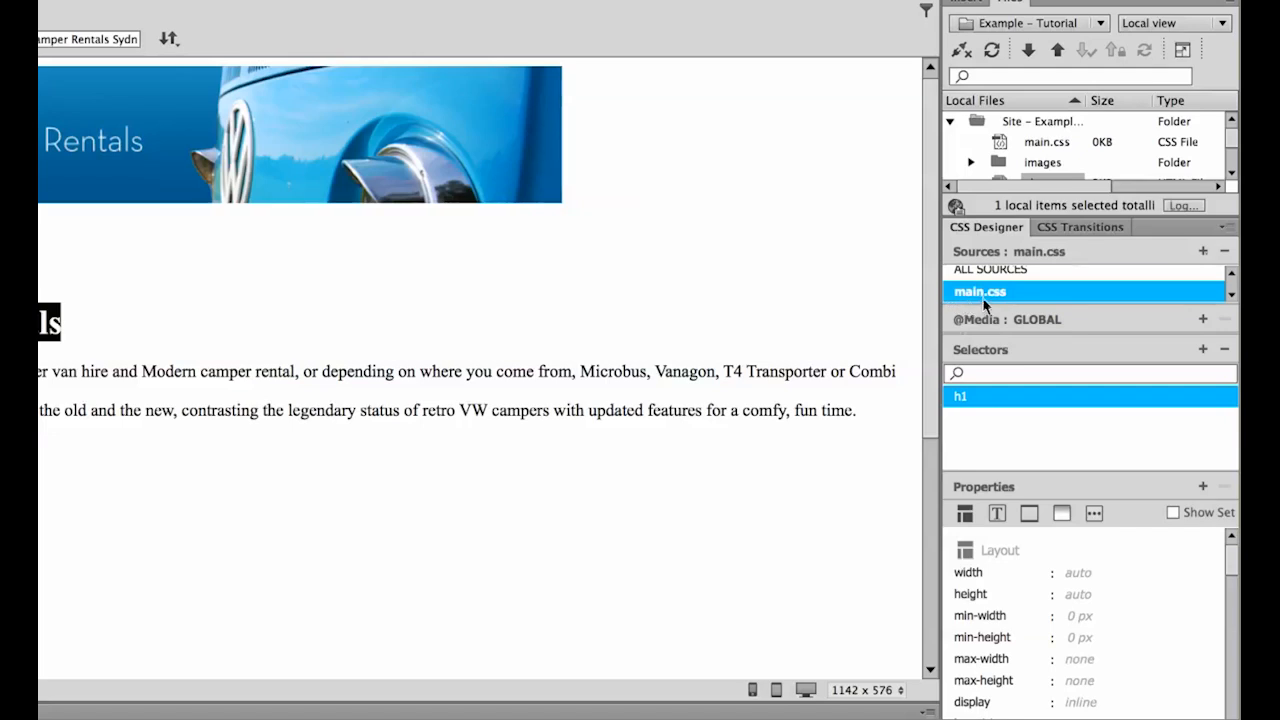
pyautogui.moveTo(952, 418)
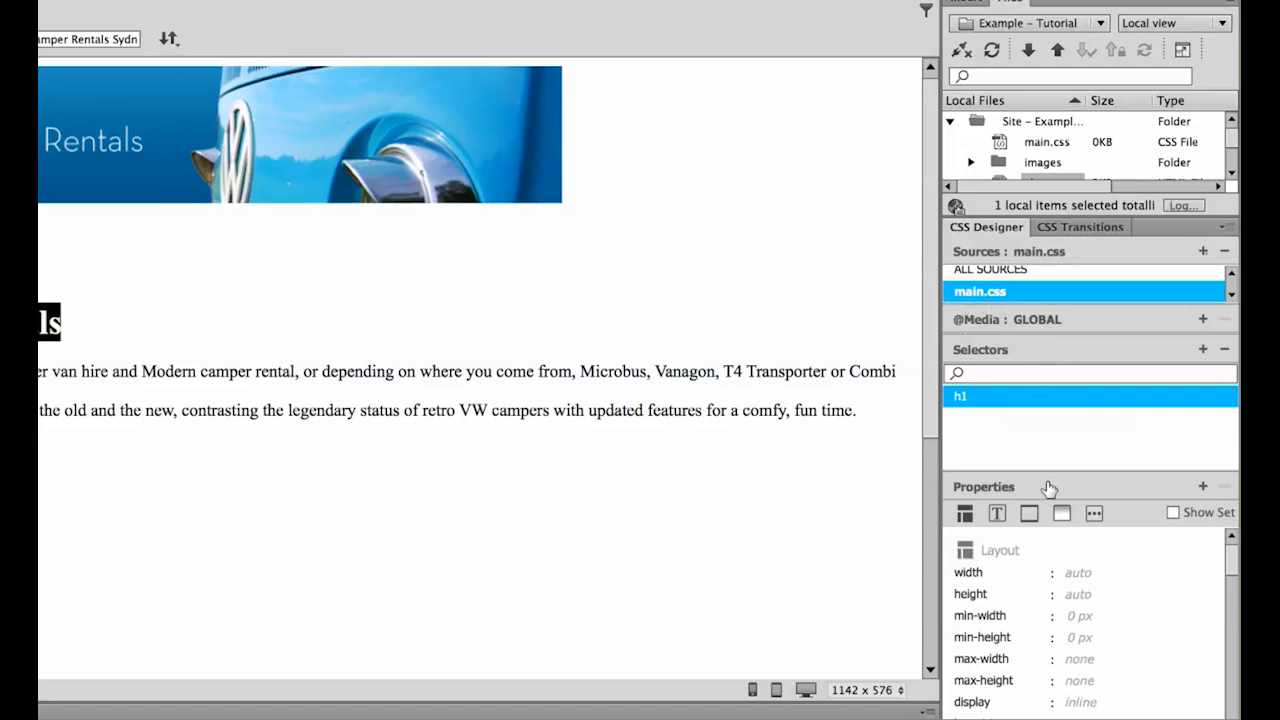
pyautogui.moveTo(1076, 558)
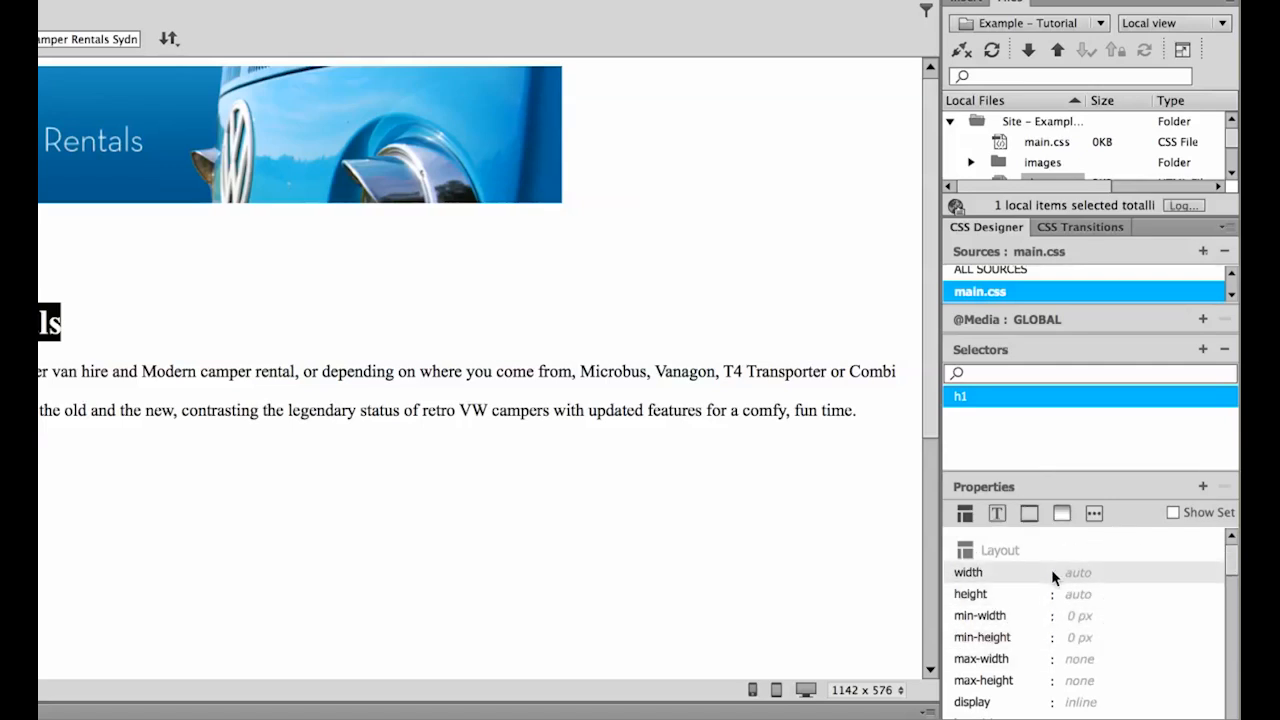
pyautogui.moveTo(984, 552)
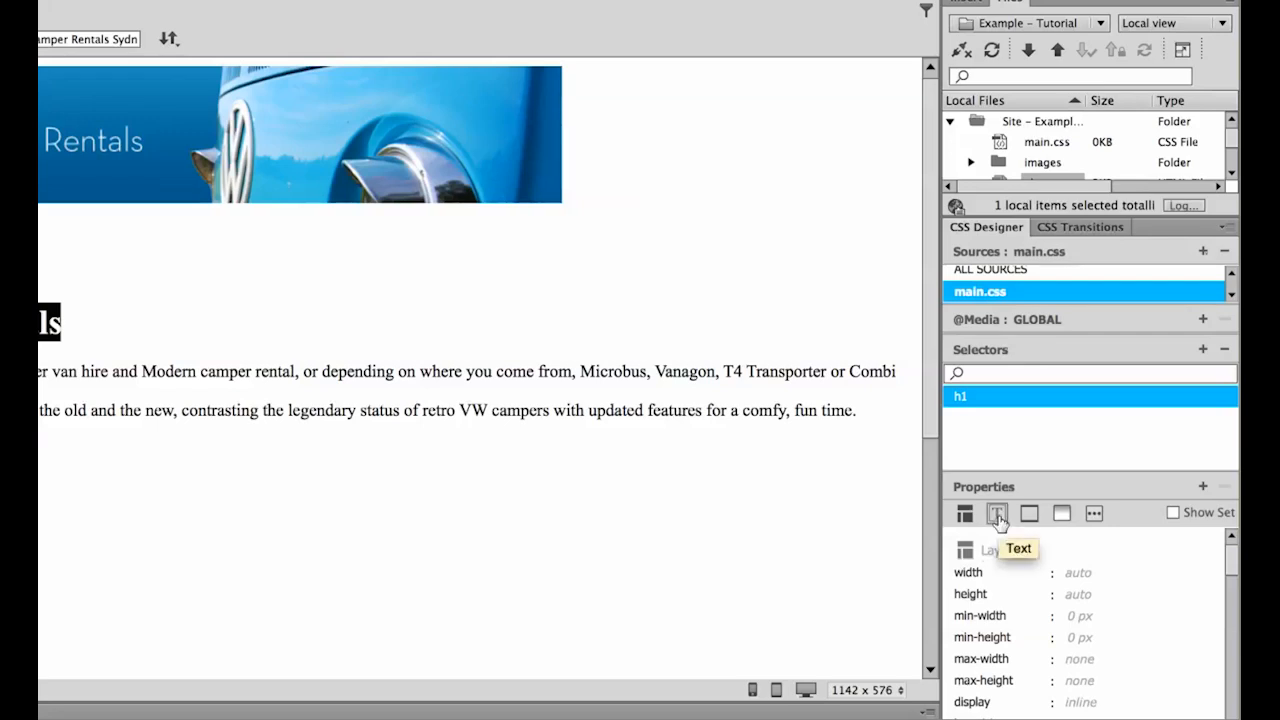
# Show the h1 rule's Text properties and bring up the color picker for its color.
pyautogui.click(996, 512)
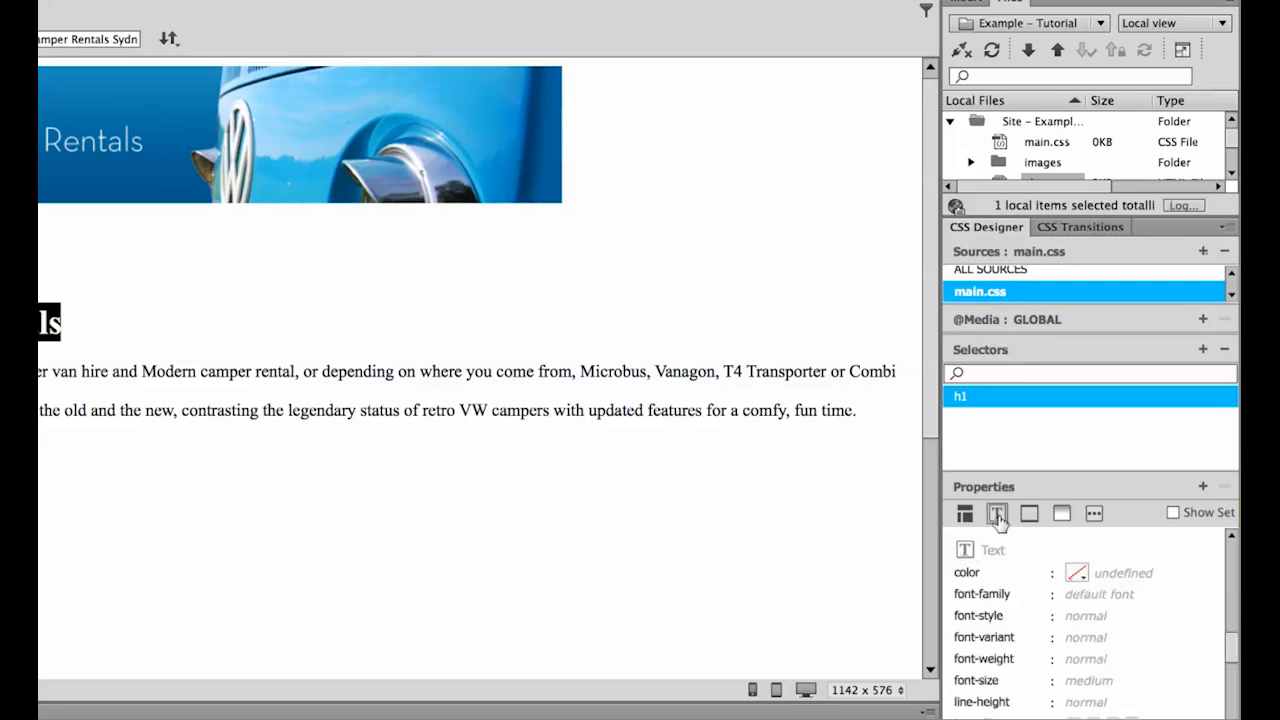
pyautogui.click(996, 512)
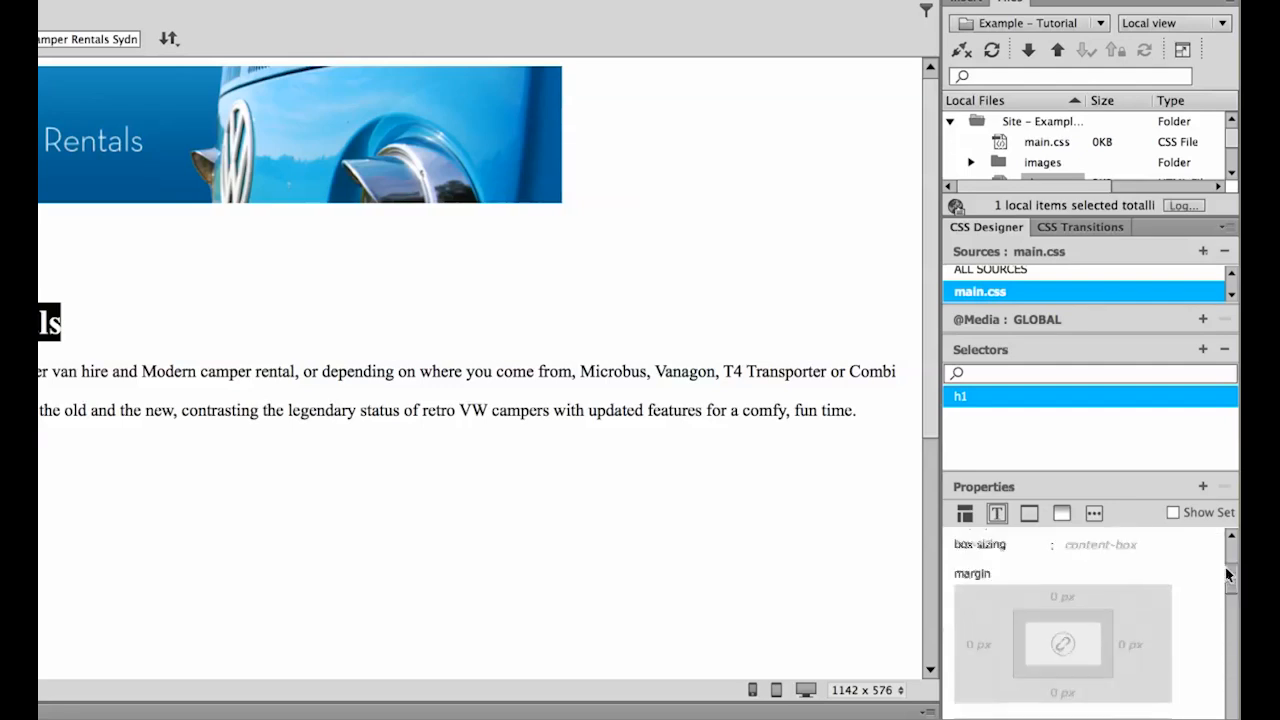
pyautogui.scroll(-3)
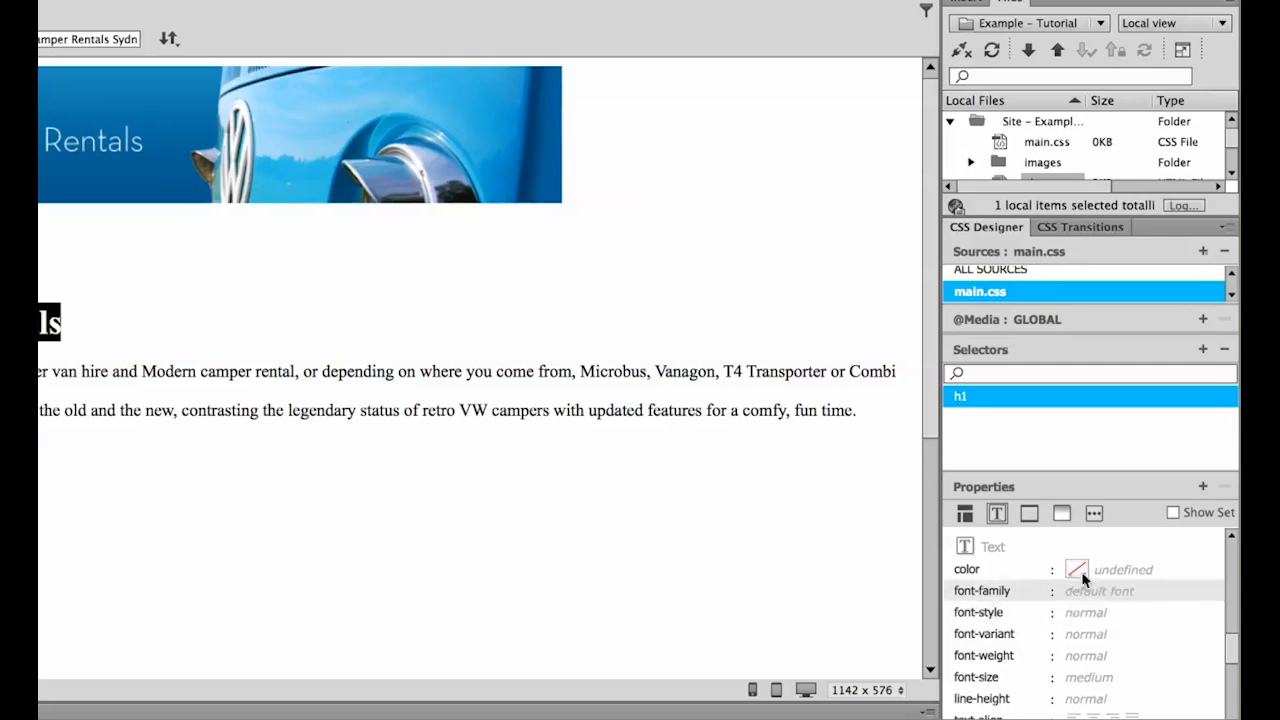
pyautogui.moveTo(484, 704)
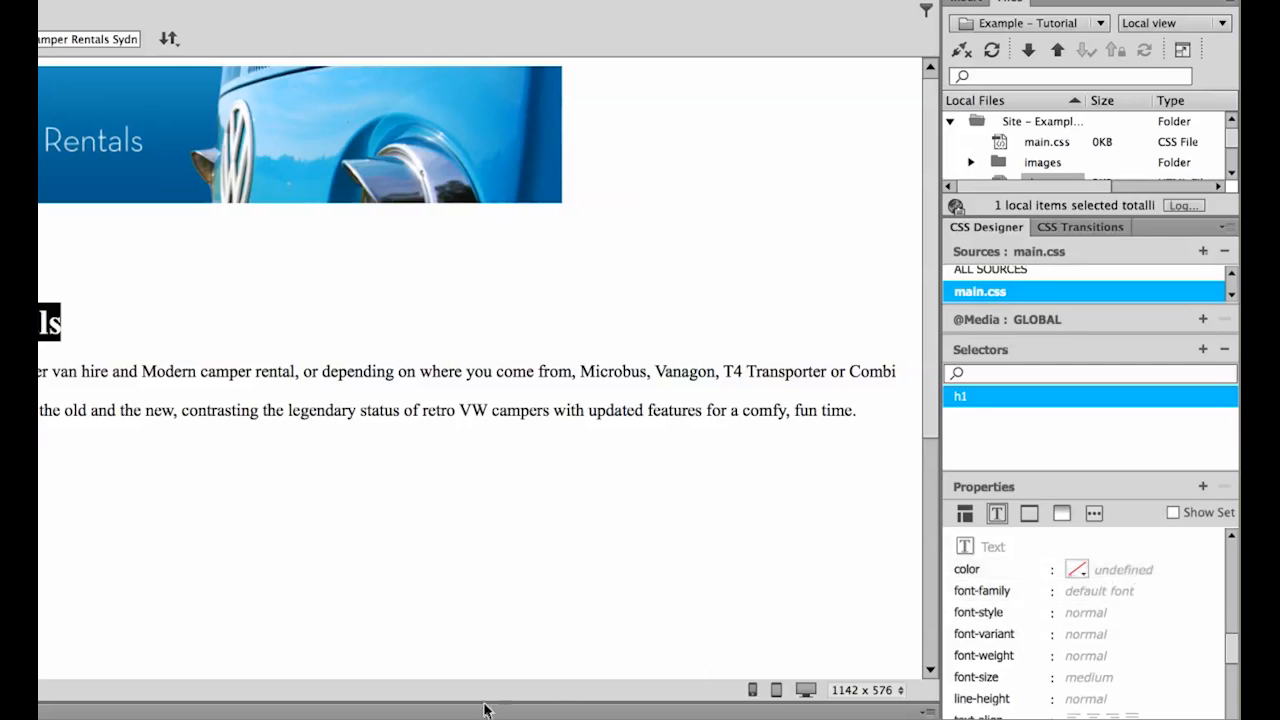
pyautogui.click(1076, 568)
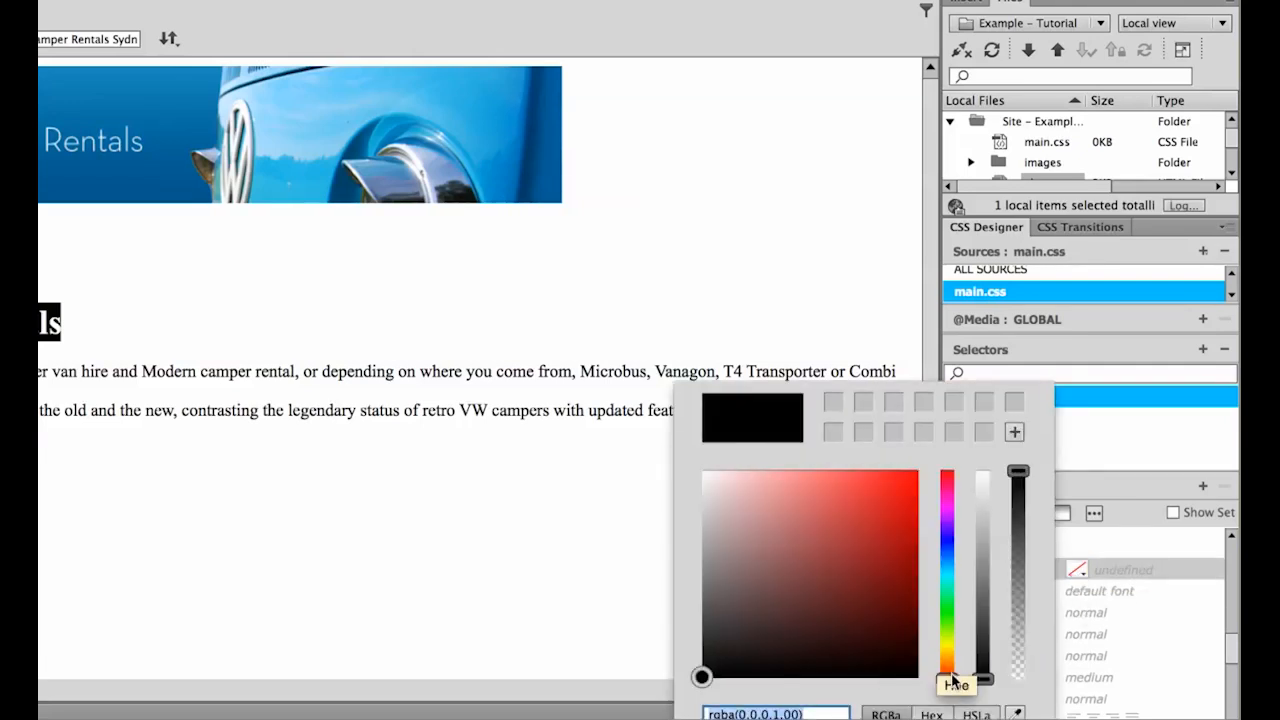
# Mix a medium blue, rgba(28,122,202,1.00), for the h1 text color.
pyautogui.moveTo(954, 684); pyautogui.dragTo(948, 608)
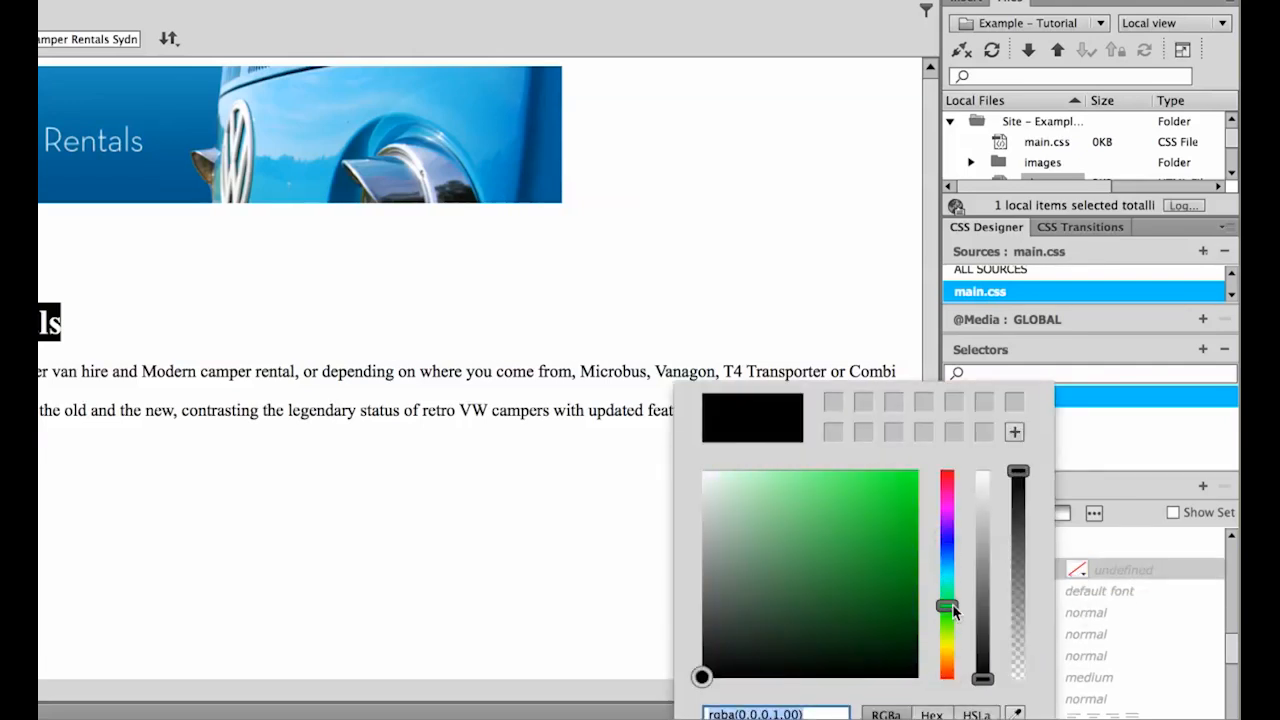
pyautogui.moveTo(944, 608); pyautogui.dragTo(944, 568)
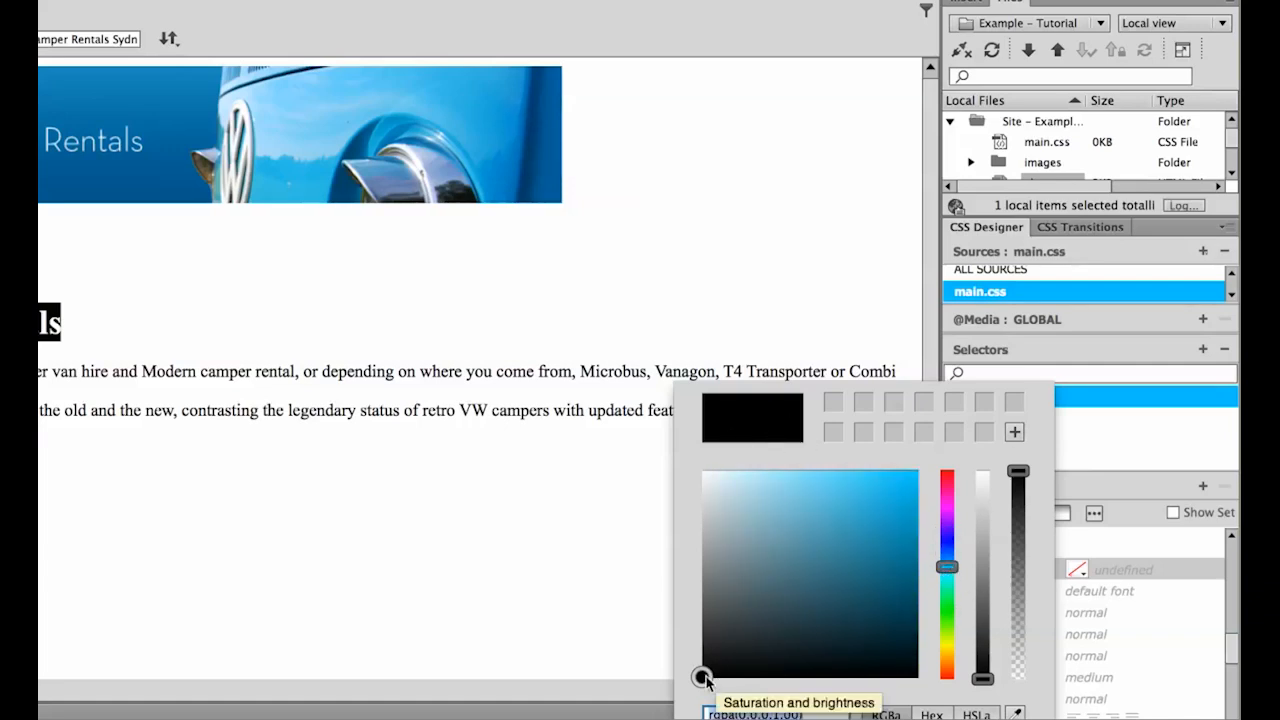
pyautogui.moveTo(704, 676); pyautogui.dragTo(770, 620)
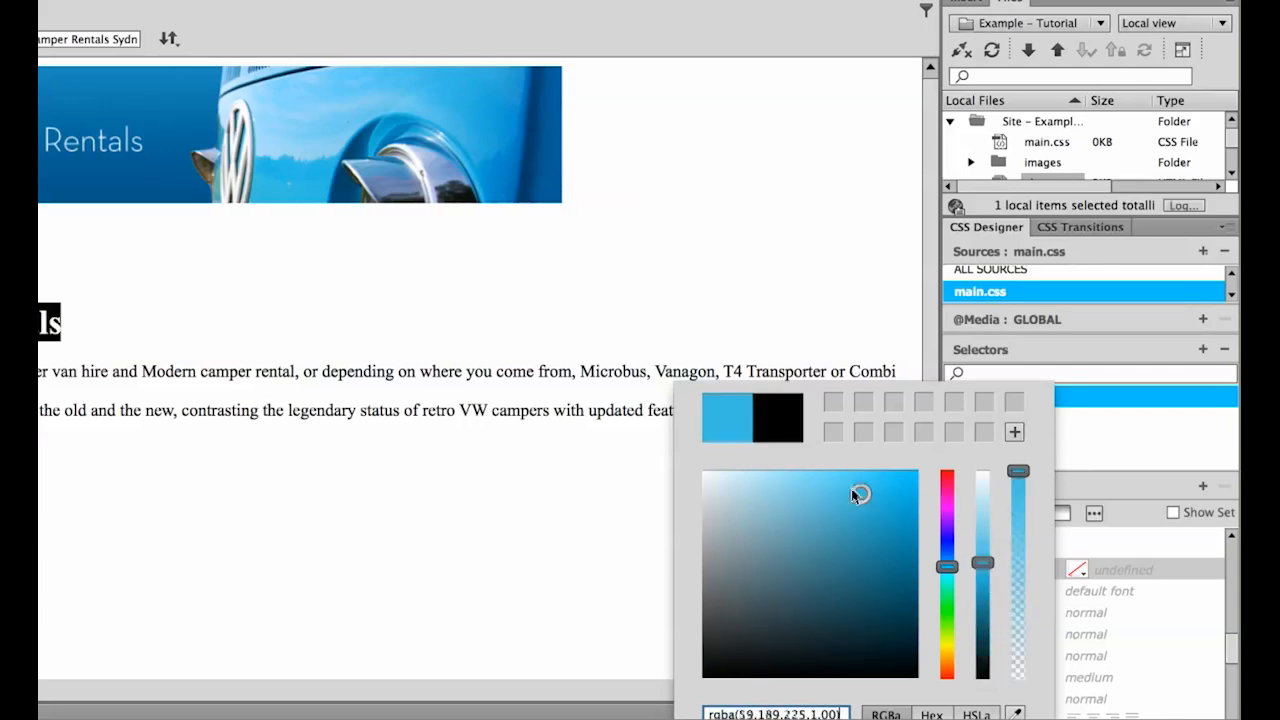
pyautogui.moveTo(858, 496); pyautogui.dragTo(892, 482)
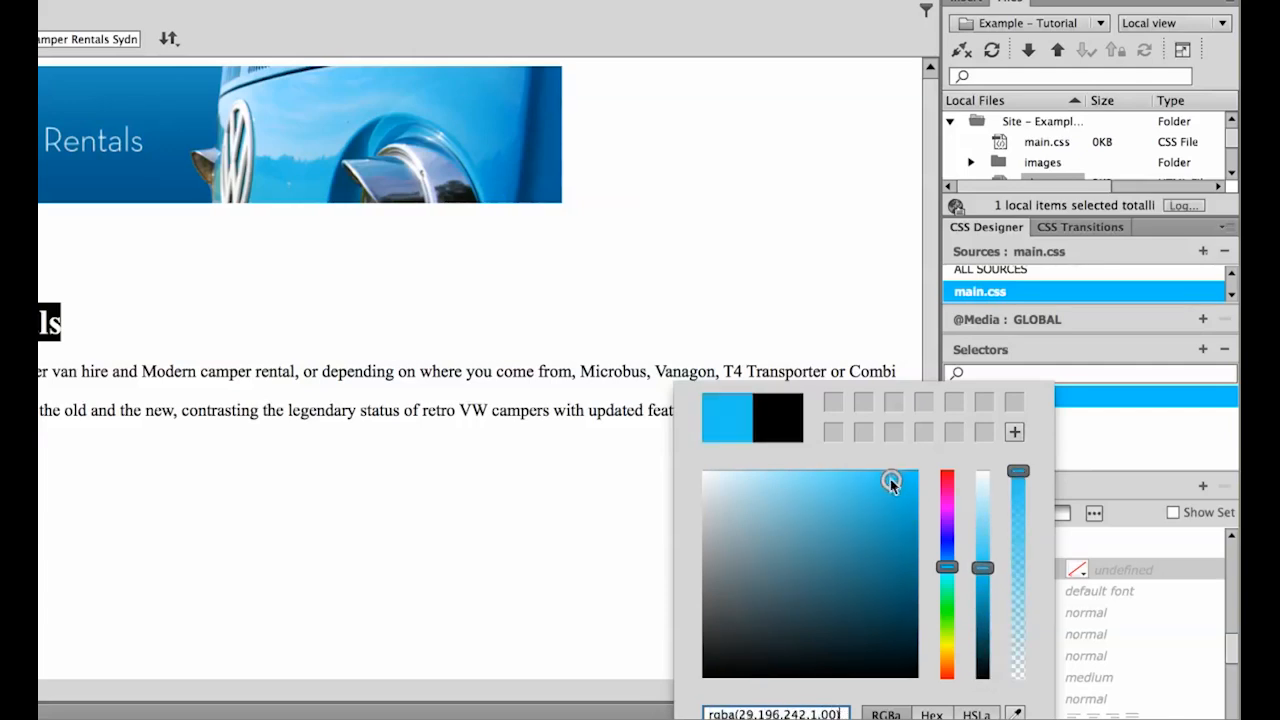
pyautogui.moveTo(890, 480); pyautogui.dragTo(884, 504)
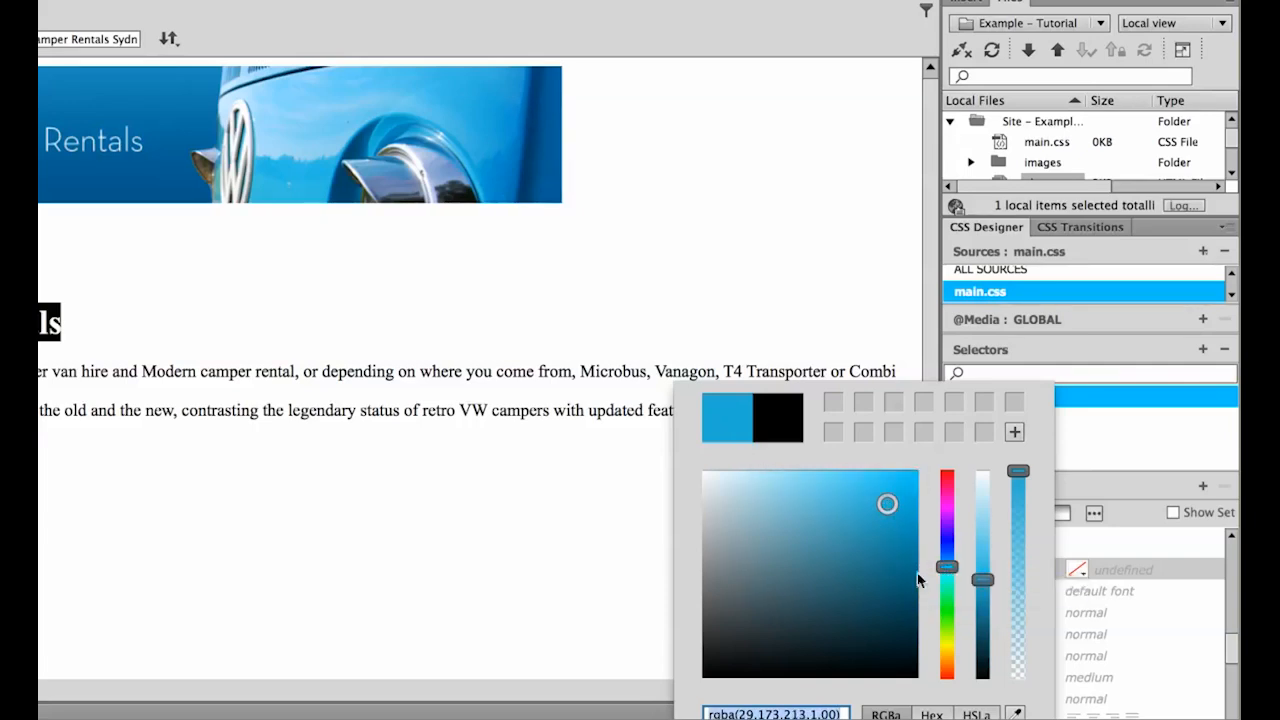
pyautogui.moveTo(948, 568); pyautogui.dragTo(948, 602)
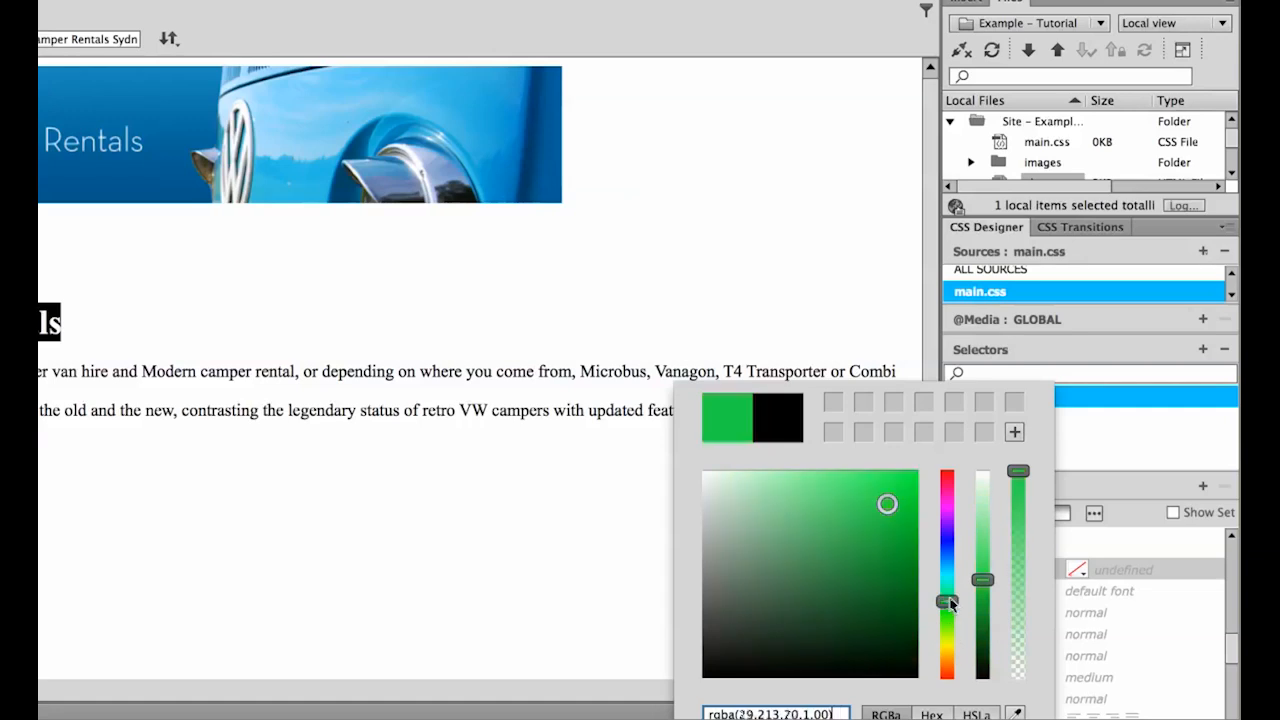
pyautogui.moveTo(948, 604); pyautogui.dragTo(948, 572)
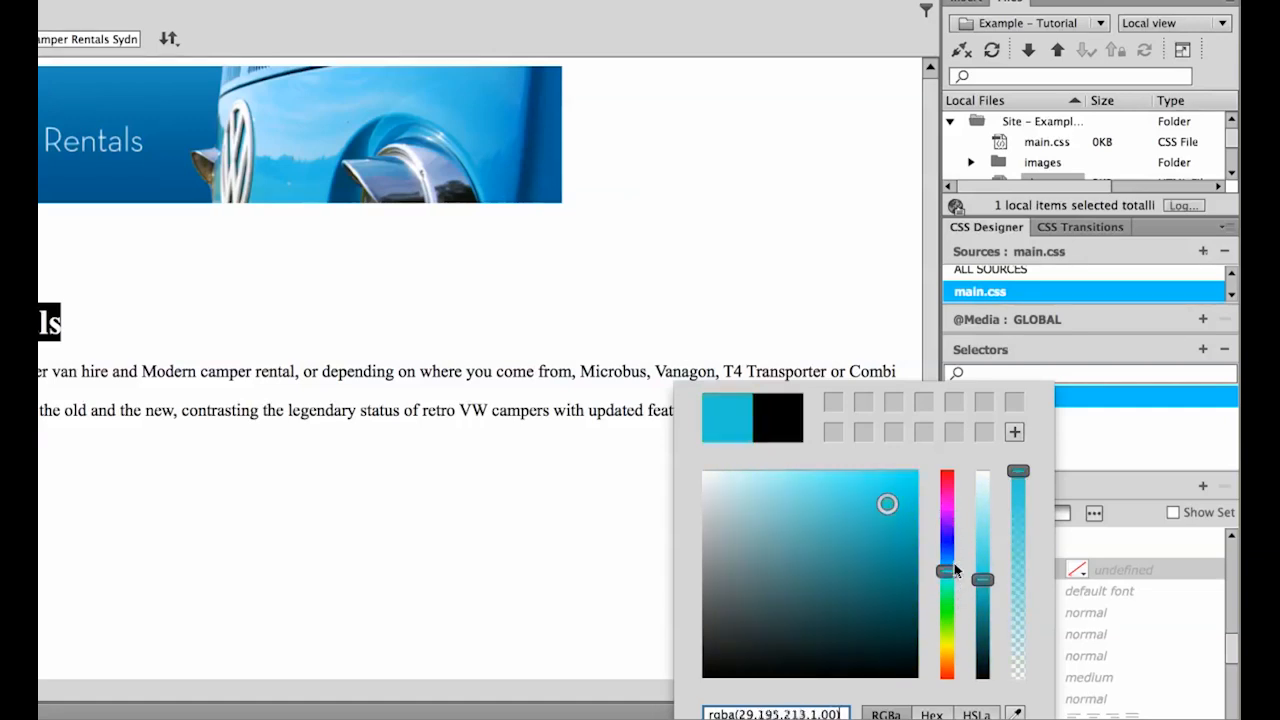
pyautogui.moveTo(948, 570); pyautogui.dragTo(948, 562)
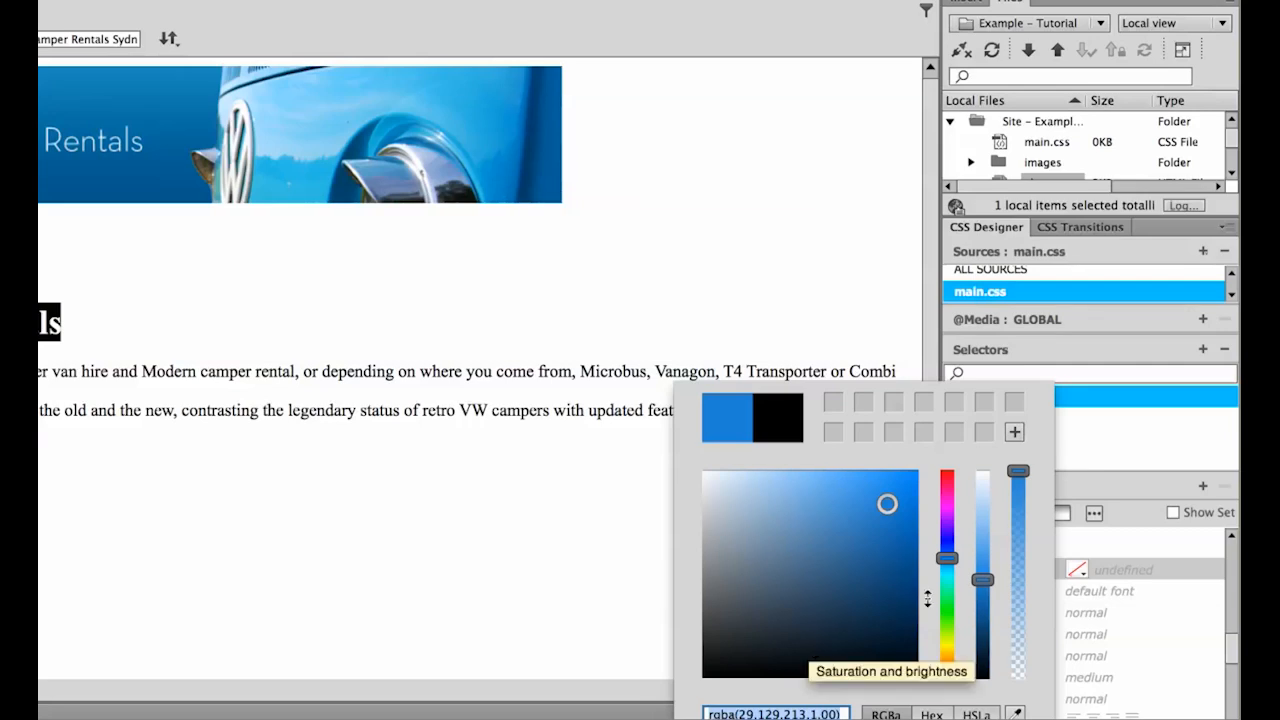
pyautogui.moveTo(982, 580); pyautogui.dragTo(982, 584)
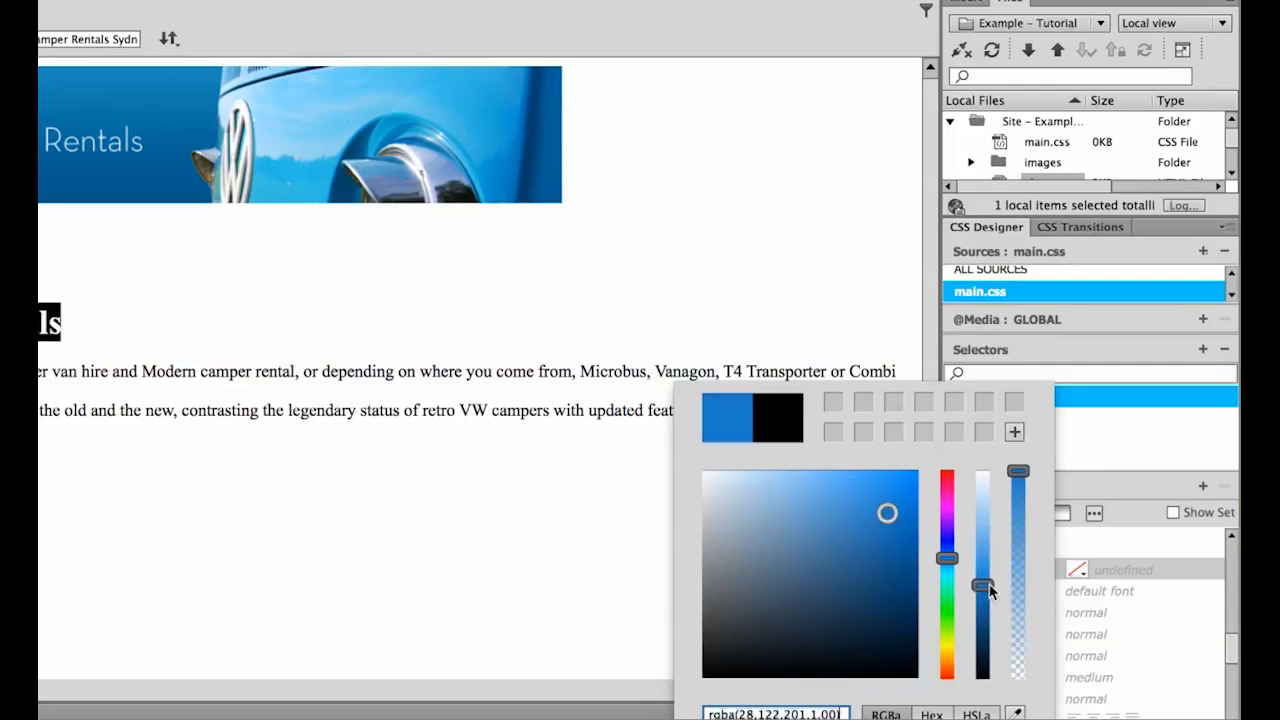
pyautogui.moveTo(982, 584); pyautogui.dragTo(1018, 470)
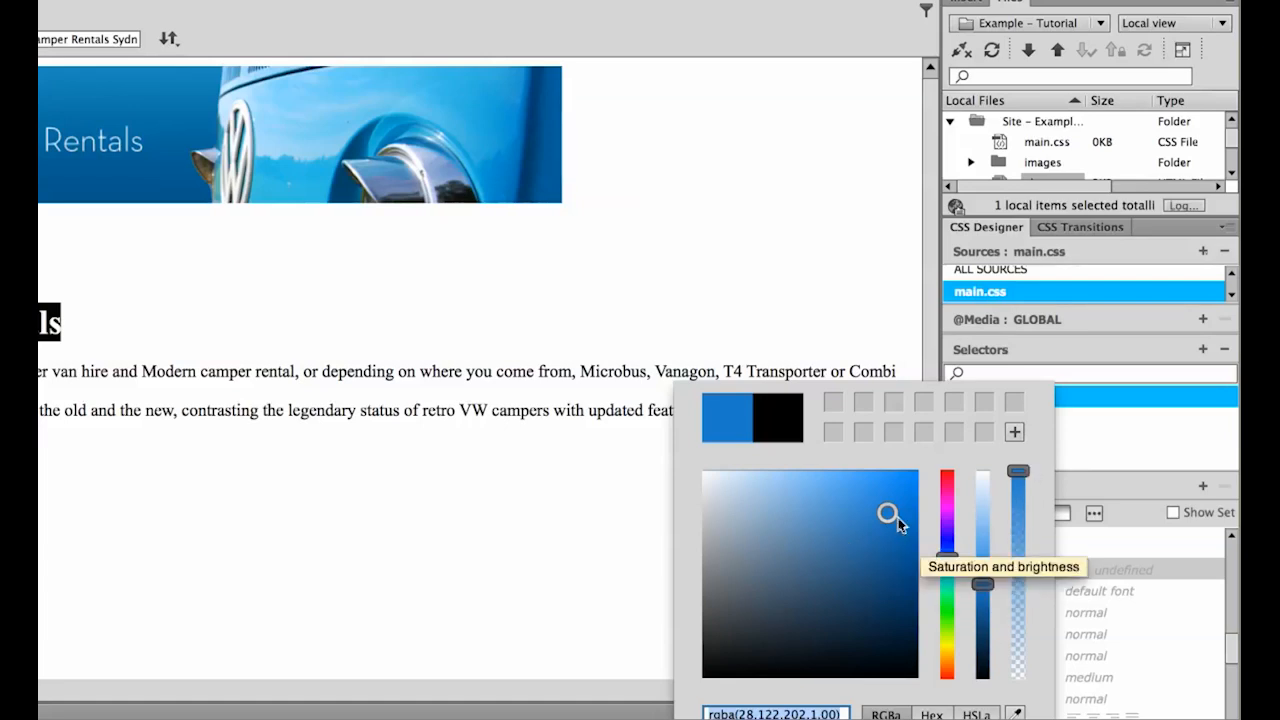
pyautogui.moveTo(880, 530)
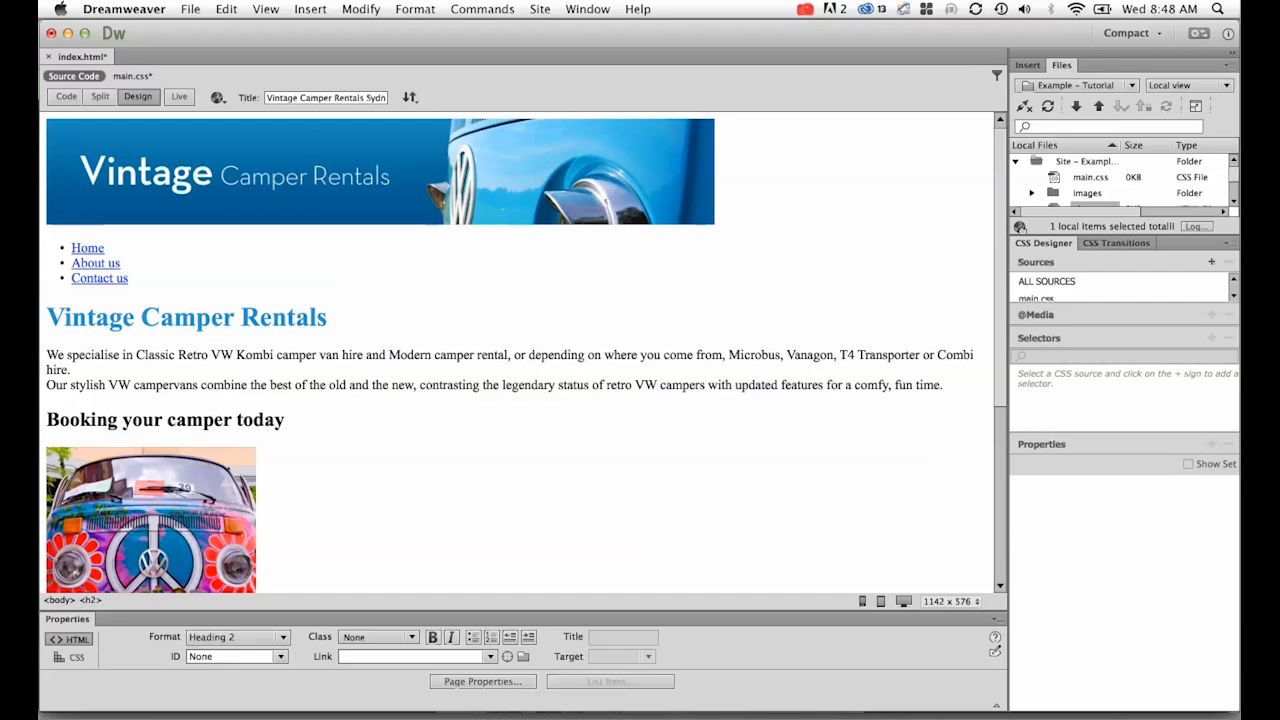
# Reselect the blue heading and bring up the font-family stack choices for h1.
pyautogui.click(186, 316)
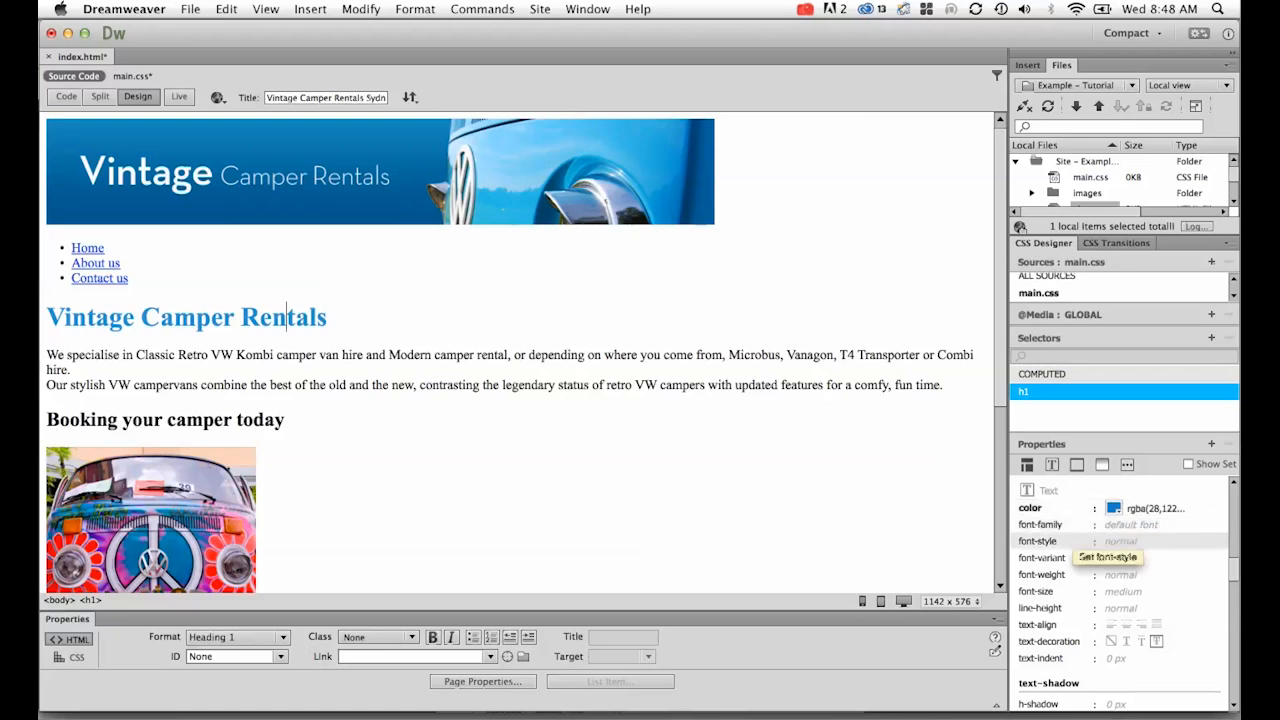
pyautogui.click(1130, 524)
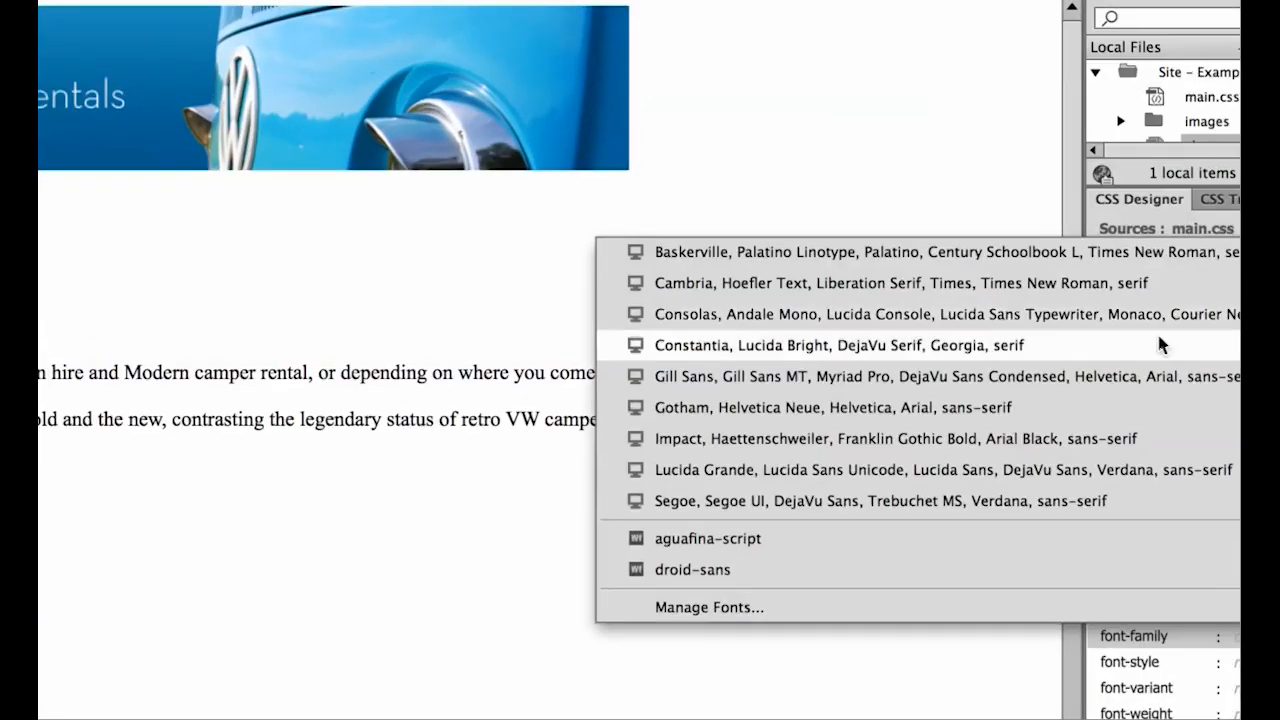
pyautogui.moveTo(712, 376)
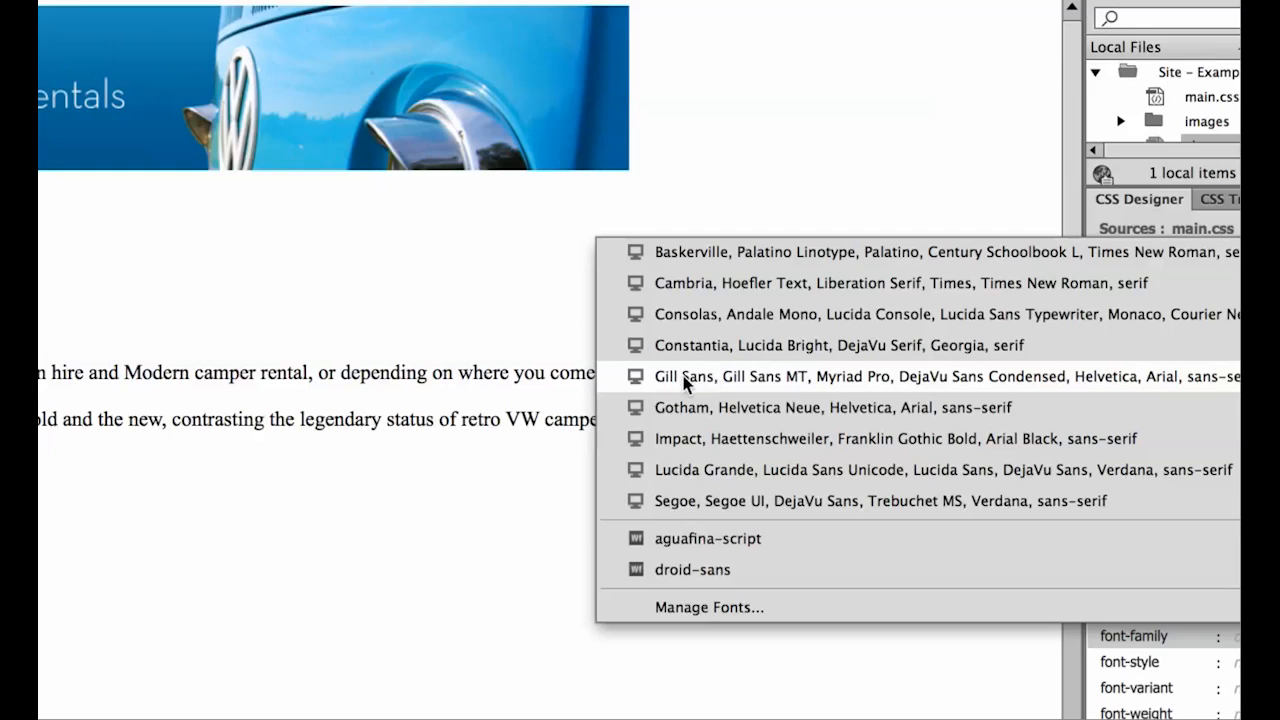
pyautogui.moveTo(698, 384)
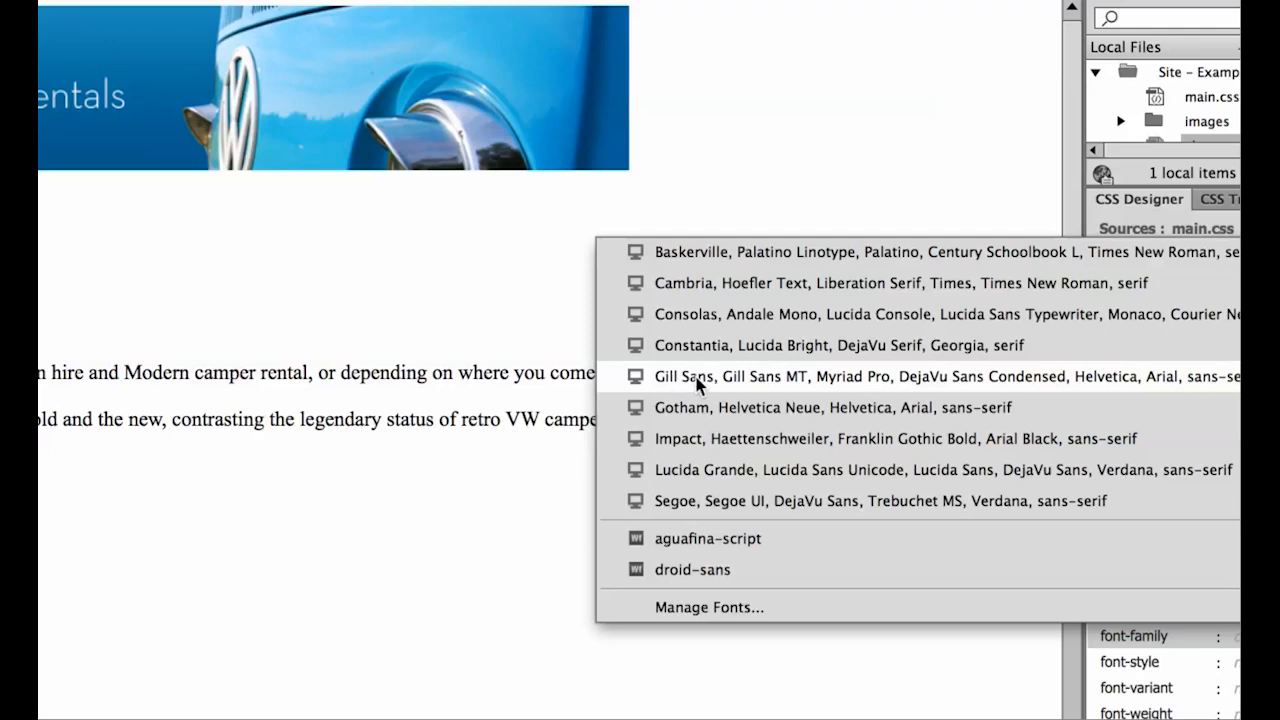
pyautogui.moveTo(792, 390)
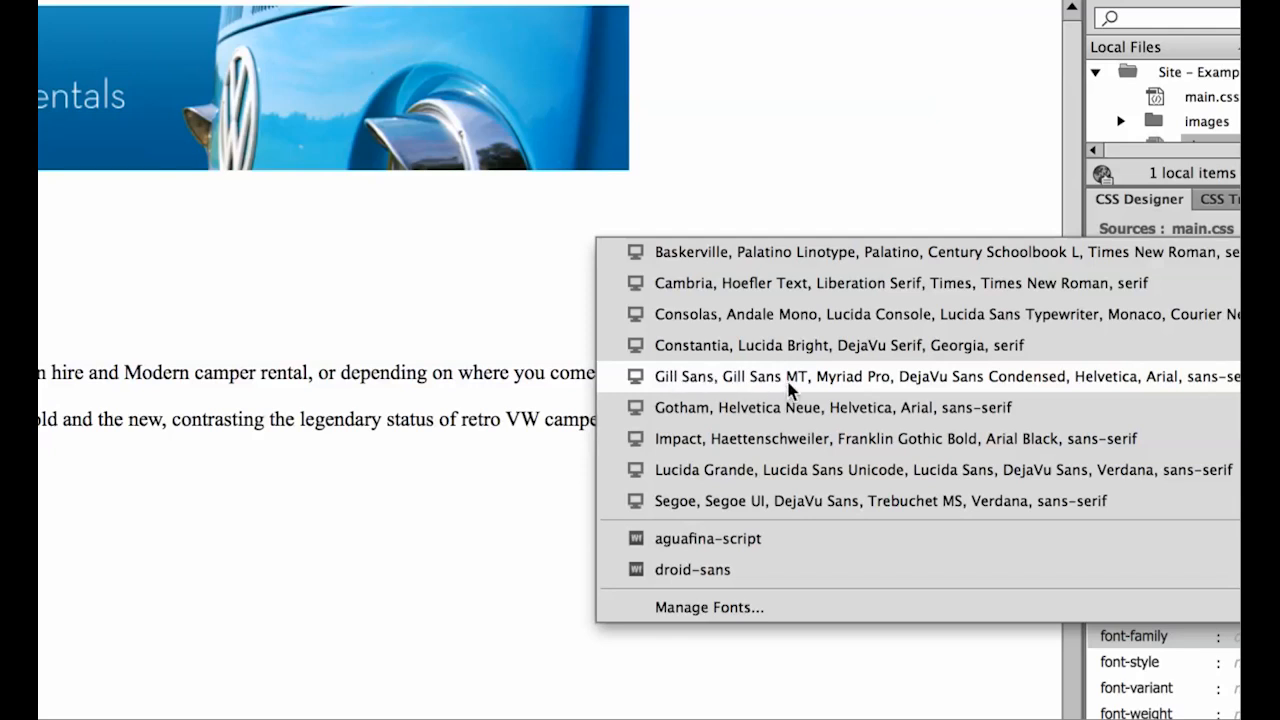
pyautogui.moveTo(792, 392)
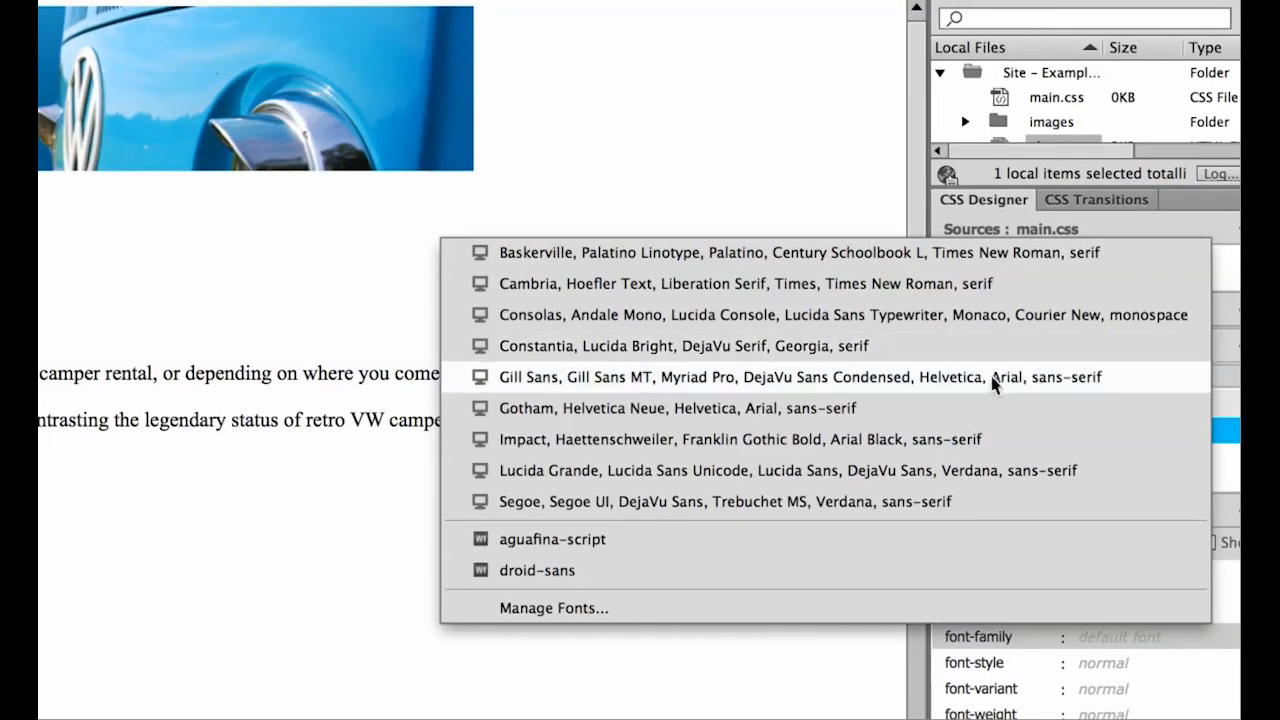
pyautogui.moveTo(1004, 376)
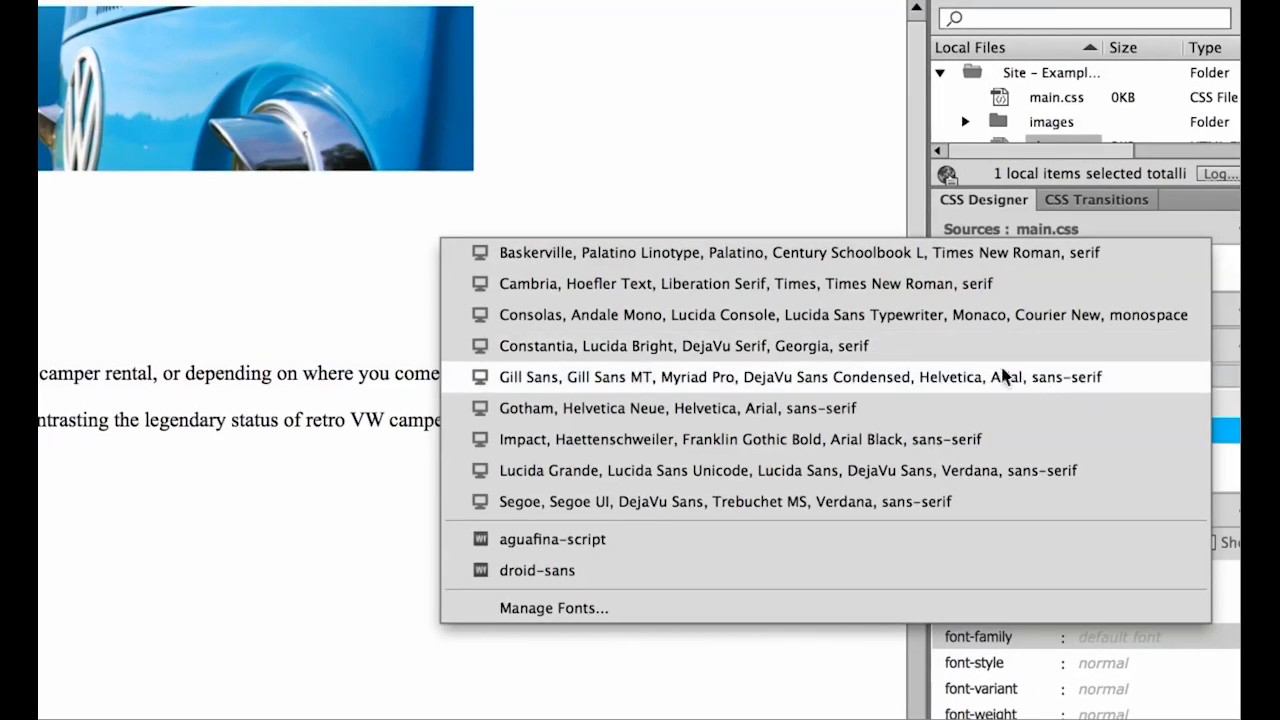
pyautogui.moveTo(910, 380)
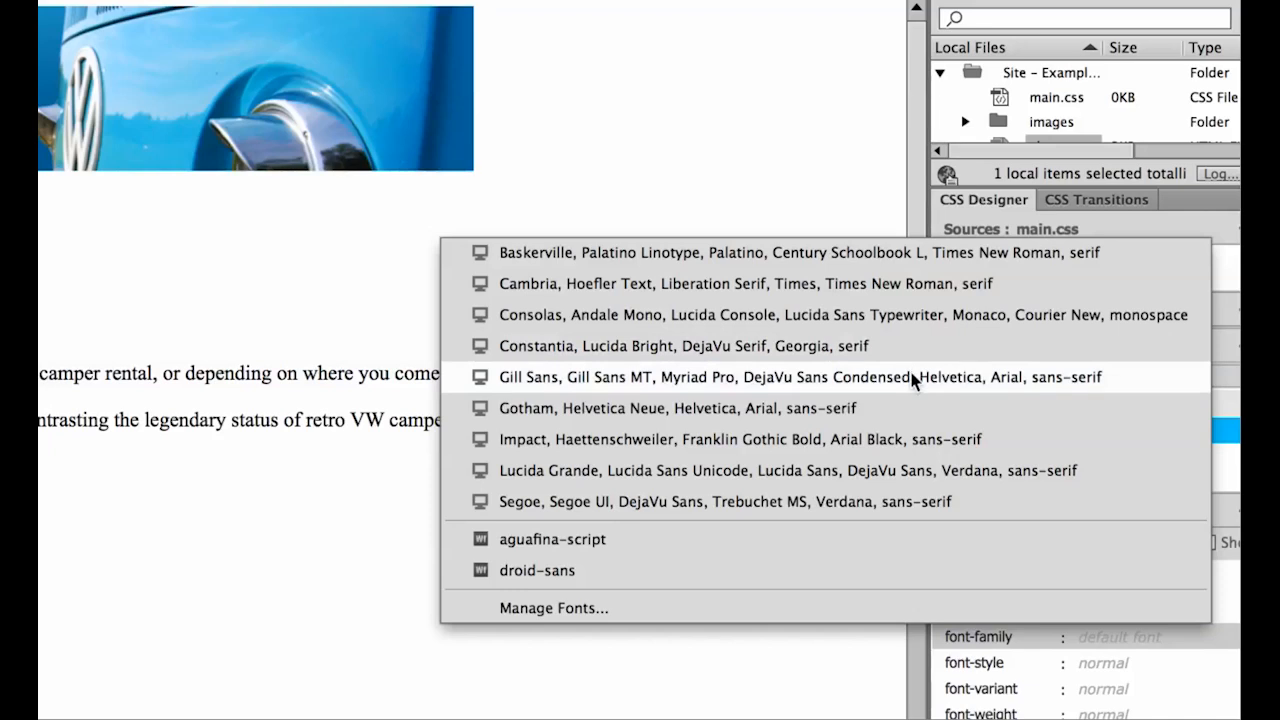
pyautogui.moveTo(500, 390)
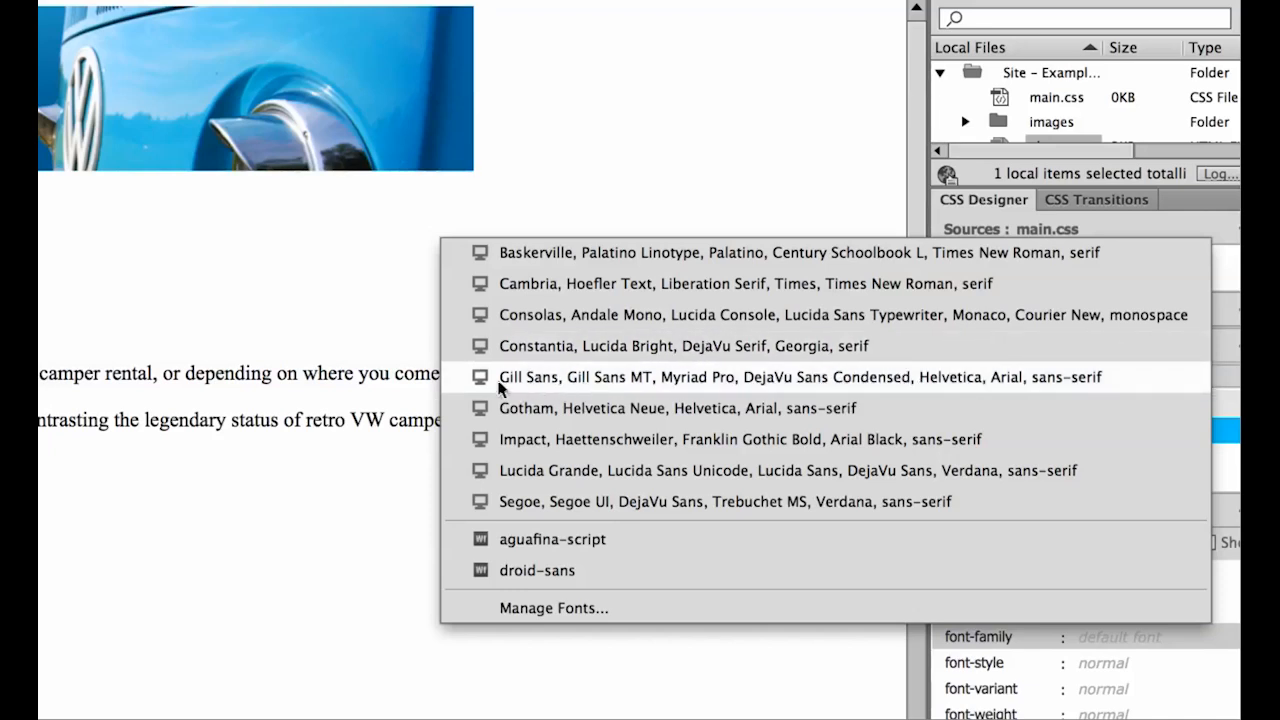
pyautogui.moveTo(548, 398)
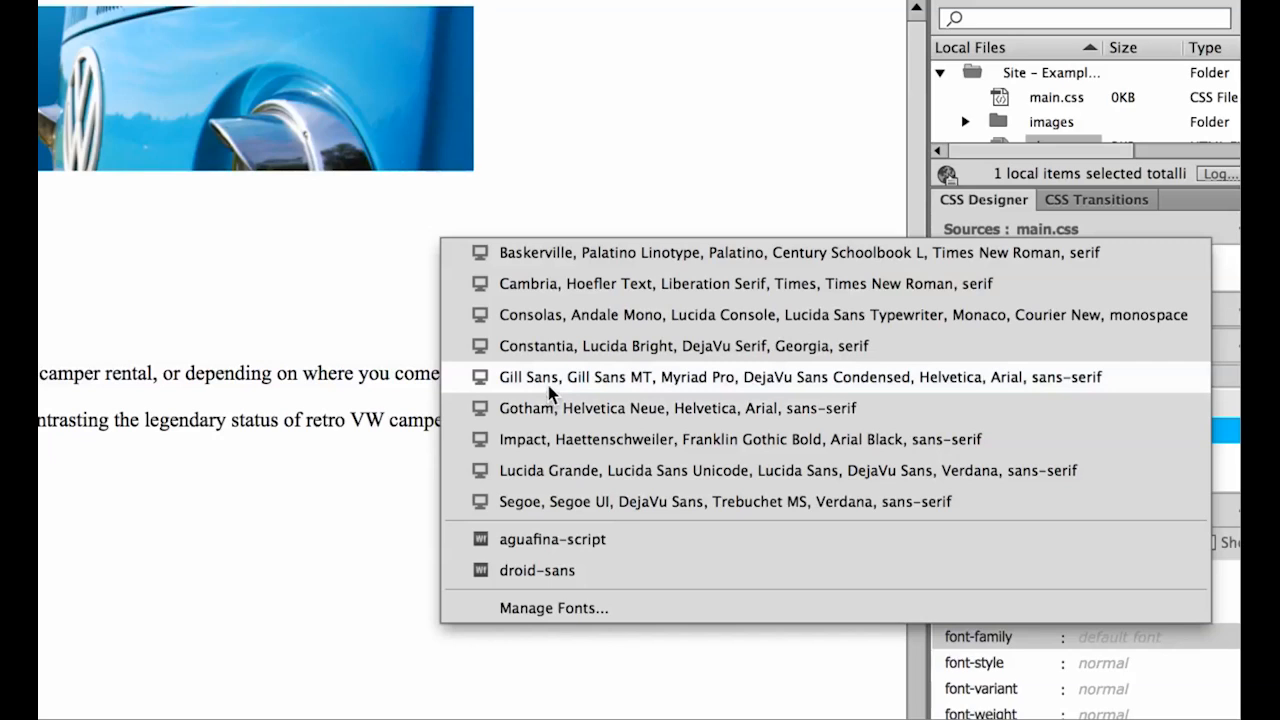
pyautogui.moveTo(690, 390)
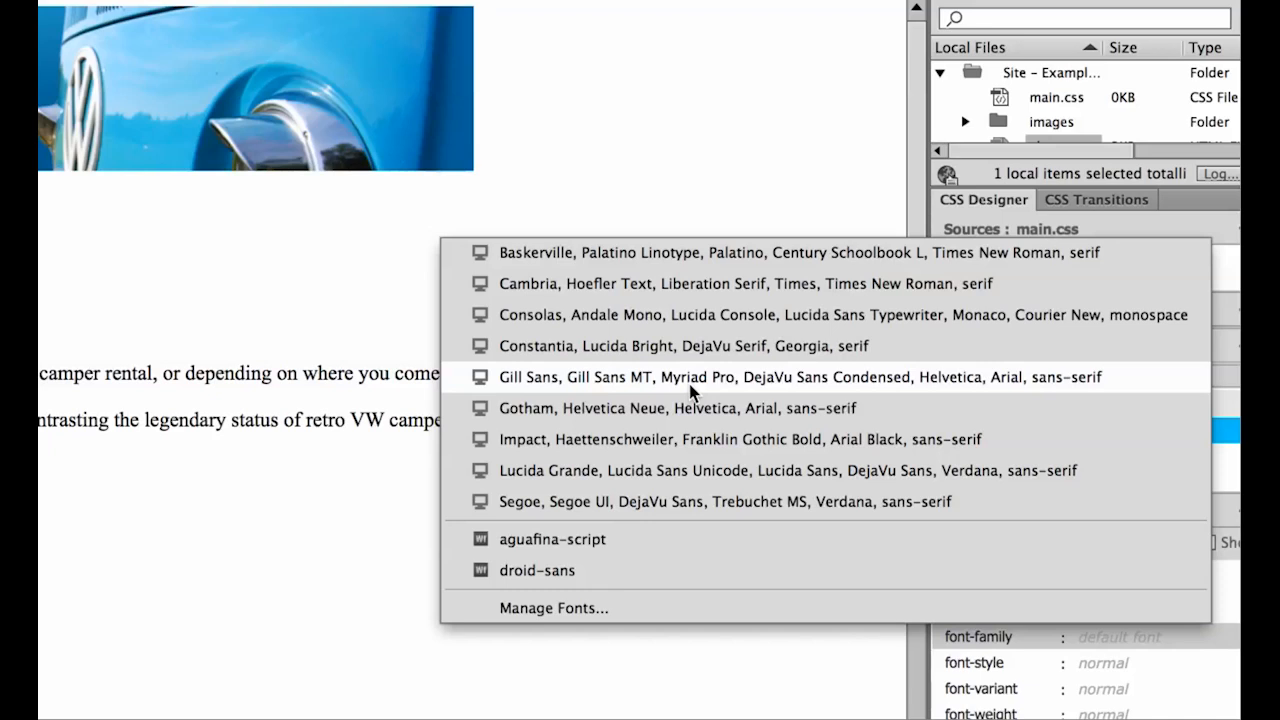
pyautogui.moveTo(640, 382)
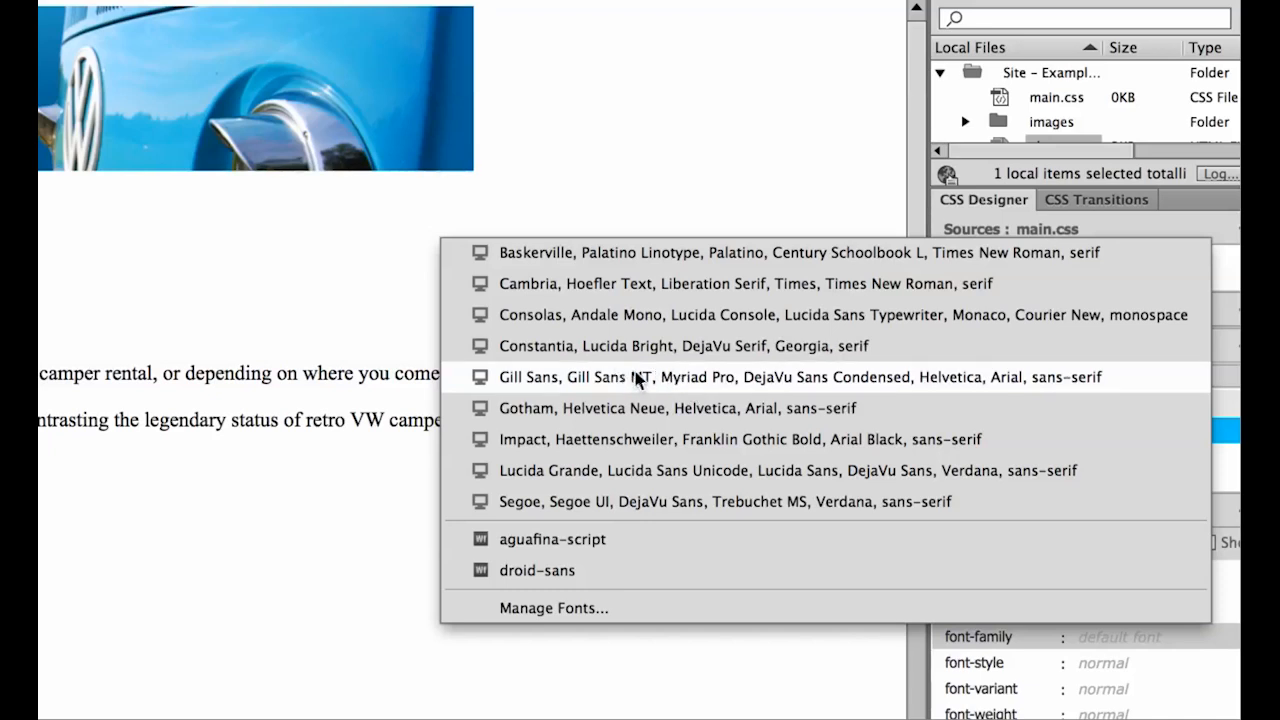
# Apply the Gill Sans, Gill Sans MT, Myriad Pro font stack to the h1 rule.
pyautogui.click(624, 376)
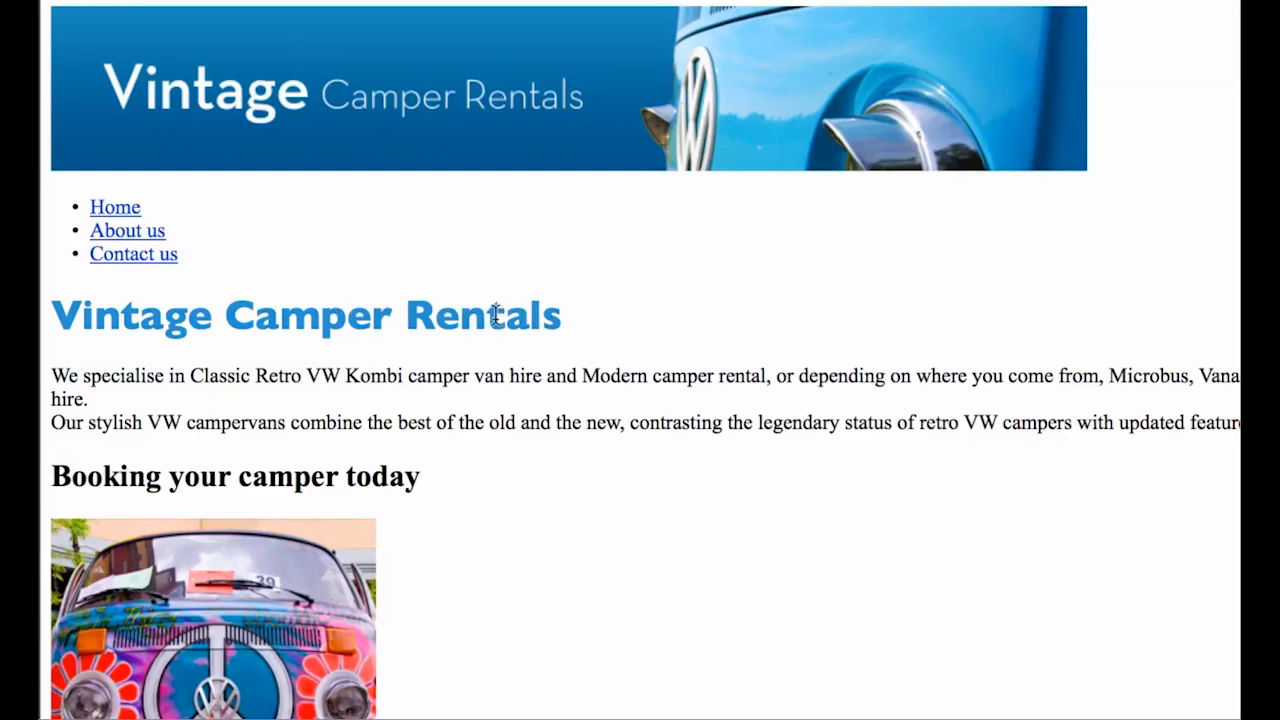
pyautogui.moveTo(456, 316)
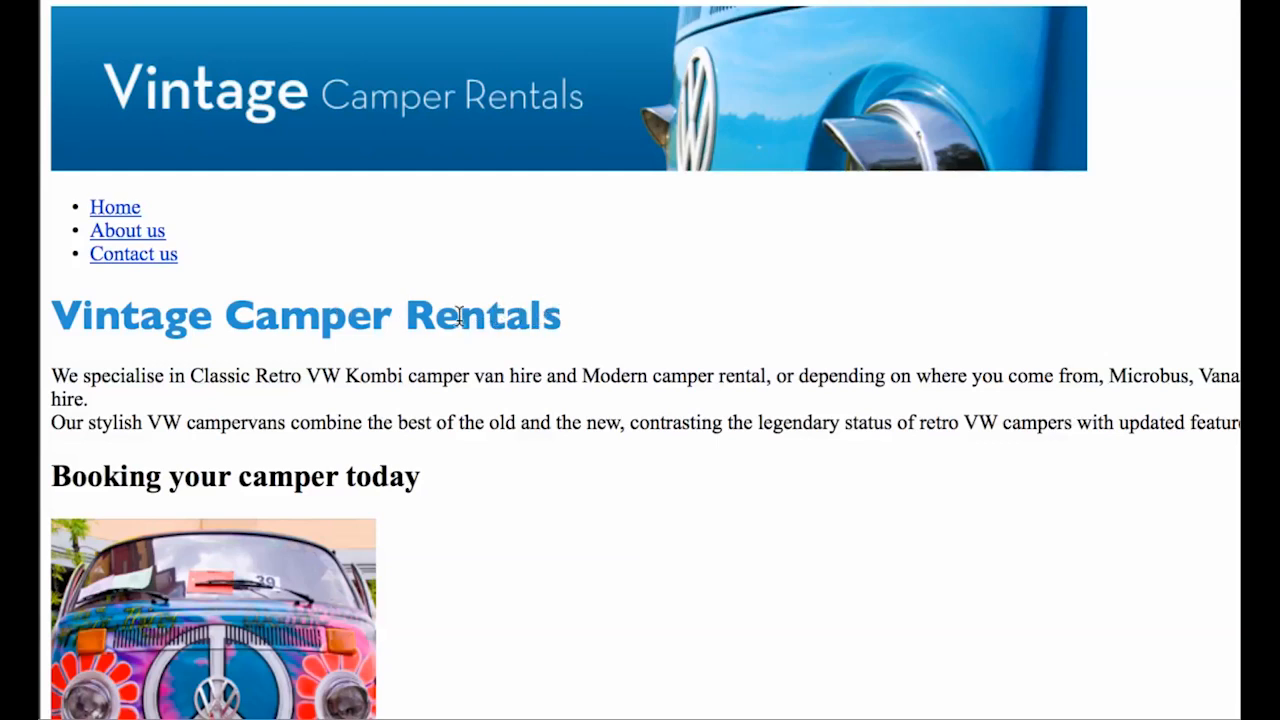
pyautogui.moveTo(516, 320)
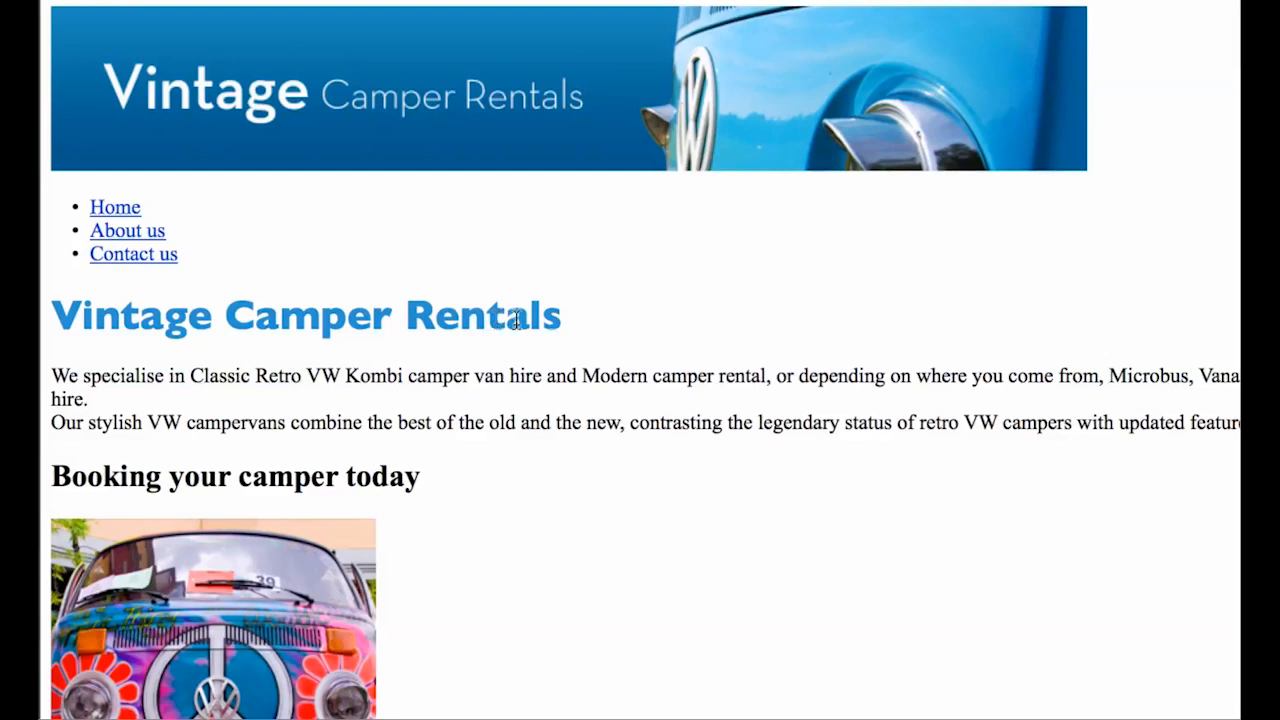
pyautogui.moveTo(422, 348)
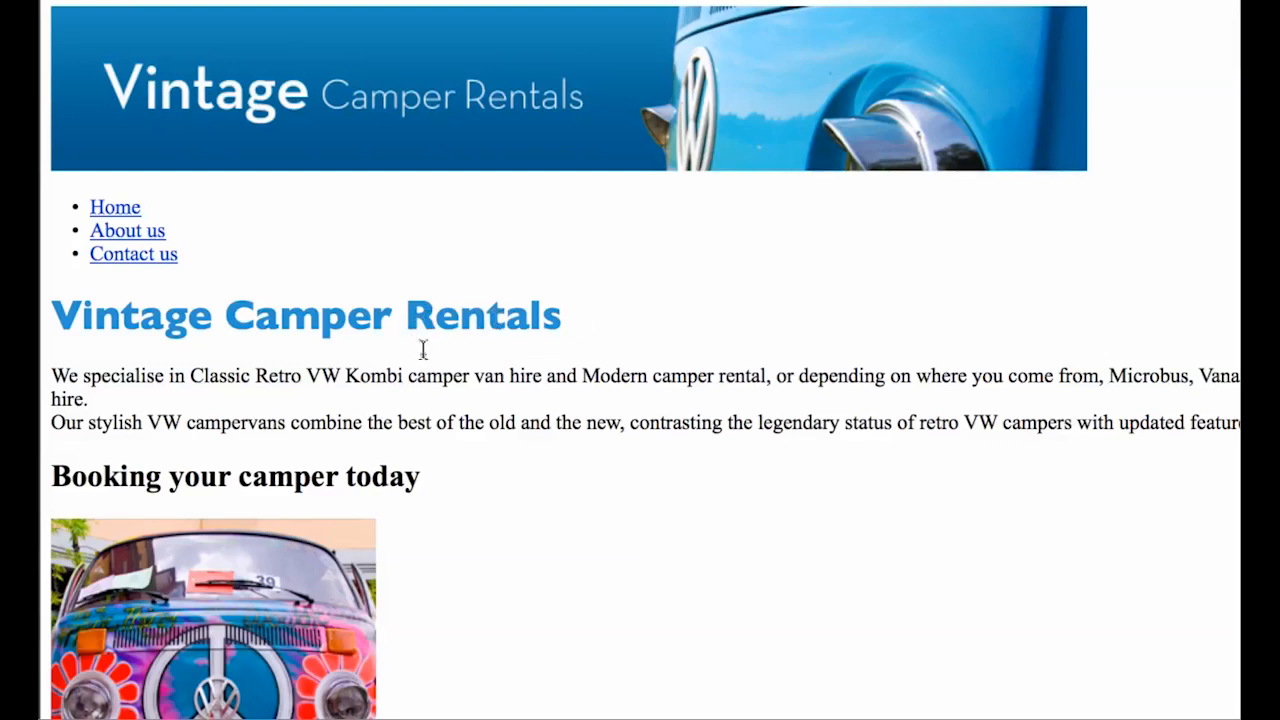
pyautogui.moveTo(340, 314)
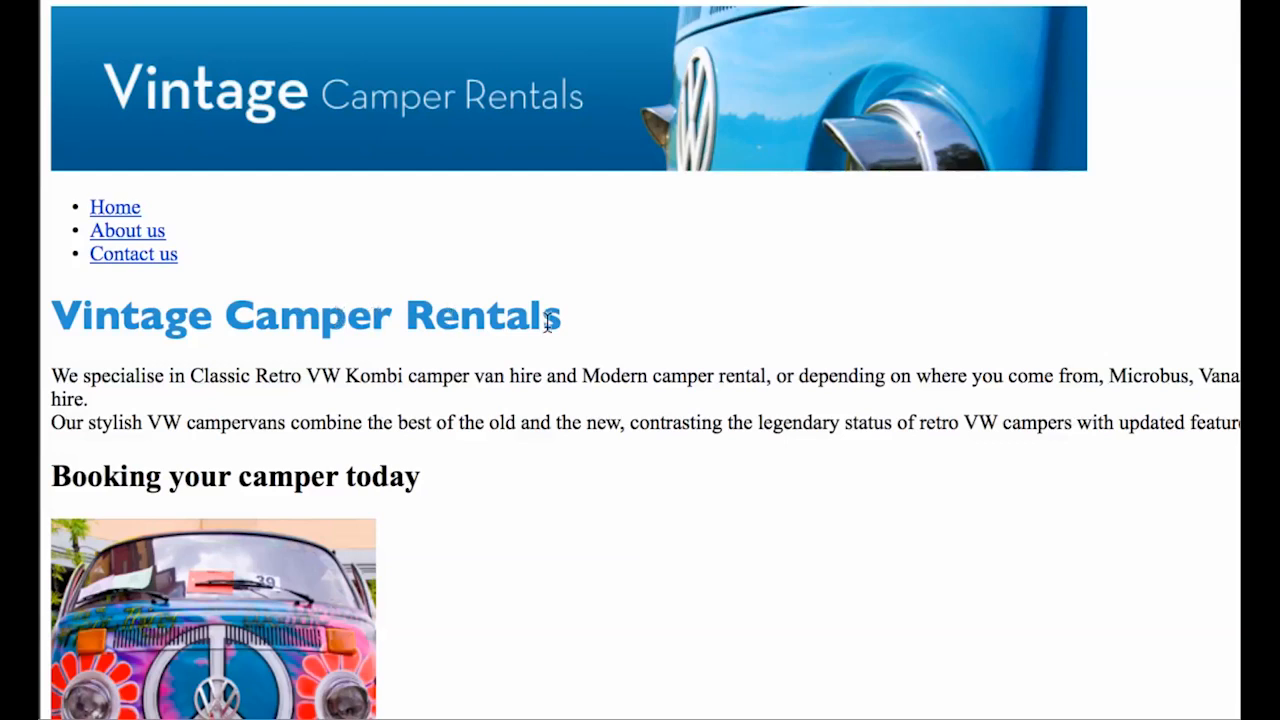
pyautogui.moveTo(682, 320)
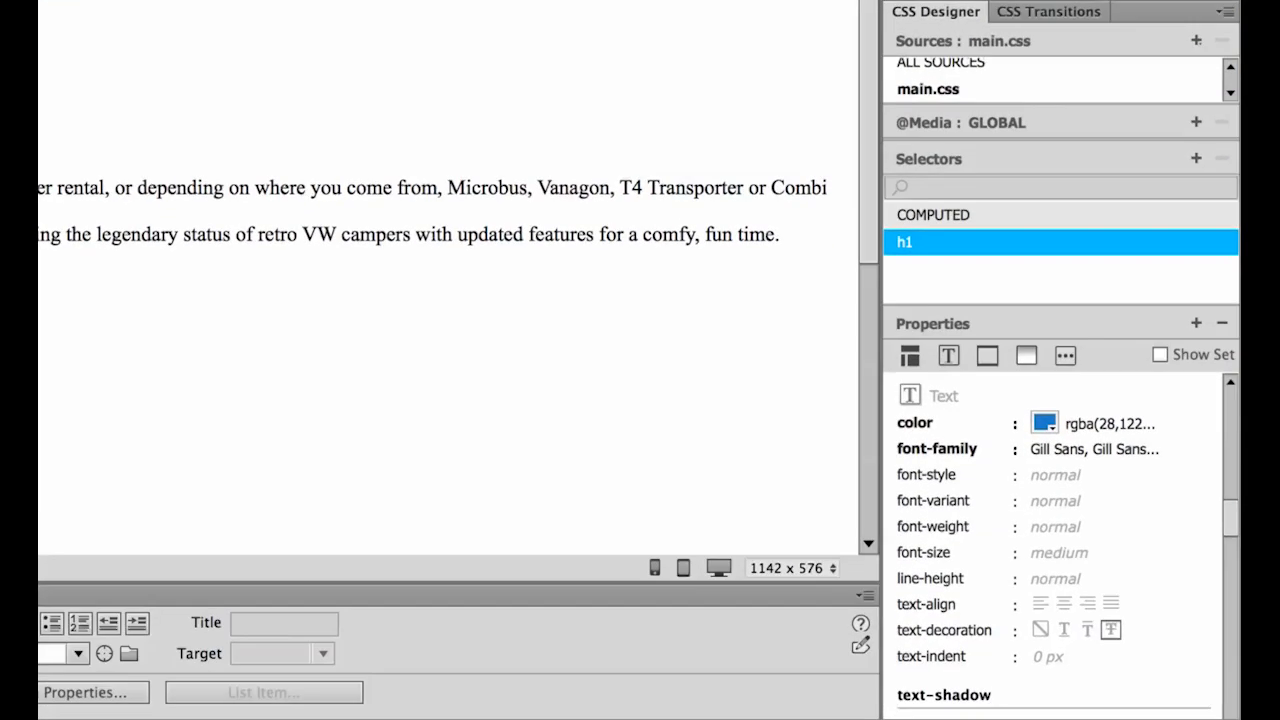
# Leave font-style and font-variant unchanged and set the h1 font-weight to normal.
pyautogui.click(1056, 474)
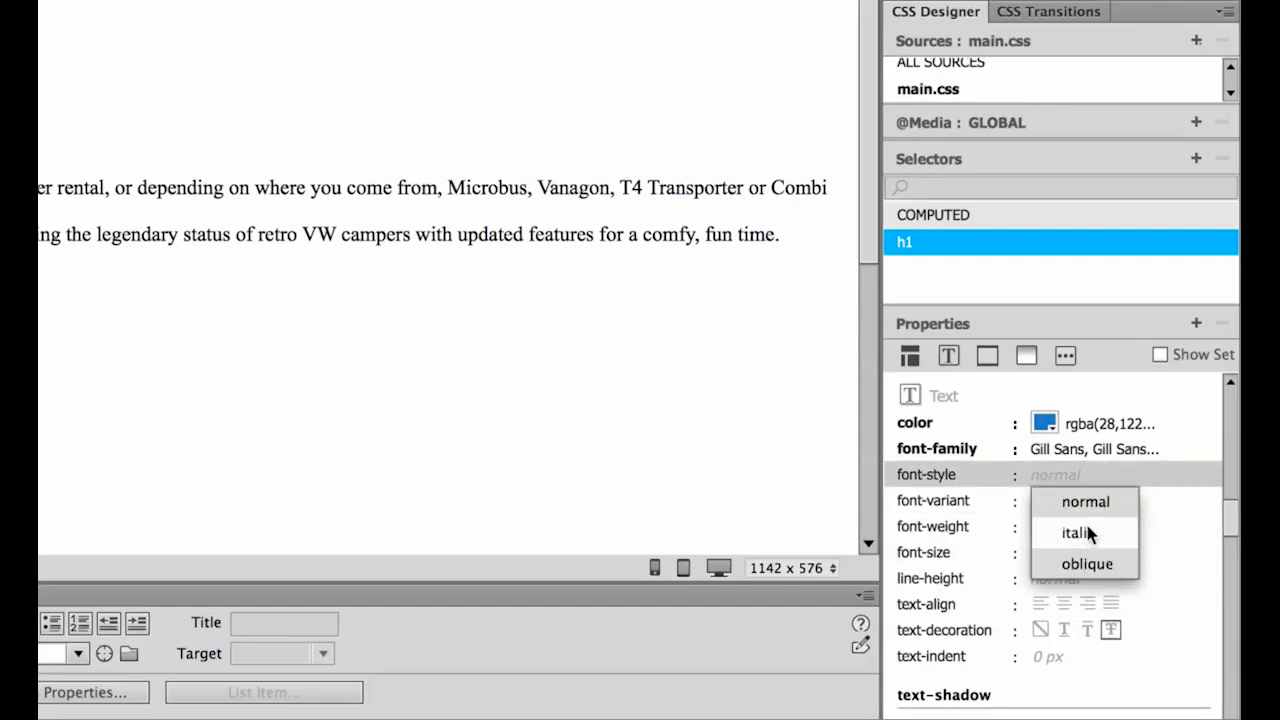
pyautogui.click(1084, 500)
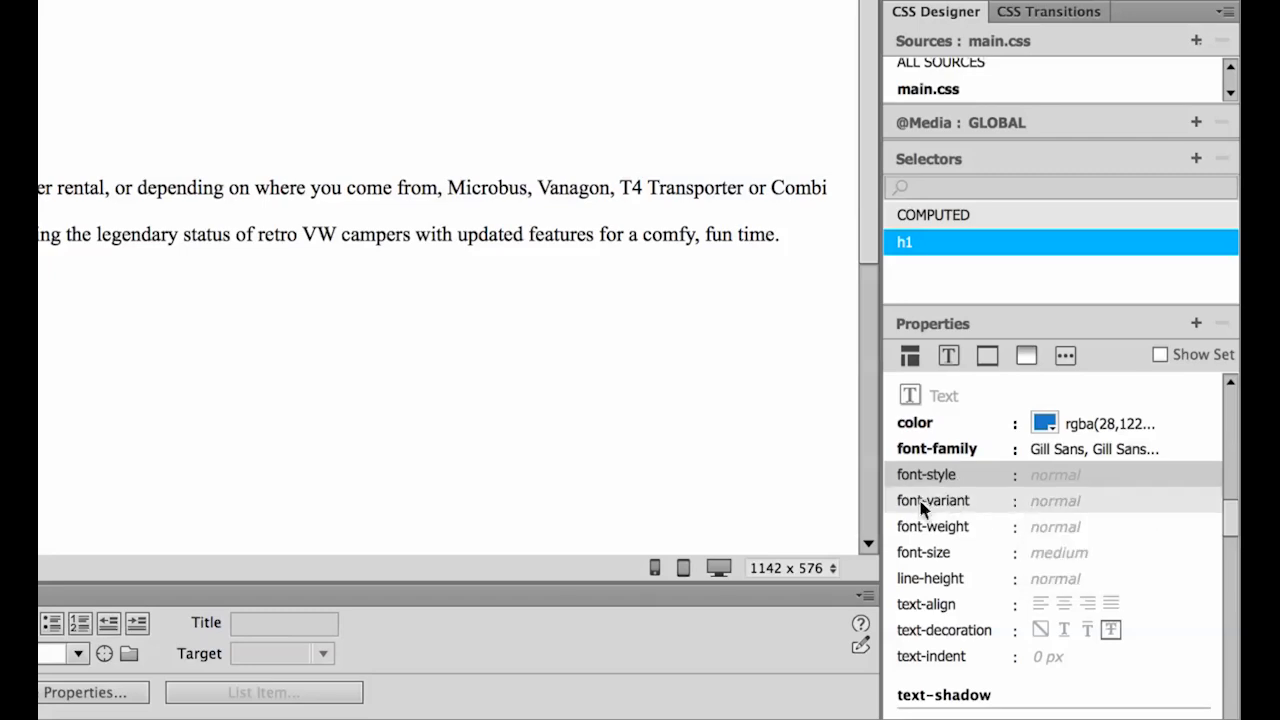
pyautogui.click(1056, 500)
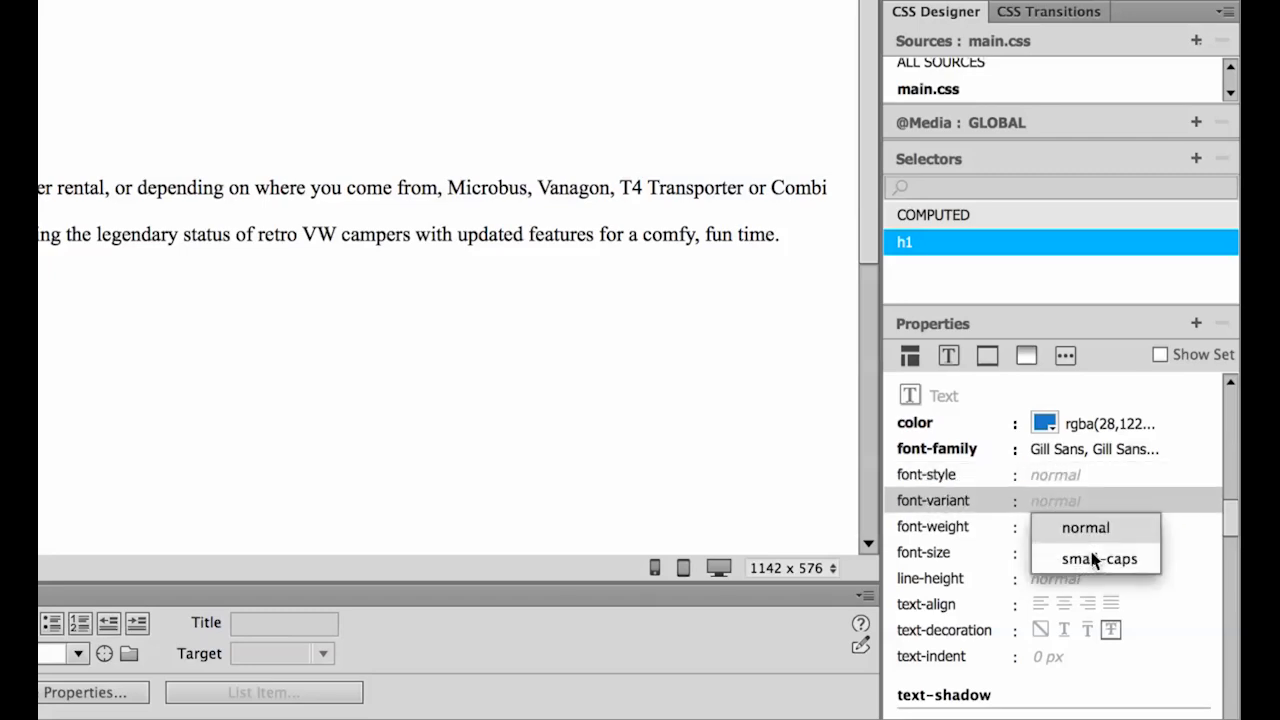
pyautogui.click(1056, 526)
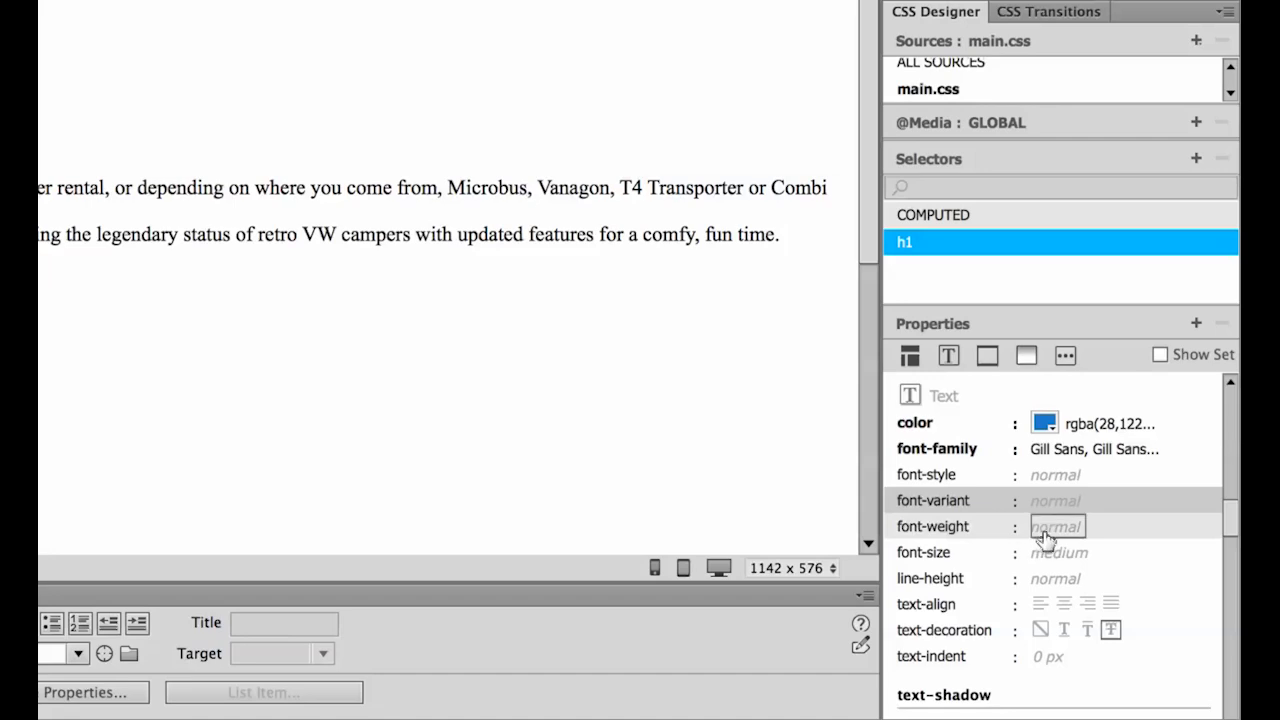
pyautogui.moveTo(1056, 526)
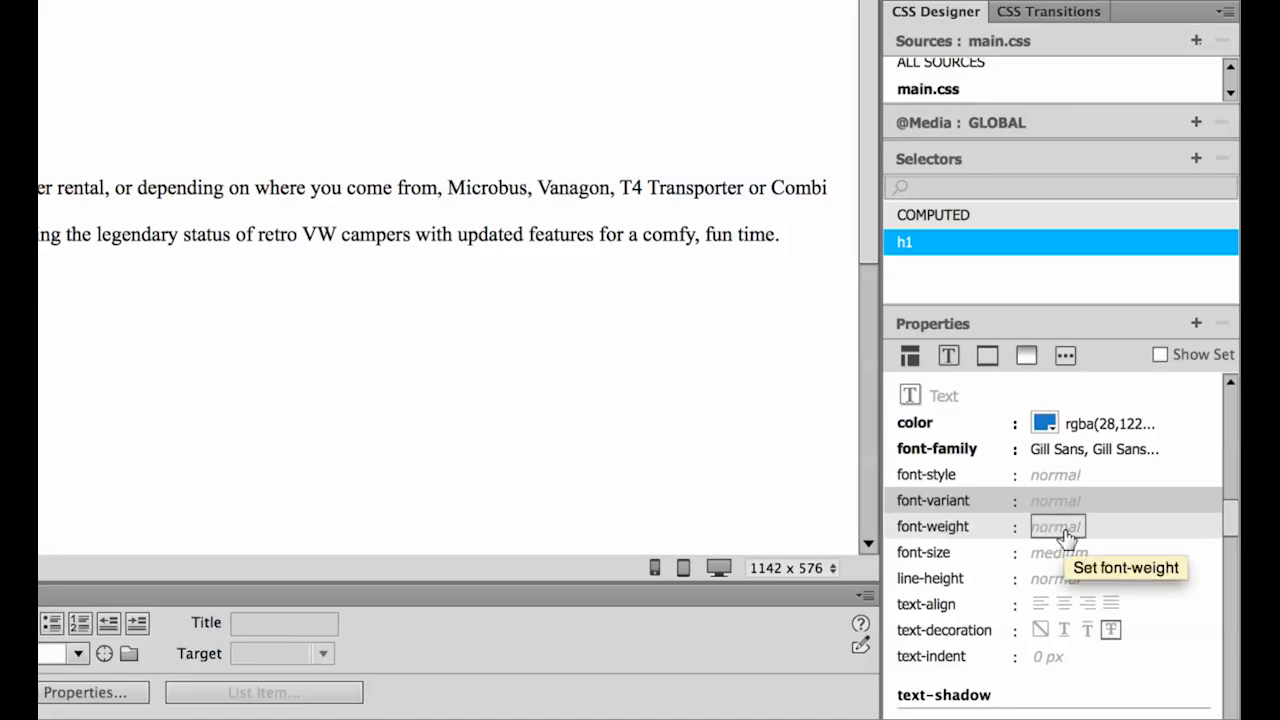
pyautogui.click(1056, 526)
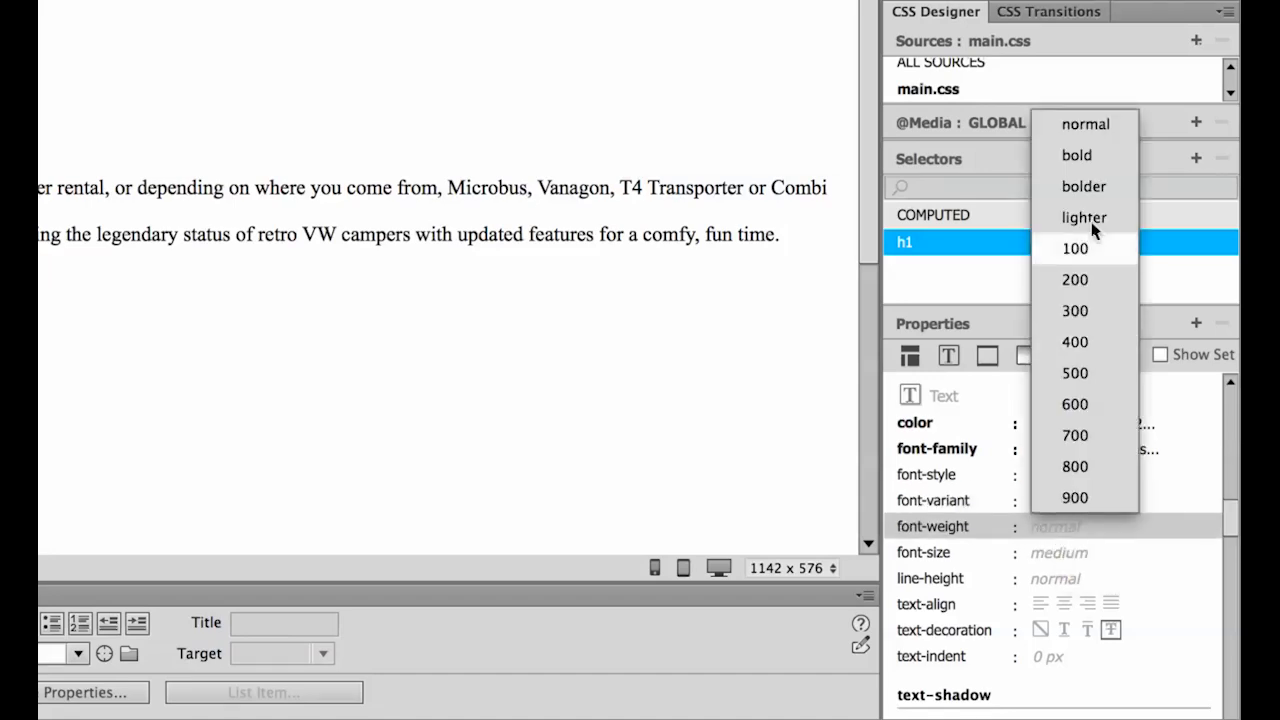
pyautogui.moveTo(1076, 156)
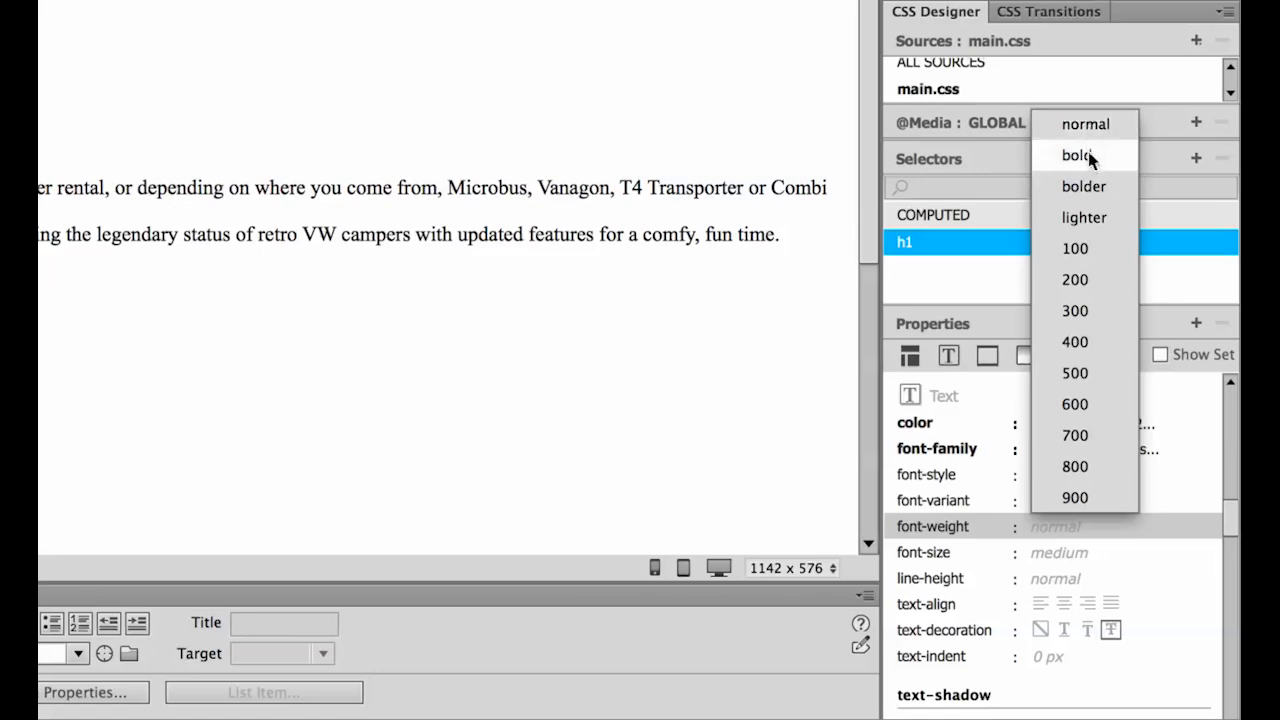
pyautogui.moveTo(1084, 216)
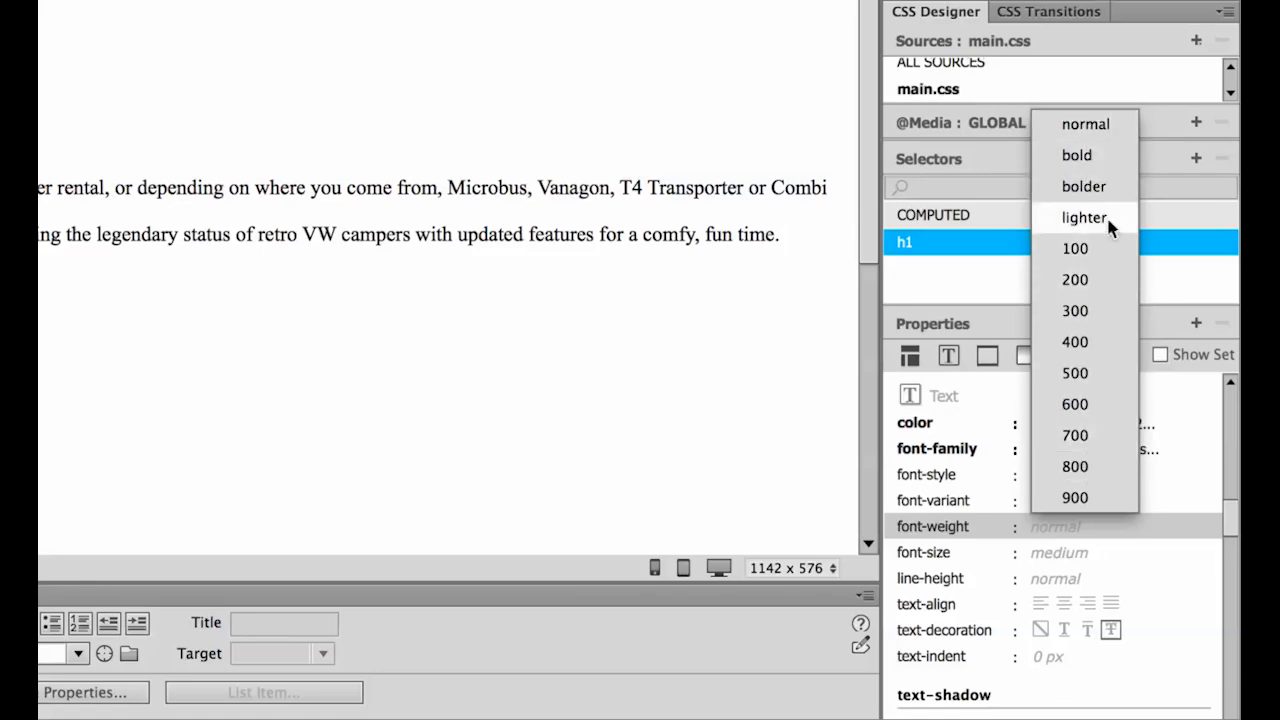
pyautogui.moveTo(1100, 216)
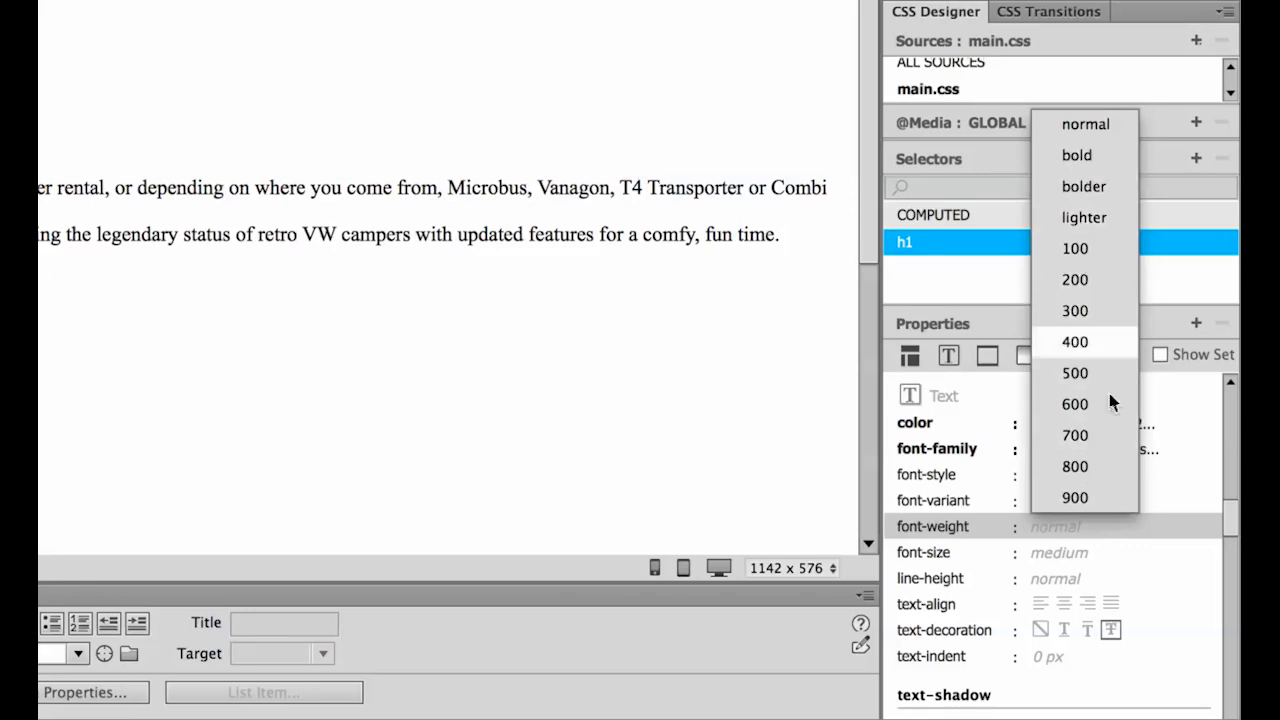
pyautogui.moveTo(1090, 136)
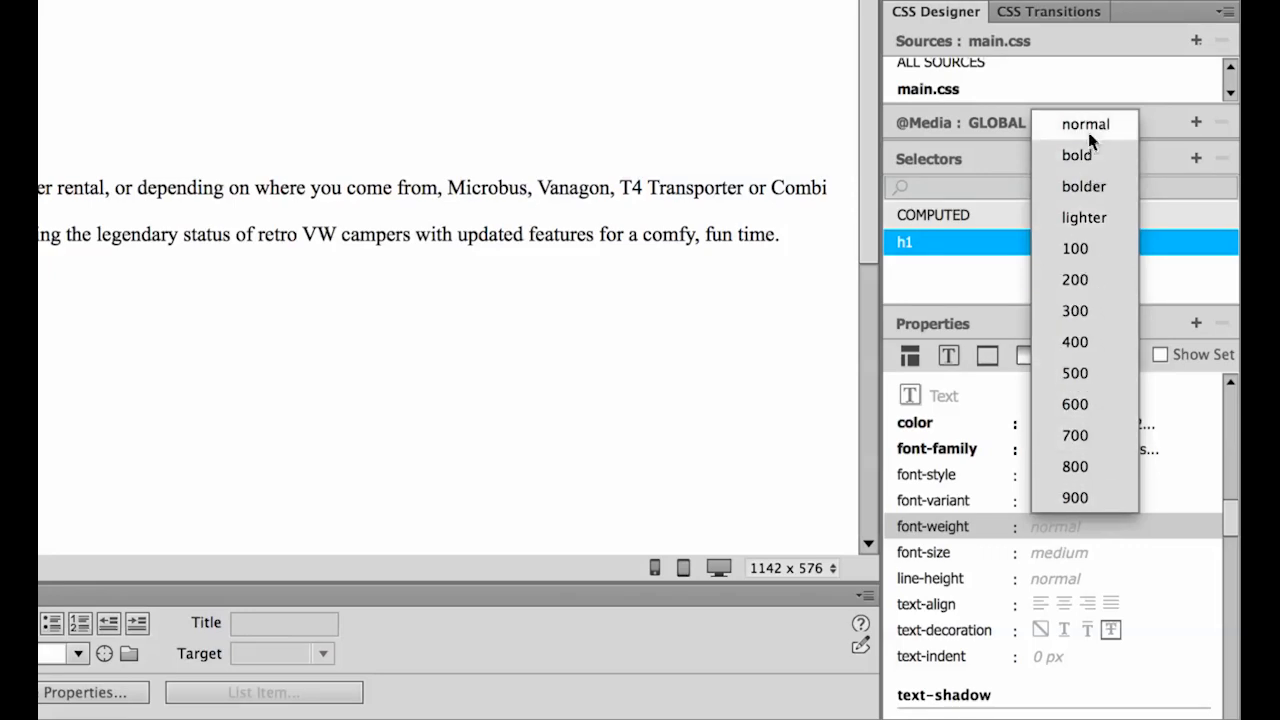
pyautogui.moveTo(1076, 156)
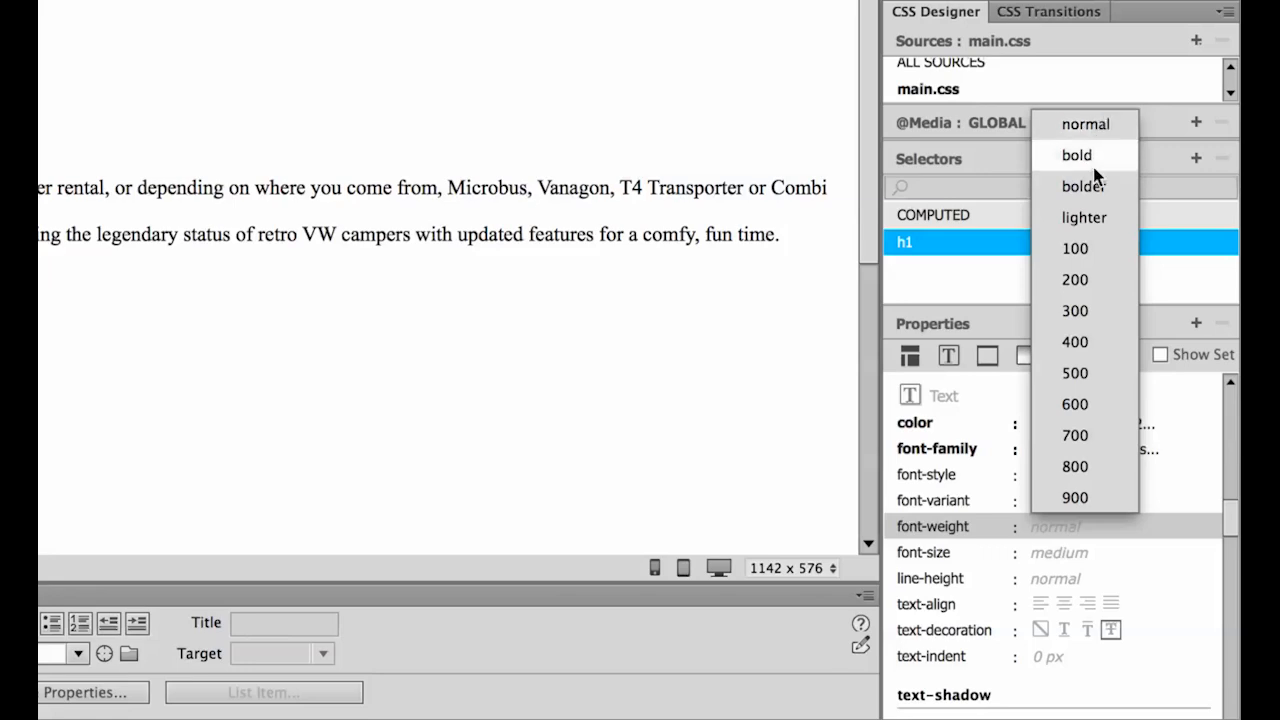
pyautogui.moveTo(1084, 124)
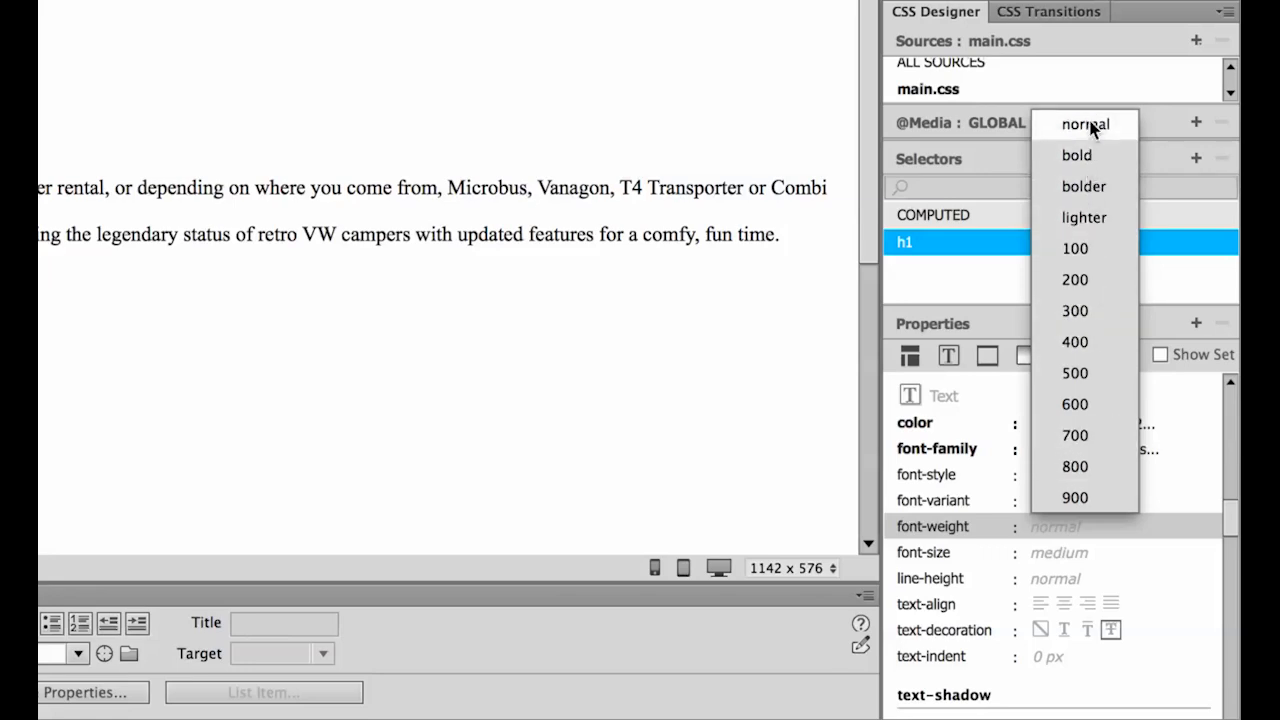
pyautogui.click(1084, 124)
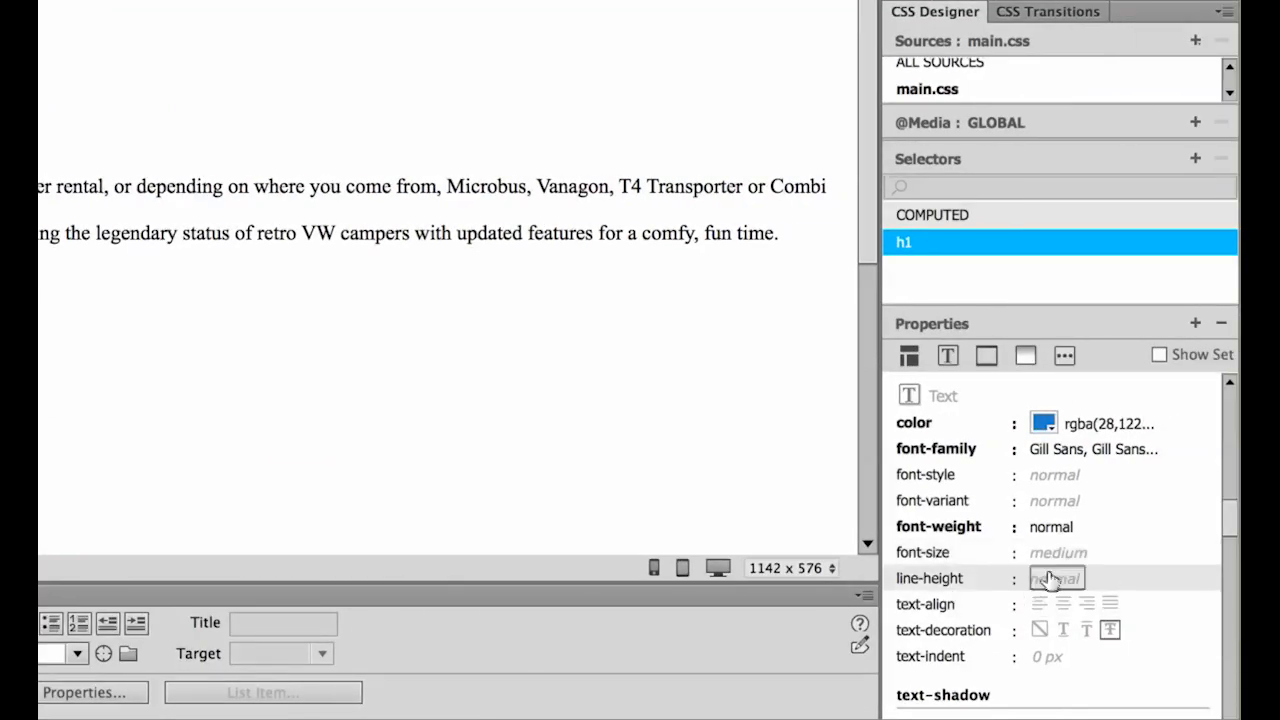
# Set the h1 font-size to 20pt.
pyautogui.click(1058, 552)
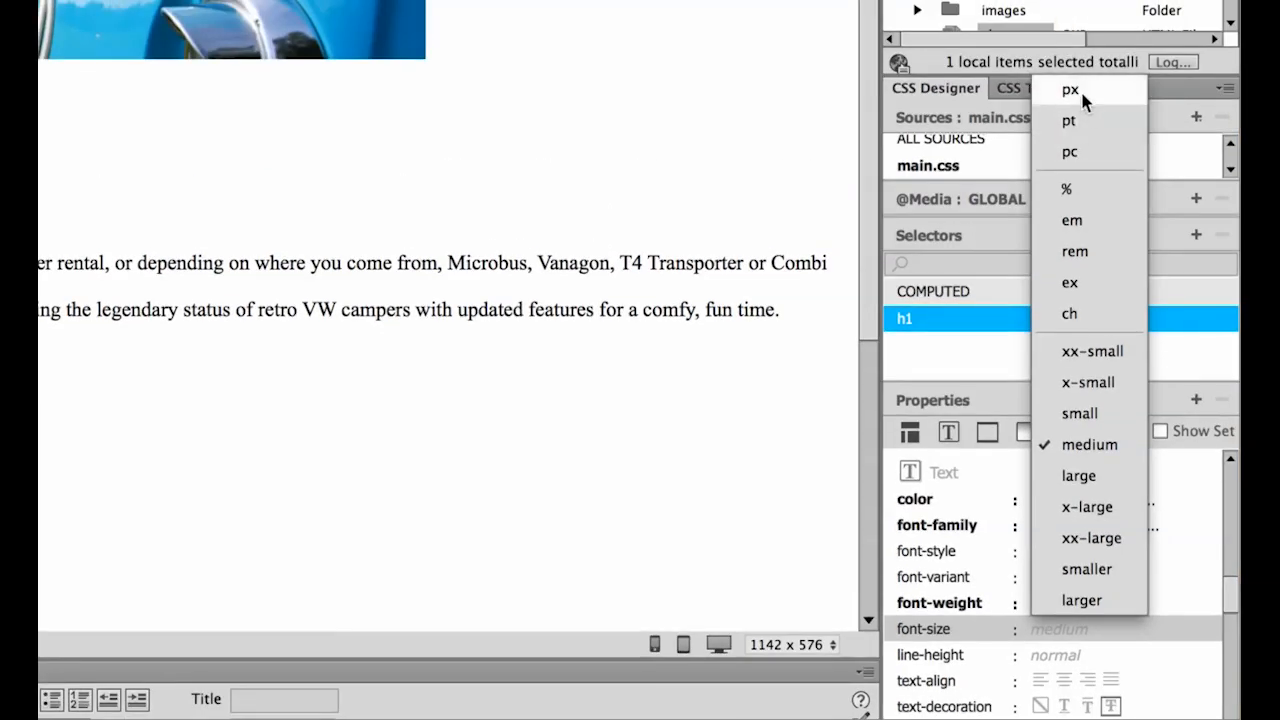
pyautogui.moveTo(1084, 120)
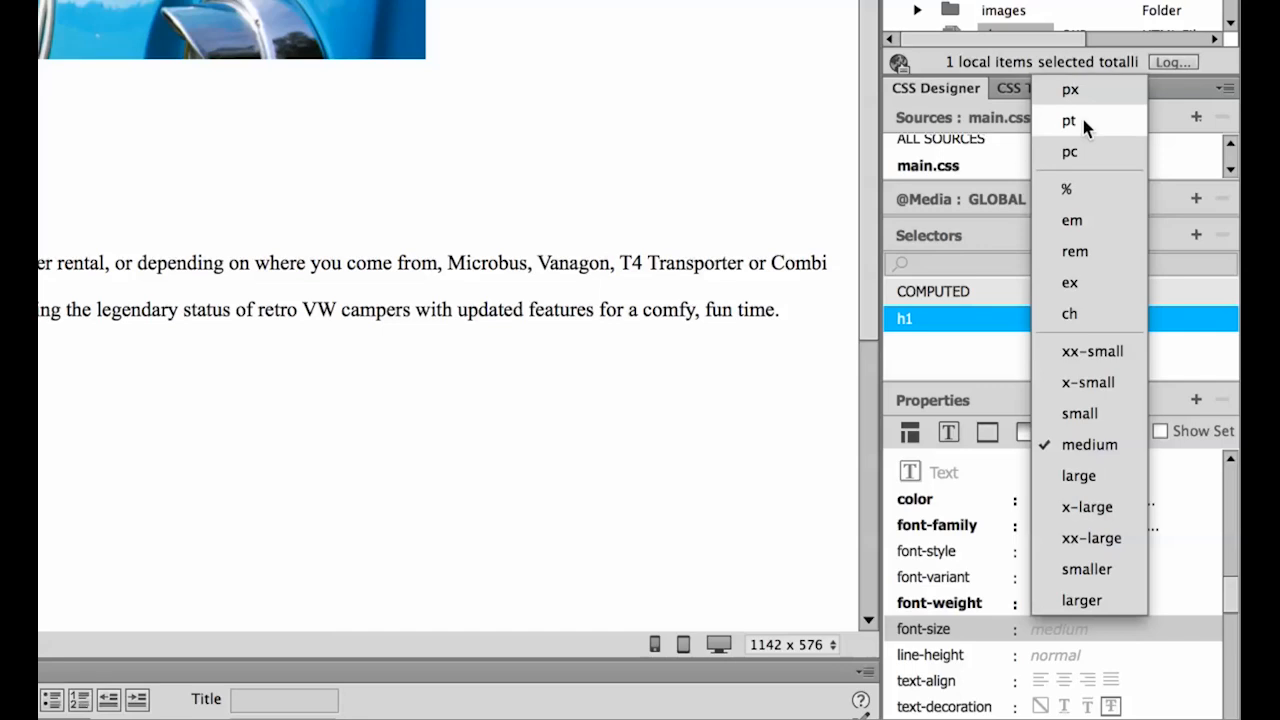
pyautogui.click(1068, 120)
pyautogui.write('20')
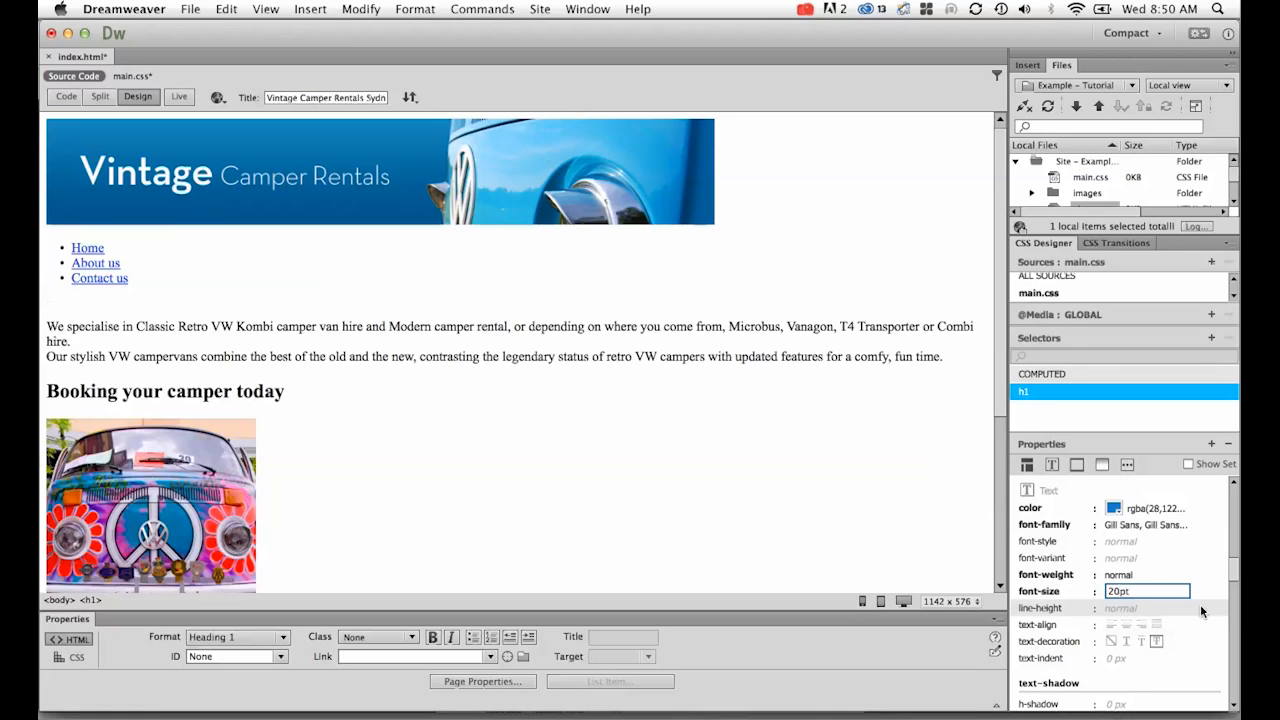
pyautogui.press('Return')
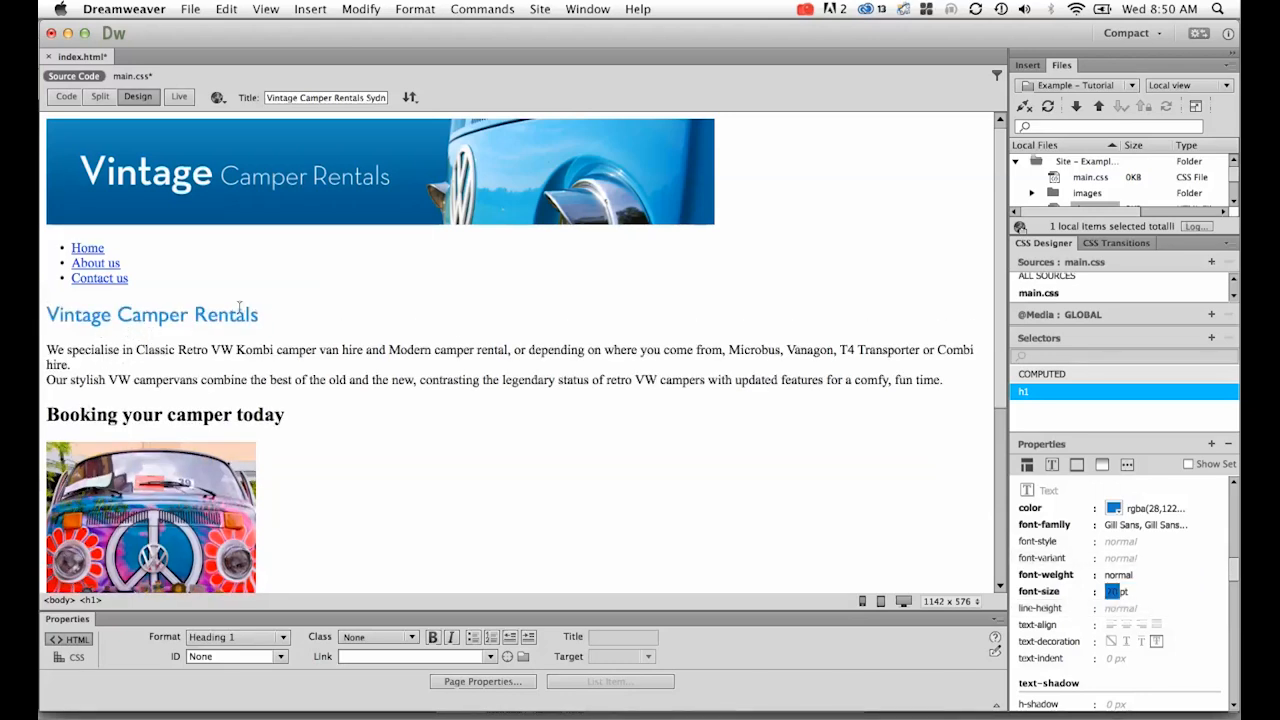
pyautogui.click(1116, 592)
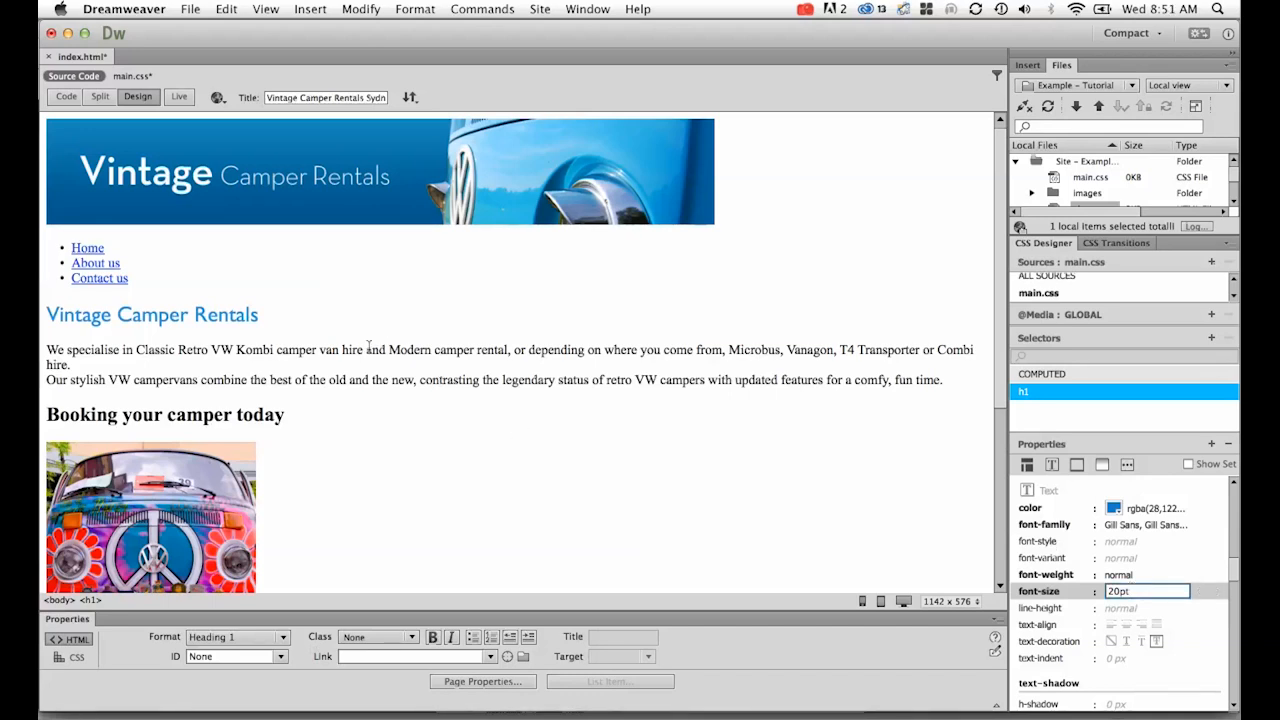
pyautogui.click(164, 414)
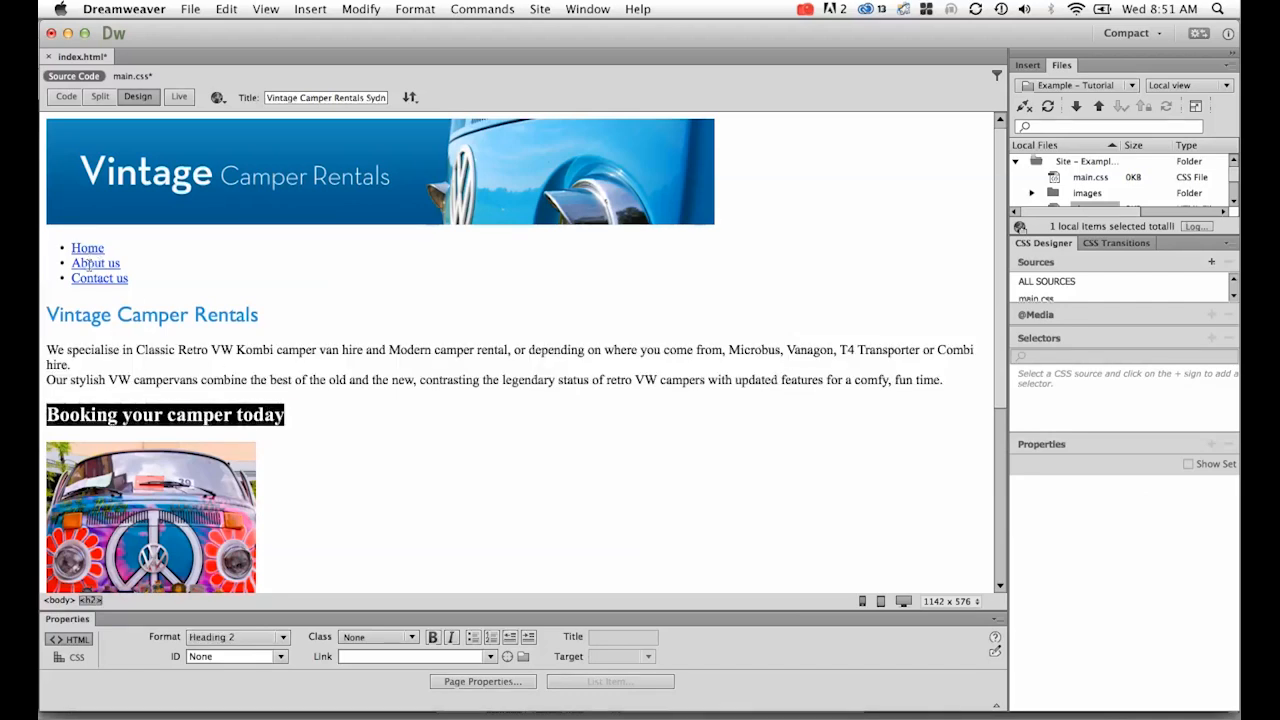
pyautogui.click(236, 348)
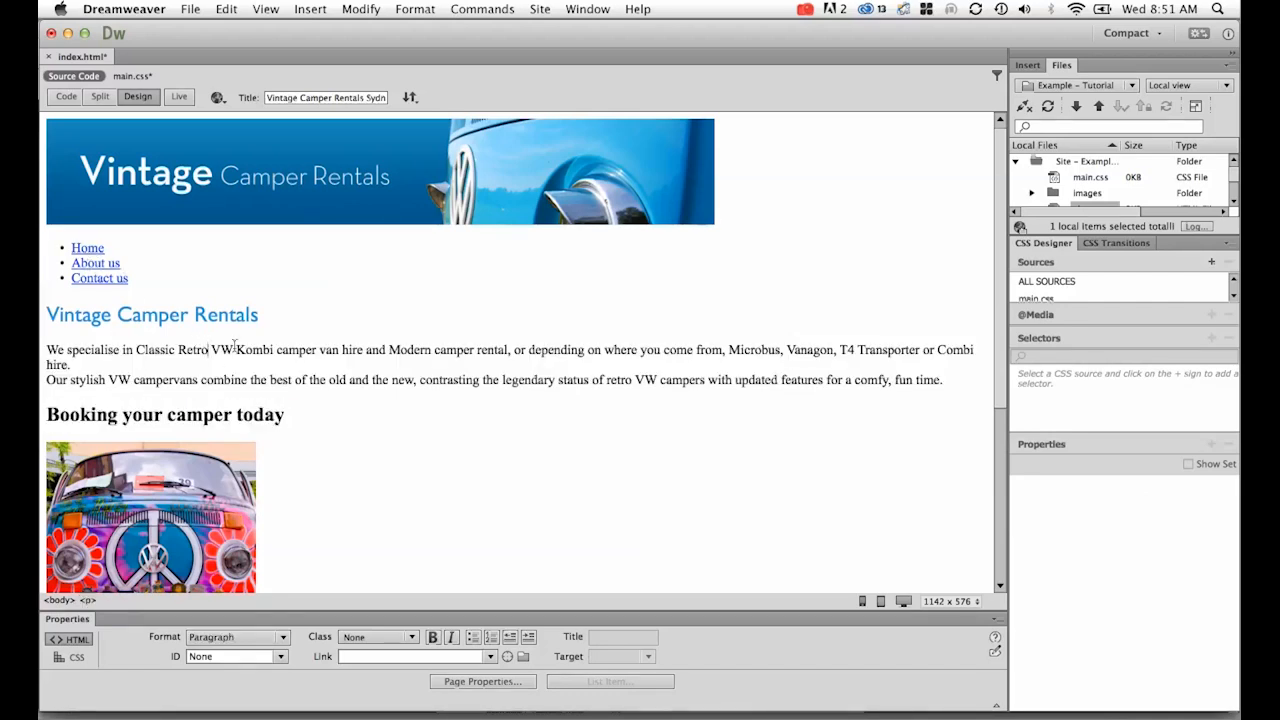